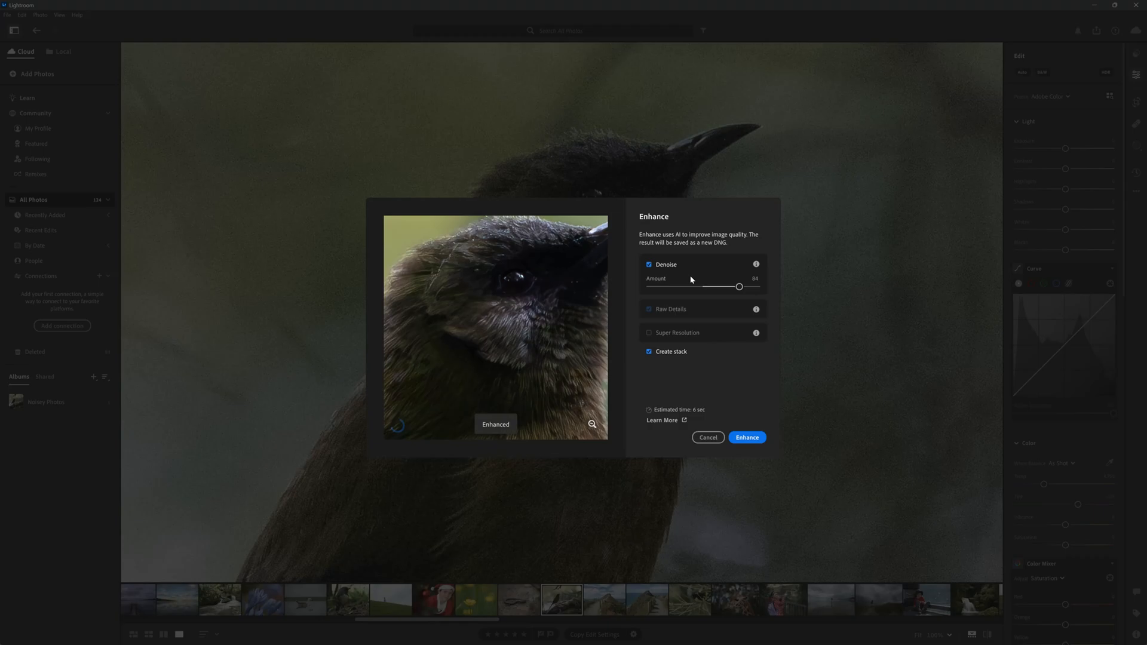
Nudge the AI Denoise Amount slider slightly lower for the noisy bird close-up.
left_click_drag(739, 287, 735, 287)
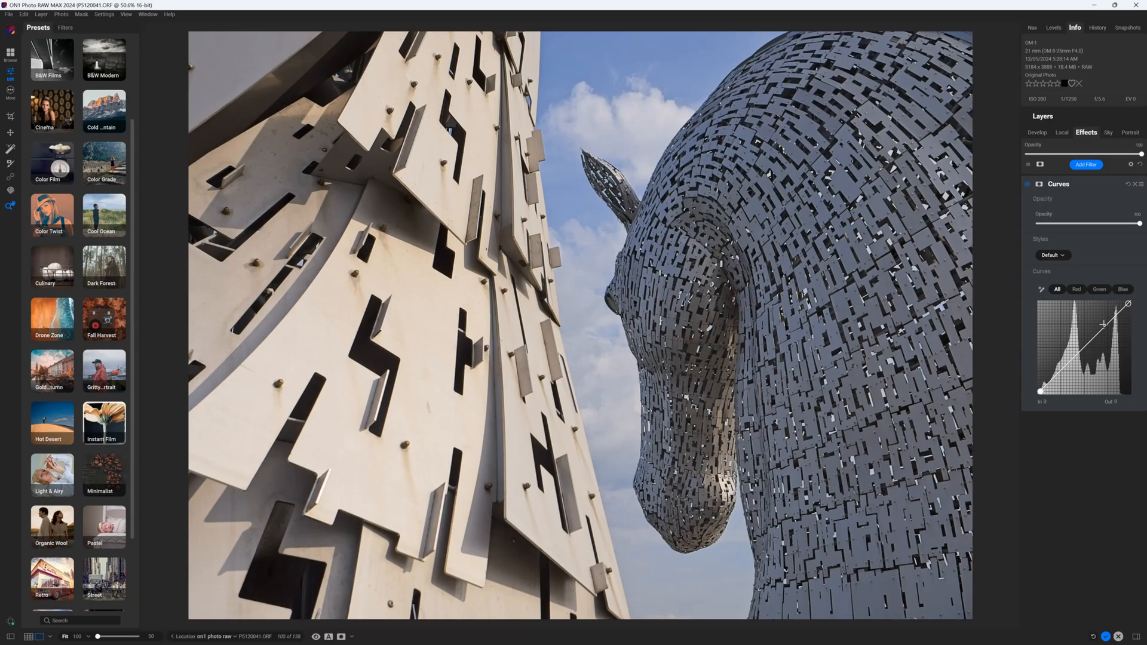
Leave ON1's sculpture Curves edit and return to Lightroom's 124-photo All Photos grid.
left_click(1086, 164)
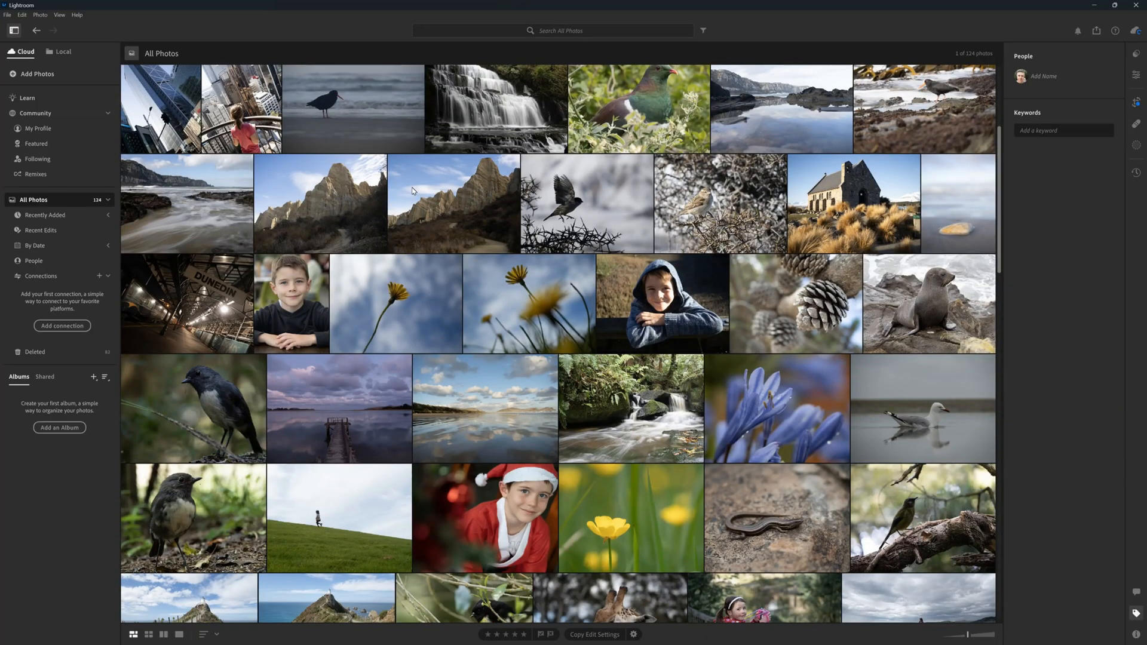
Browse the filmstrip to the snowy mountain photo, show library filters, and start a keyword.
scroll("down", 3)
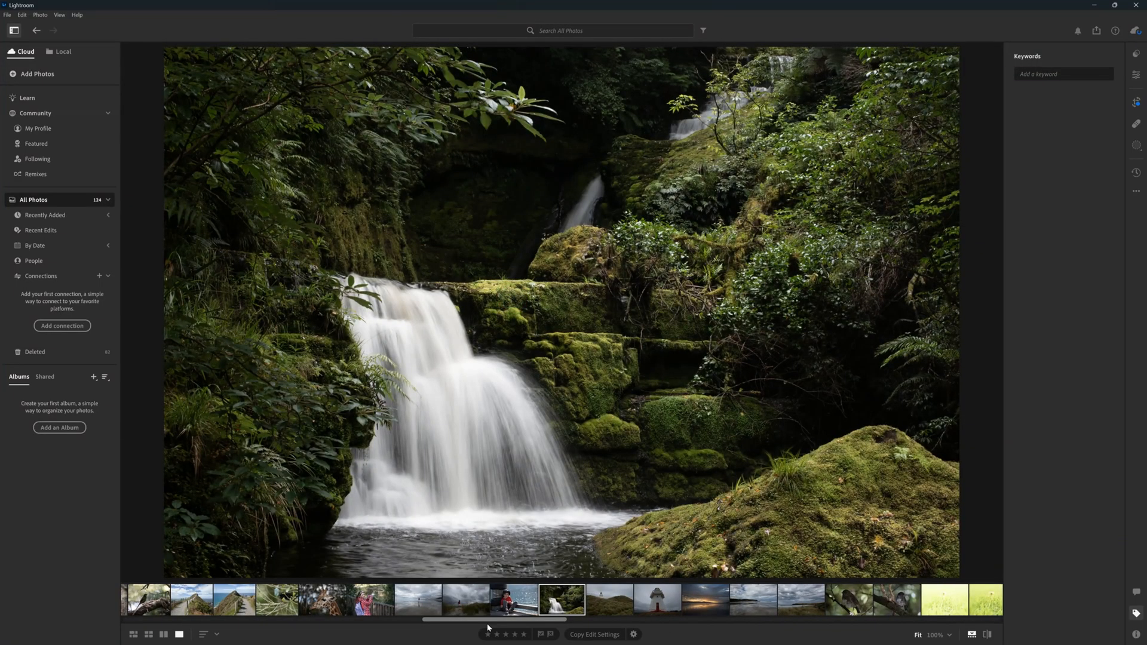
left_click_drag(486, 619, 530, 619)
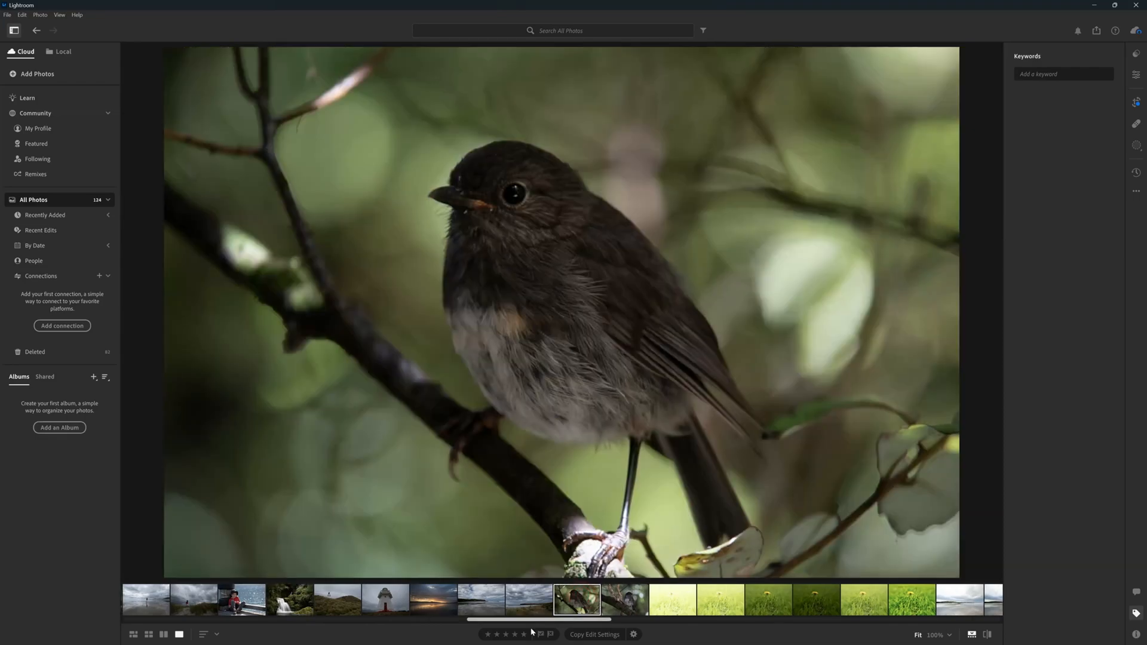
left_click(505, 634)
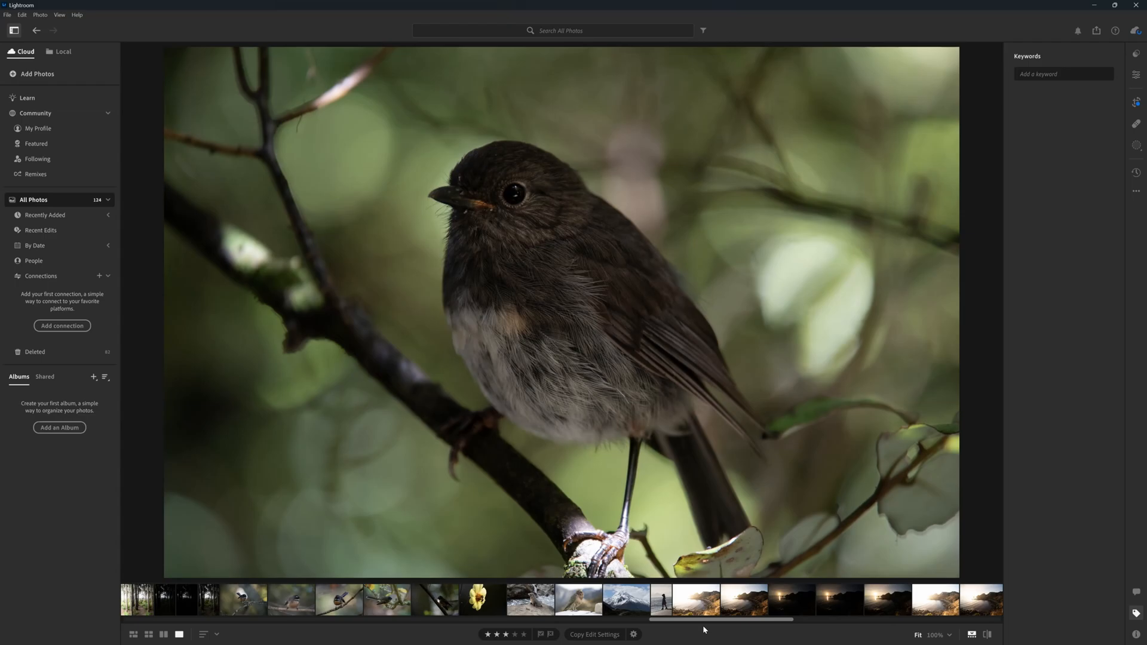
left_click(626, 599)
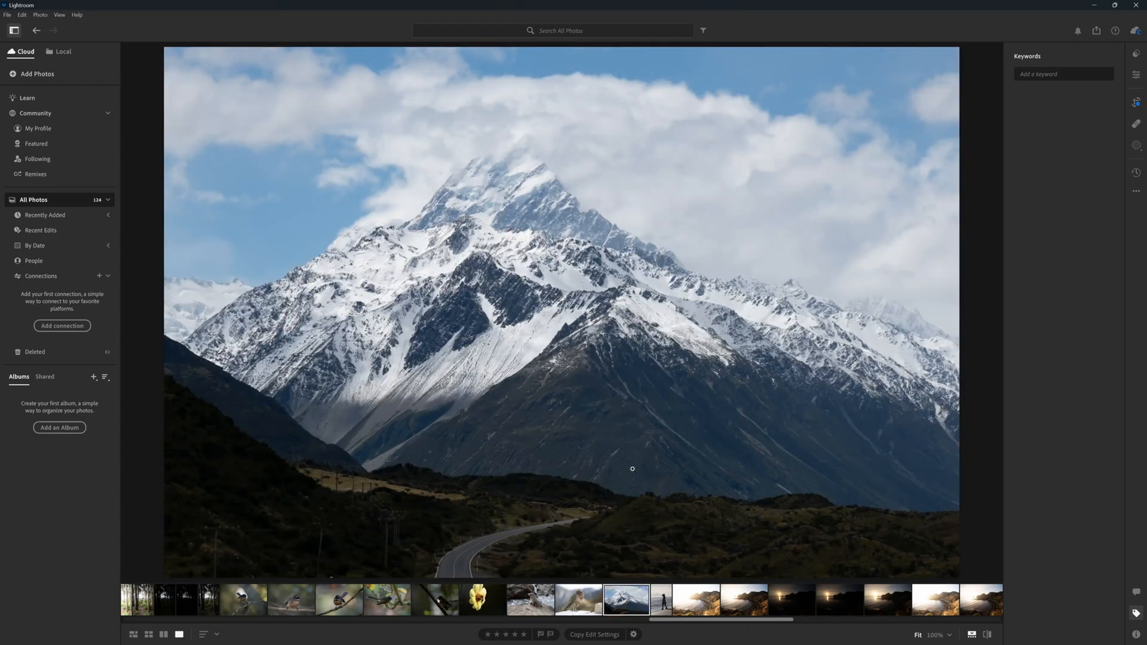
left_click(227, 599)
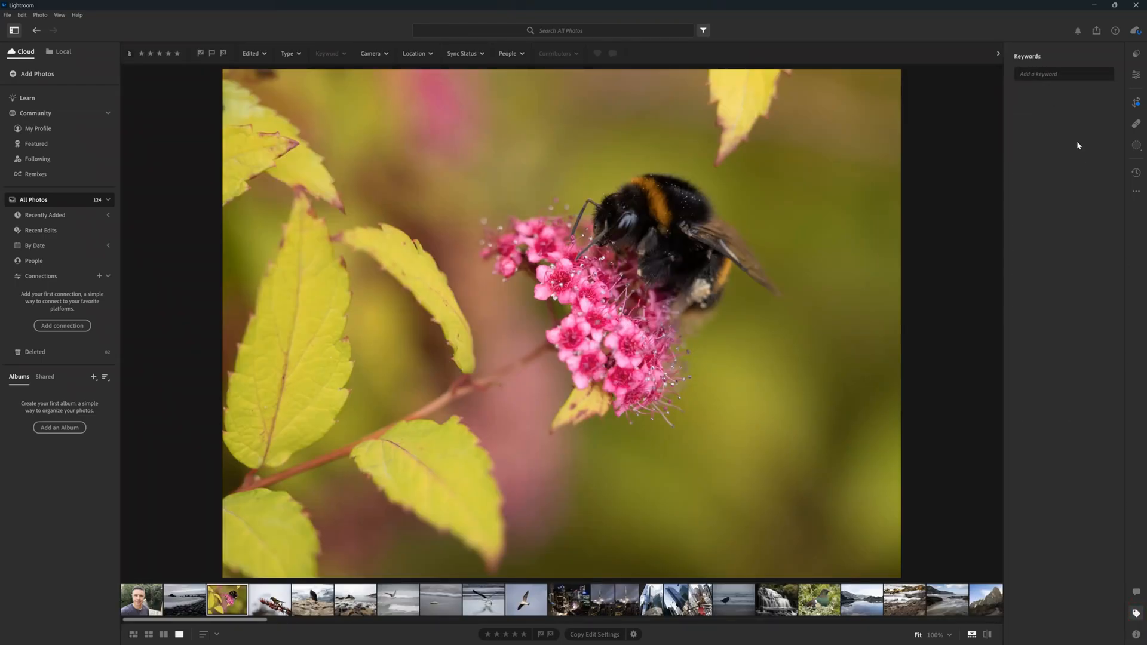
type("B")
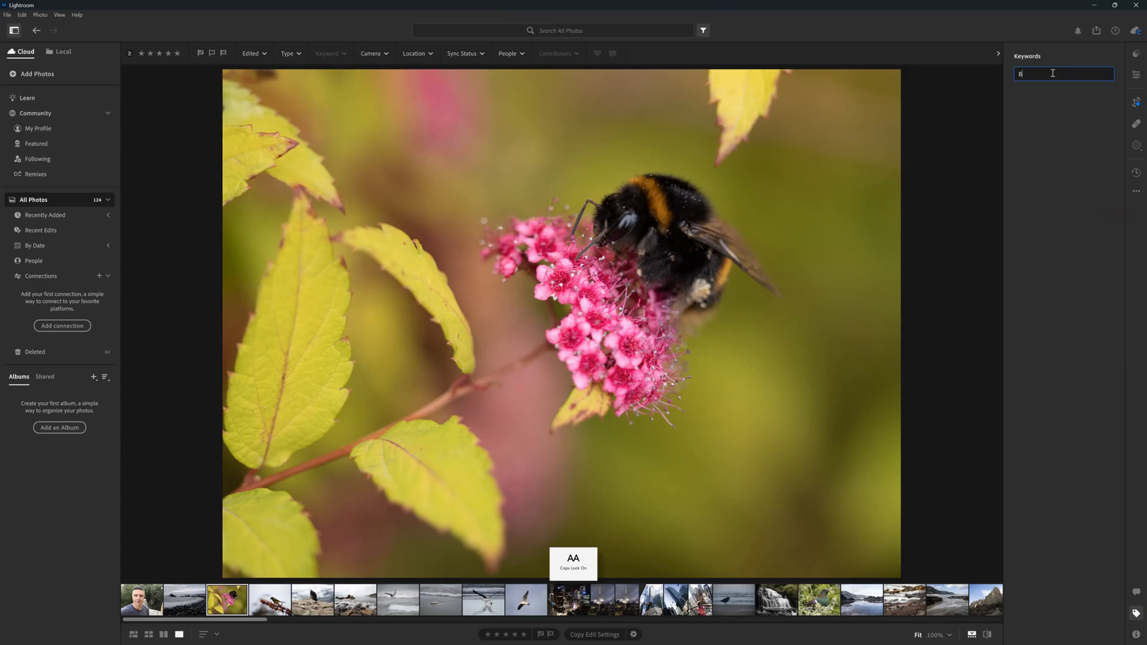
Browse the local drive through Users to Desktop, then return to the cloud photo search.
left_click(62, 52)
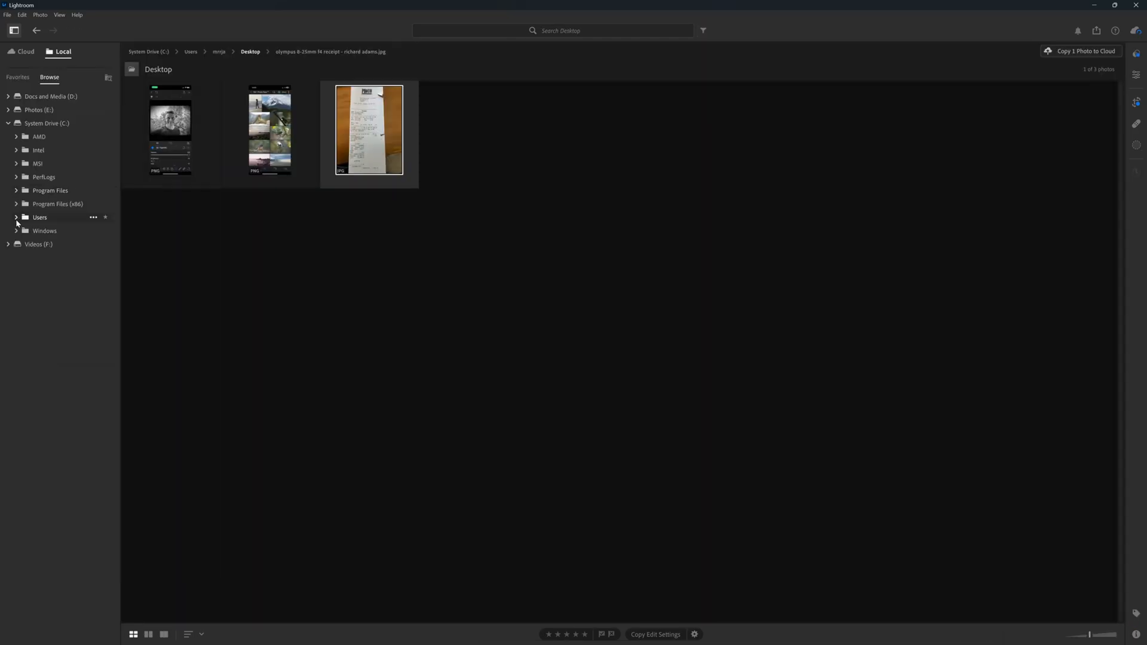
left_click(16, 217)
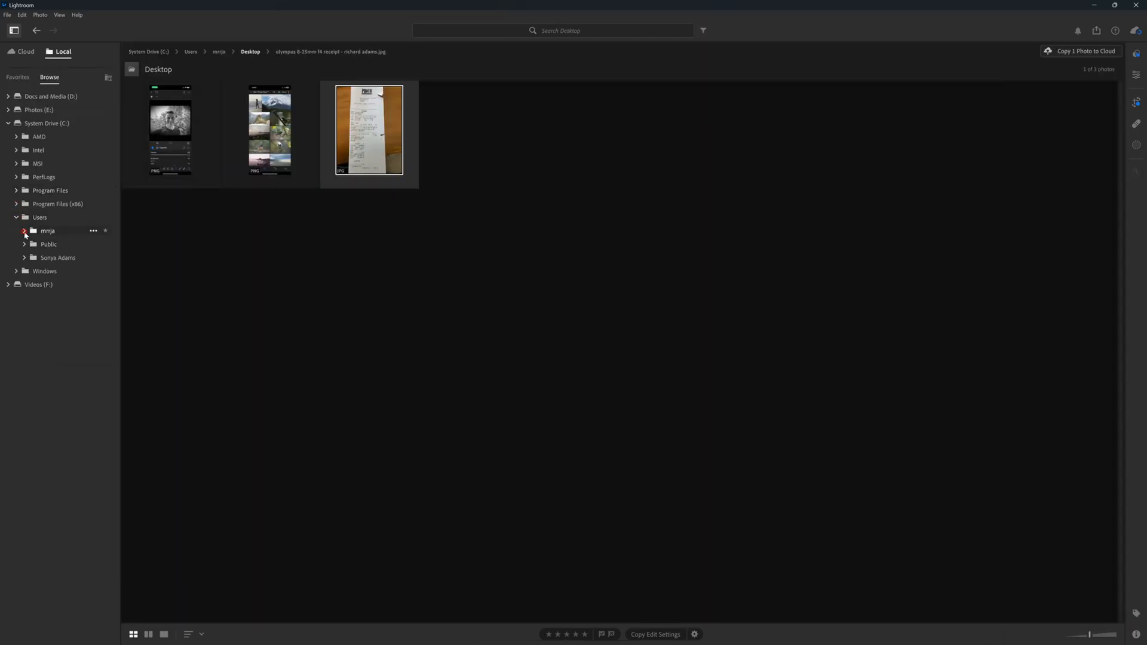
left_click(24, 231)
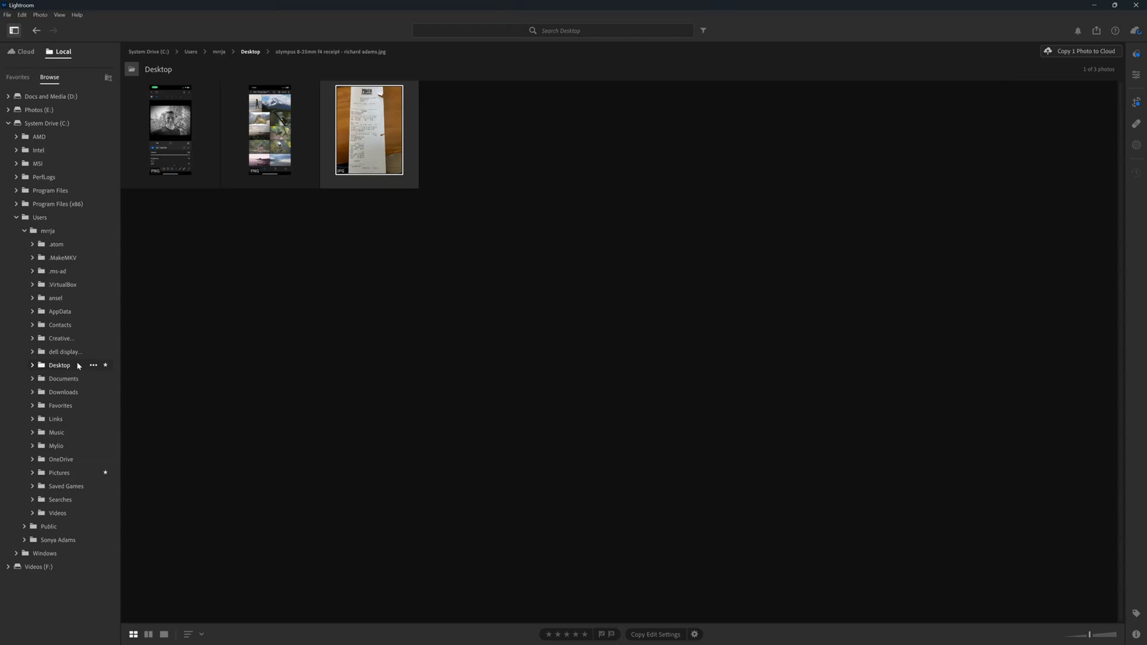
left_click(32, 365)
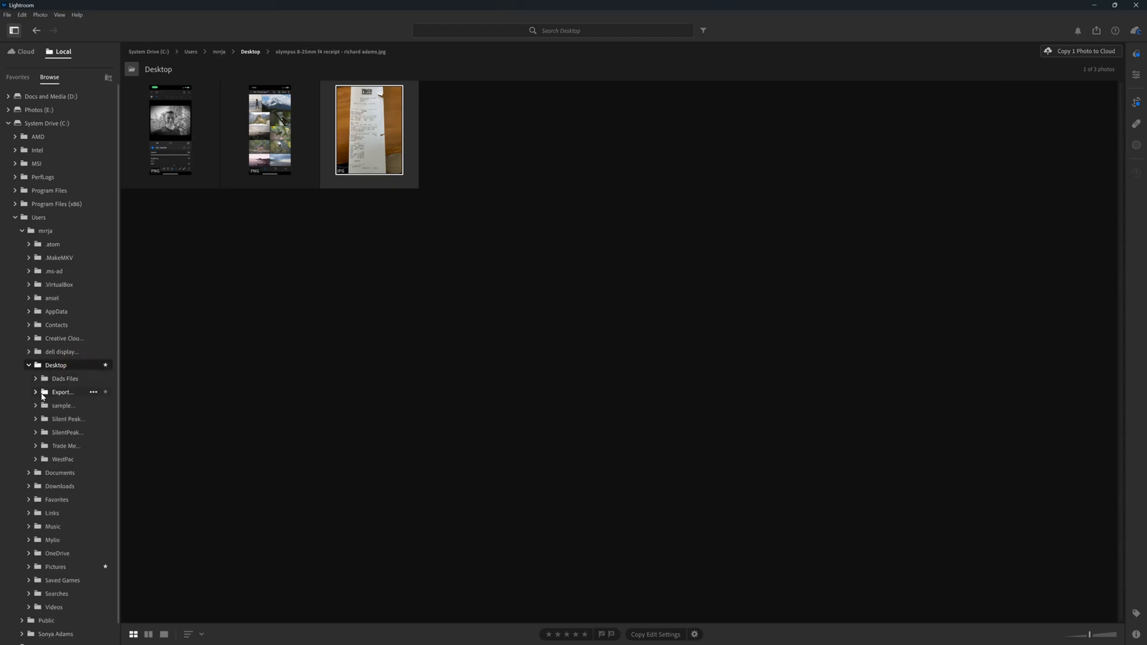
left_click(21, 52)
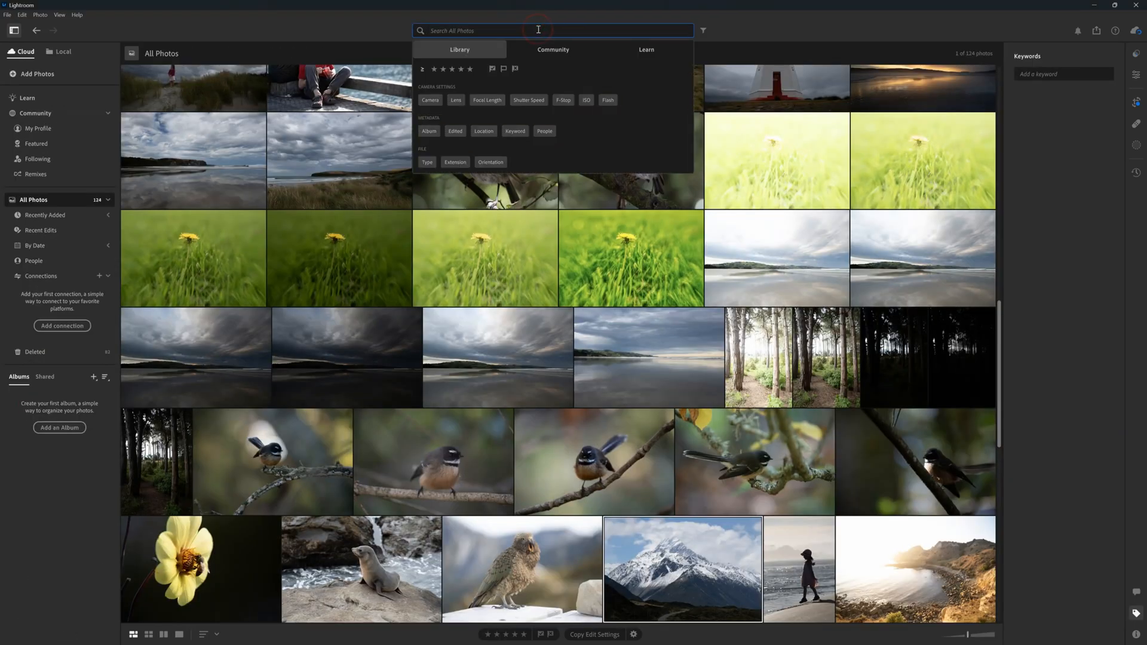
Search for 'bird' and collect the 23 results into a new album named Birds.
type("bird")
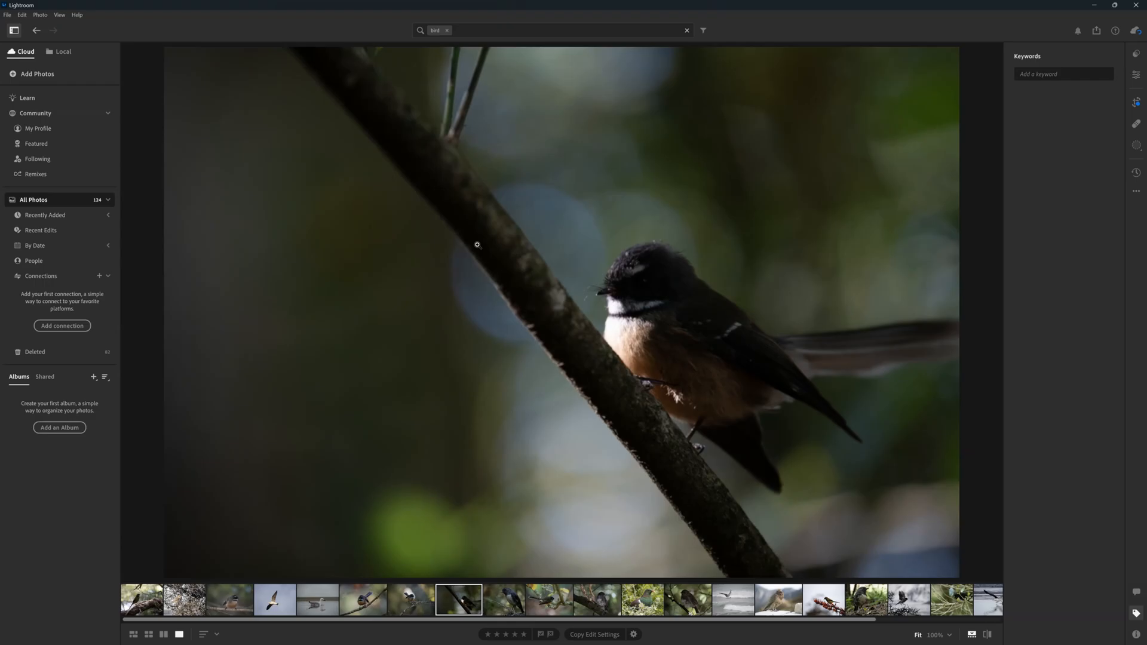
mouse_move(993, 285)
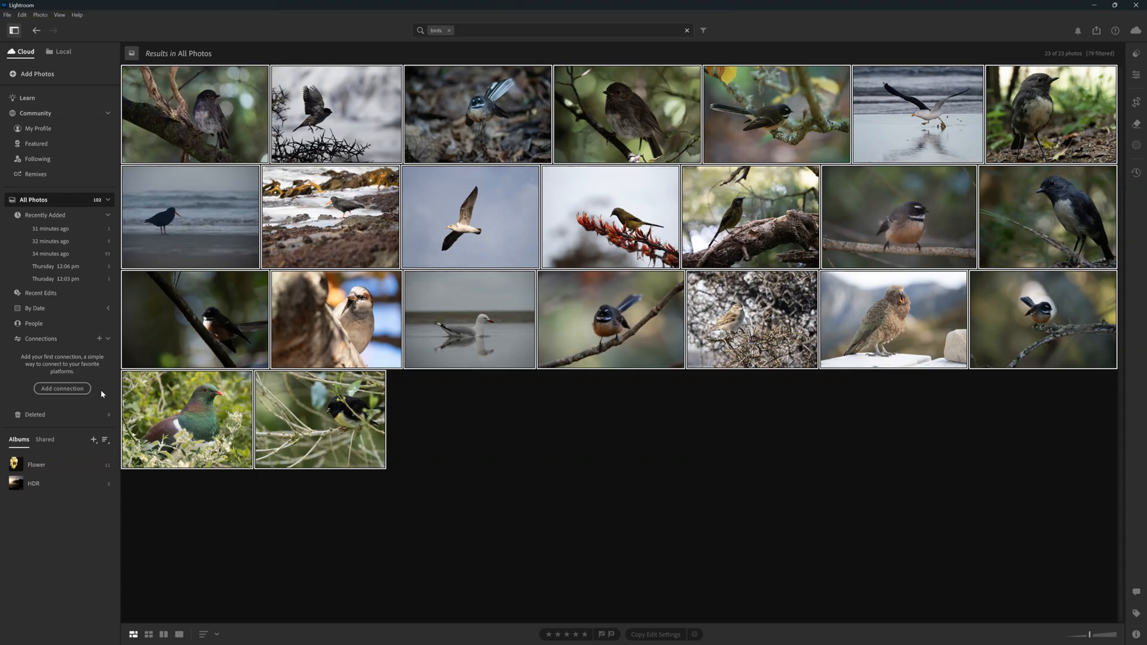
left_click(93, 440)
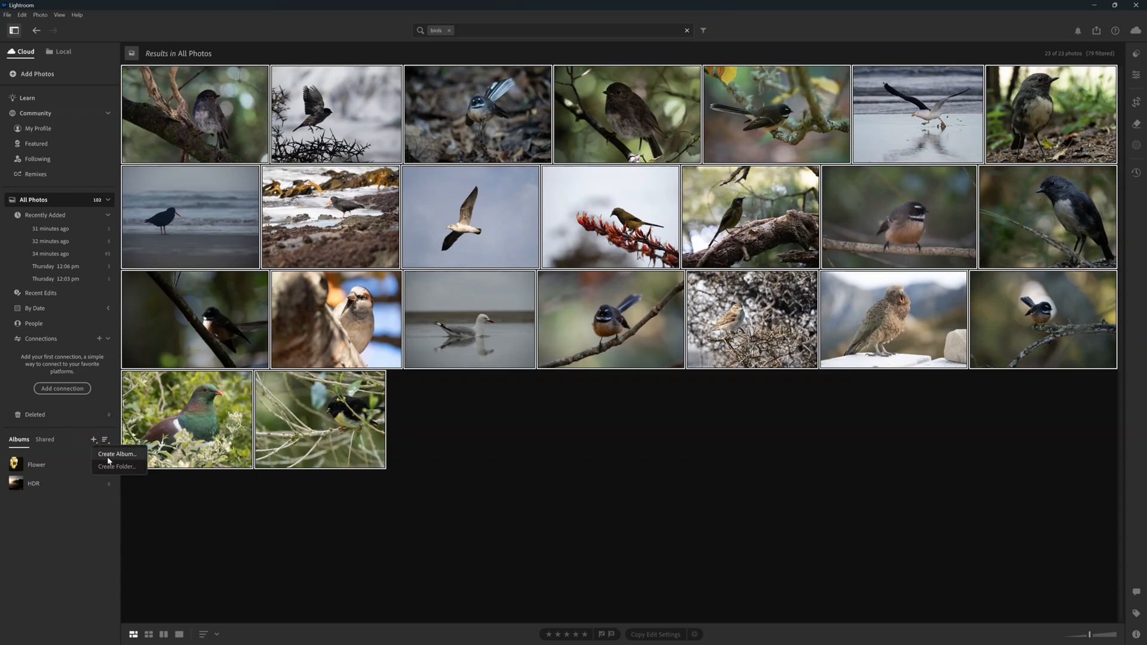
left_click(117, 453)
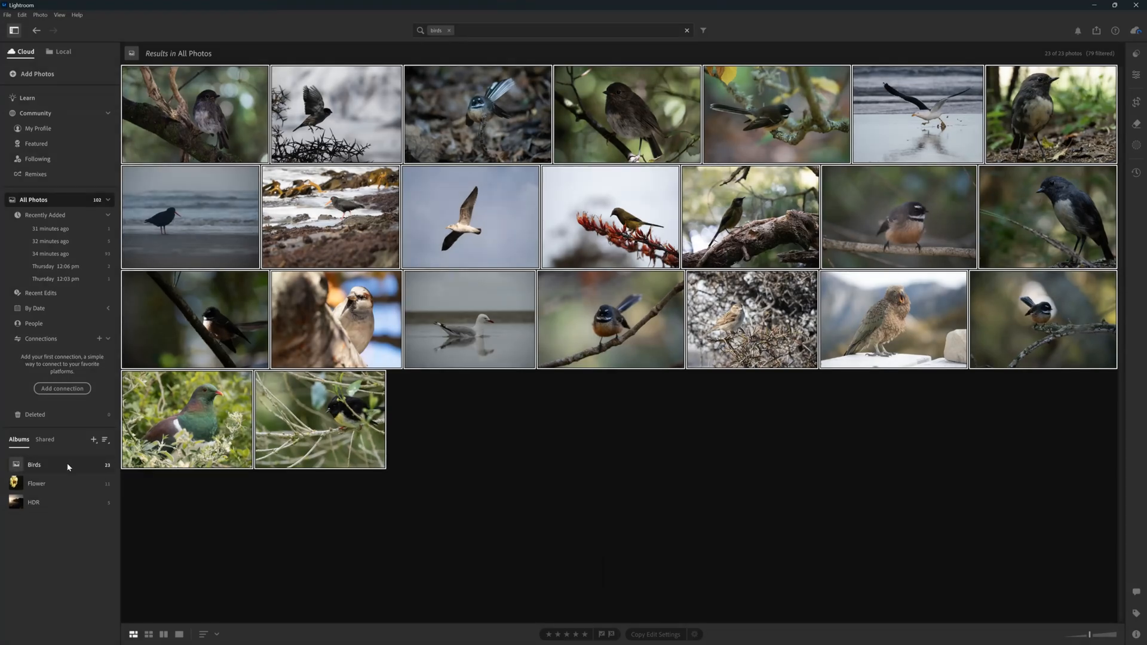
left_click(34, 464)
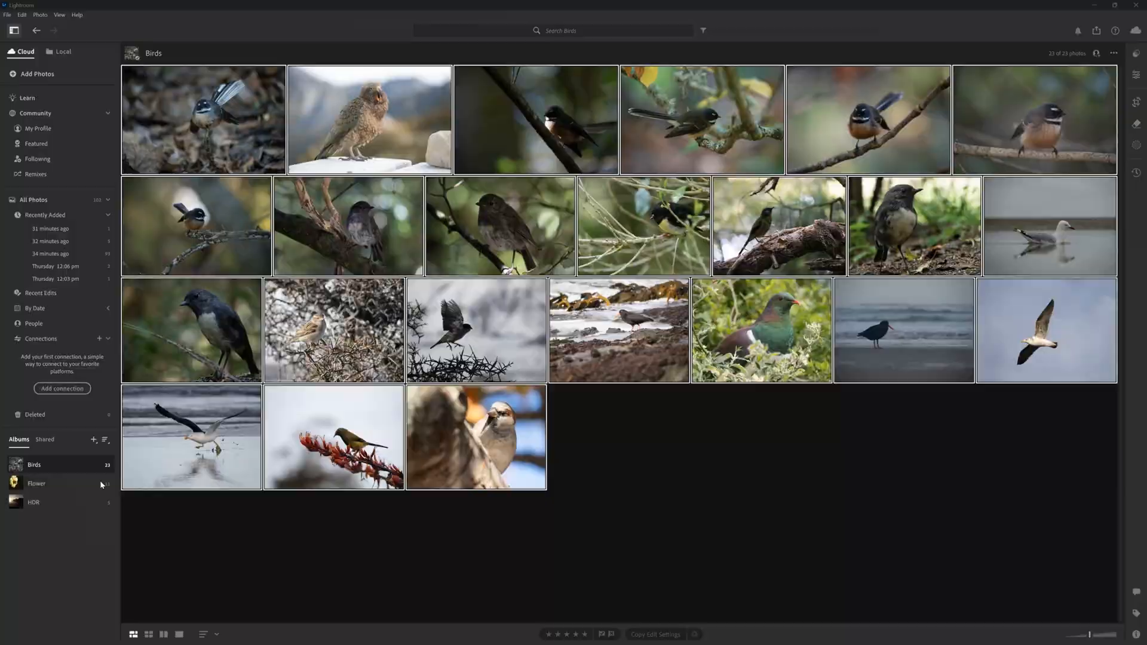
Create a public link for the Birds album and review its Customize and Settings tabs.
left_click(1096, 30)
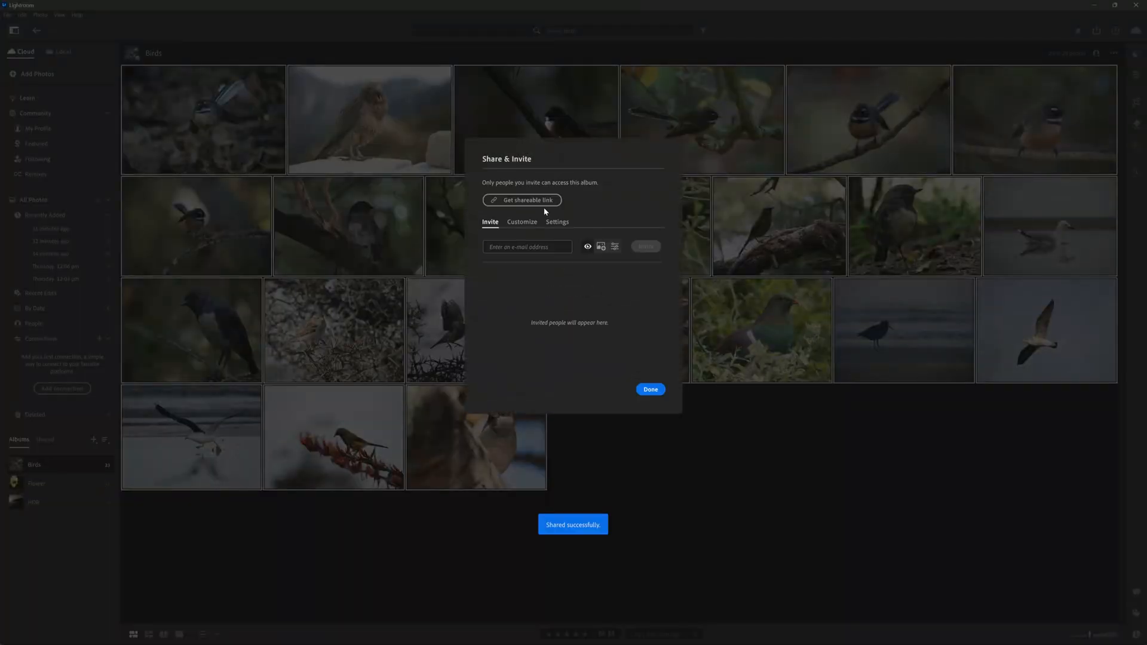
left_click(521, 199)
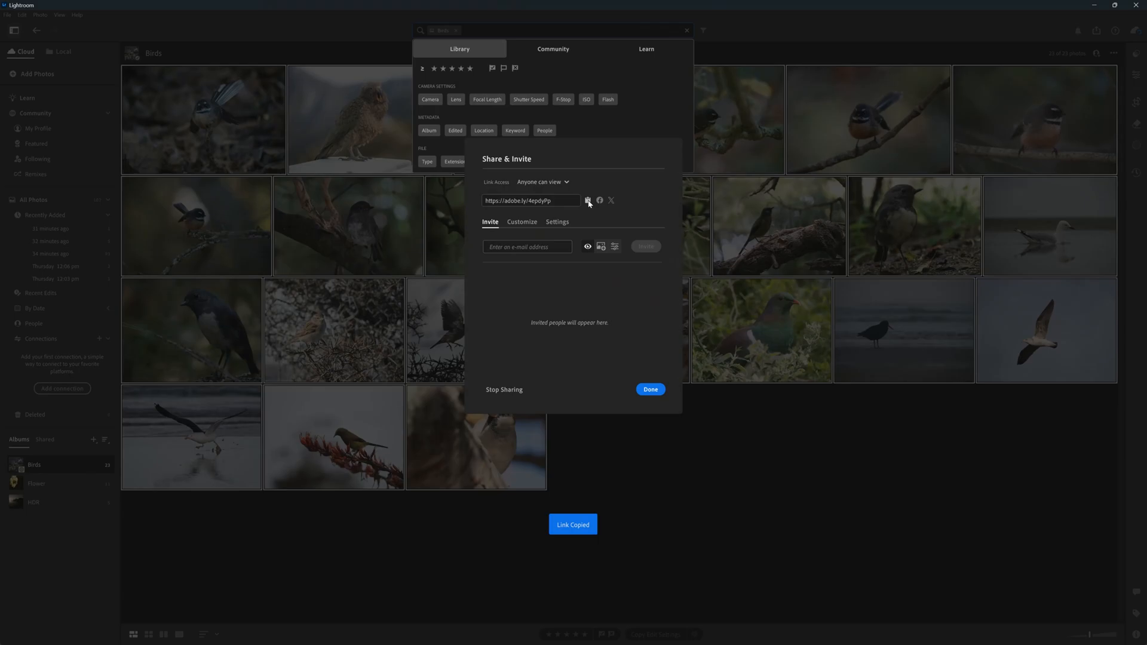
left_click(522, 221)
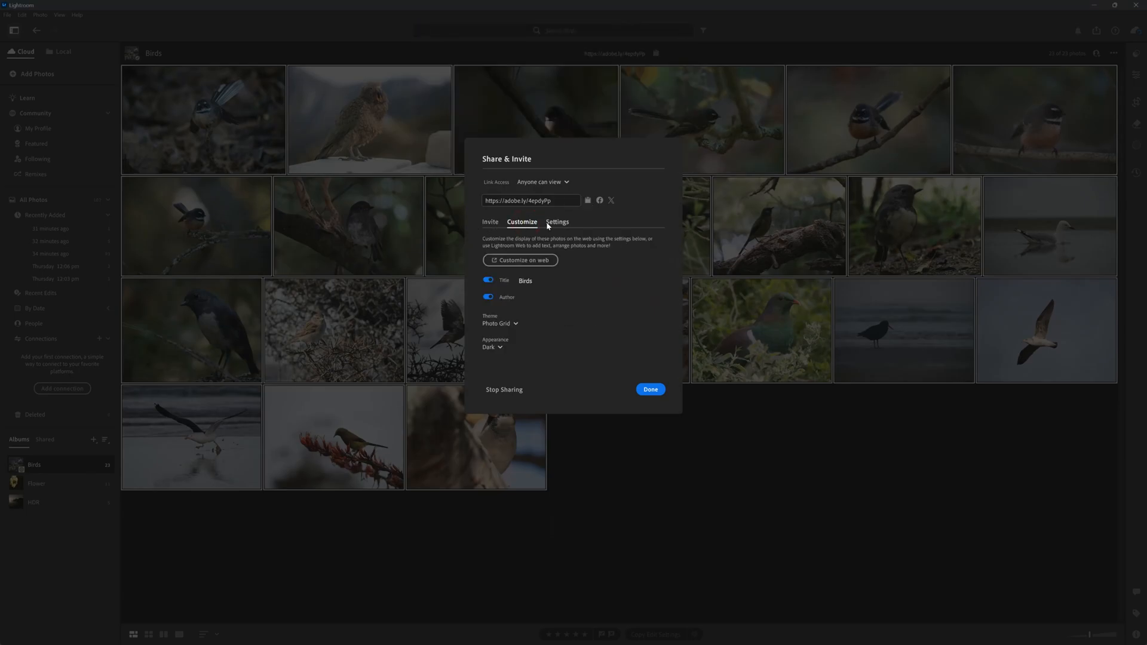
left_click(556, 222)
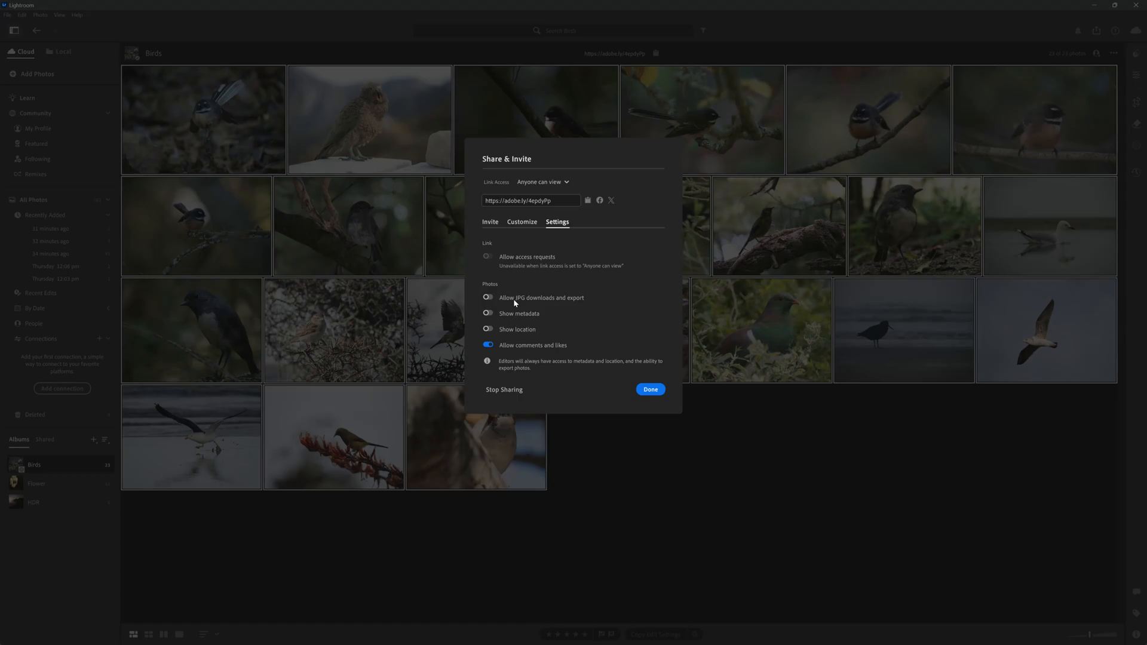
mouse_move(622, 395)
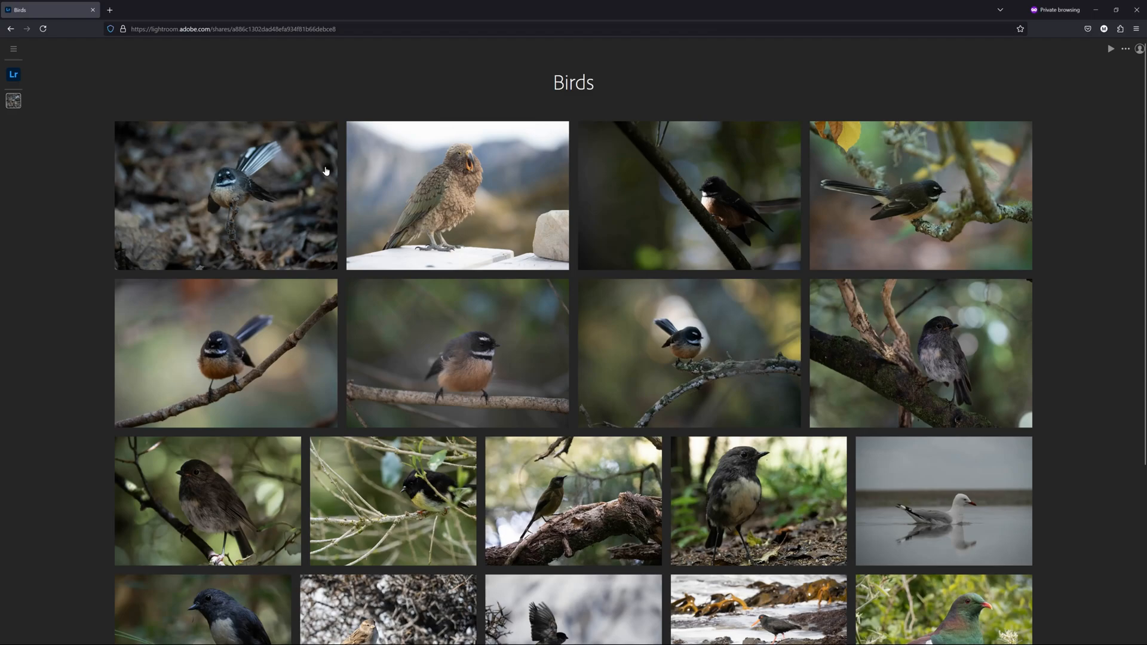
Open the bird-in-flight photo in the web album and view its info and comments.
scroll("down", 3)
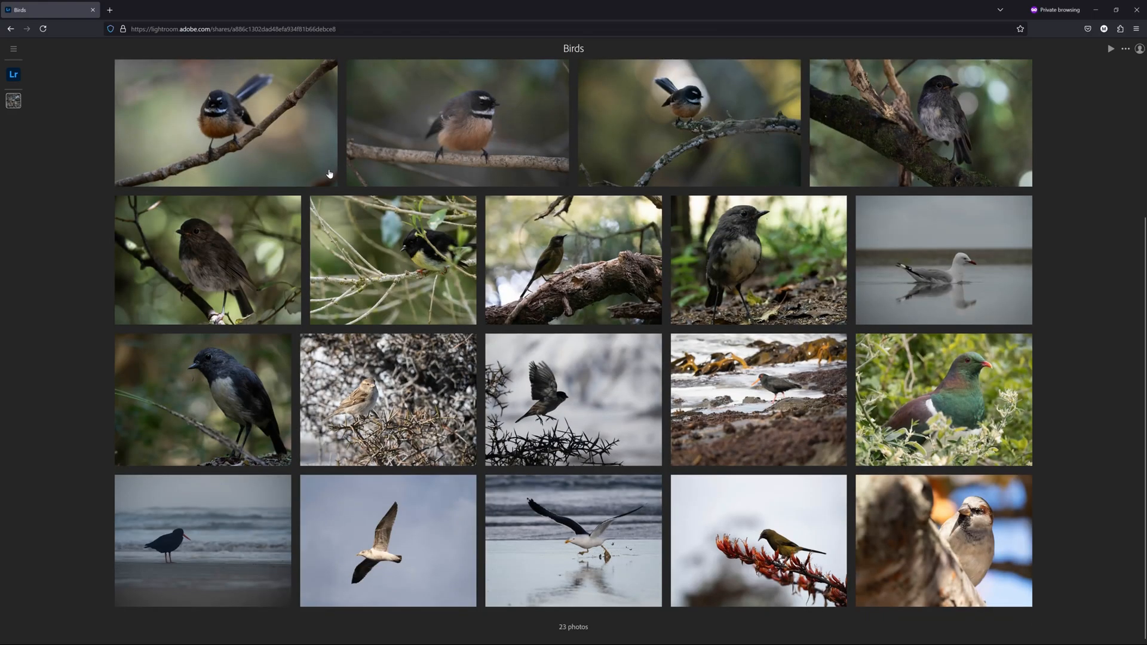
left_click(573, 400)
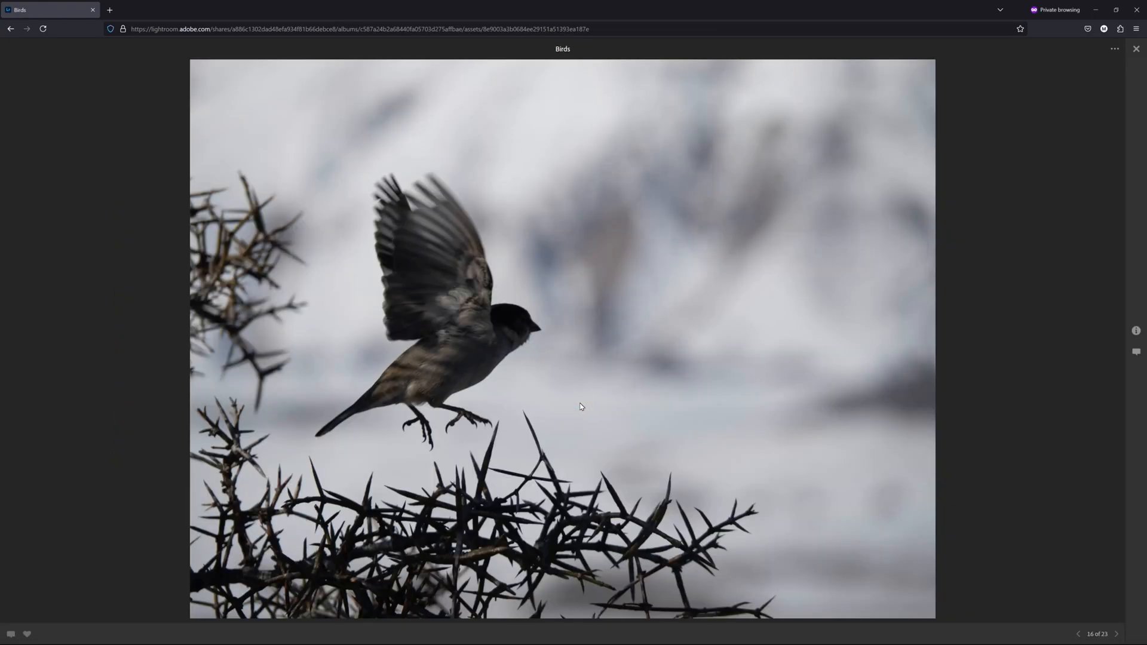
left_click(1135, 331)
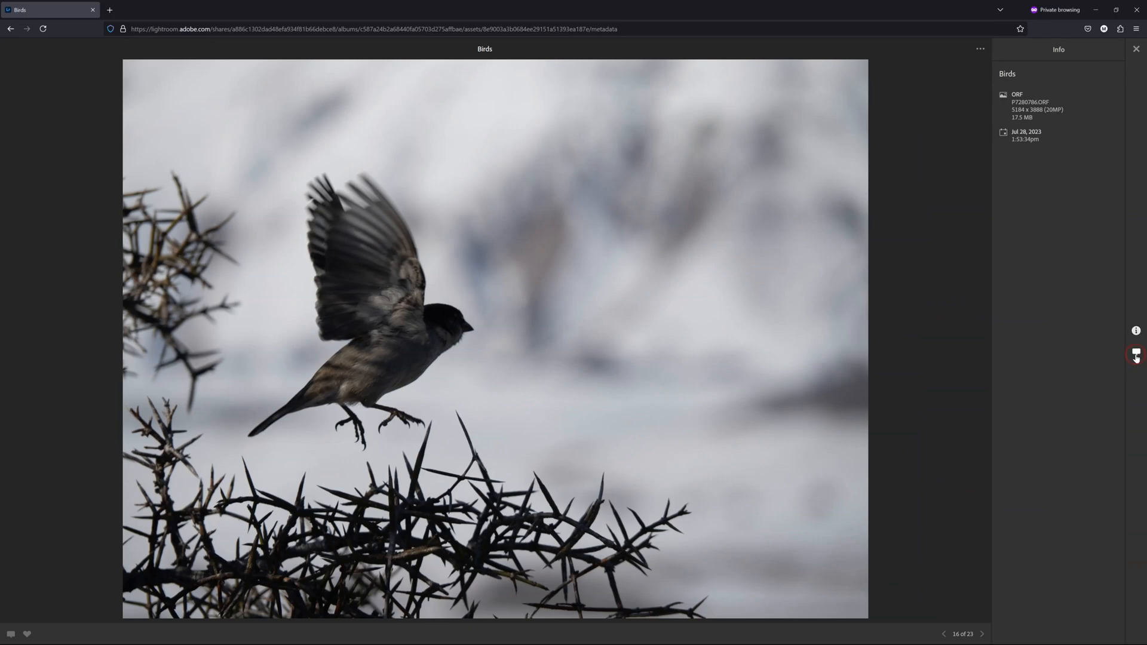
left_click(1136, 353)
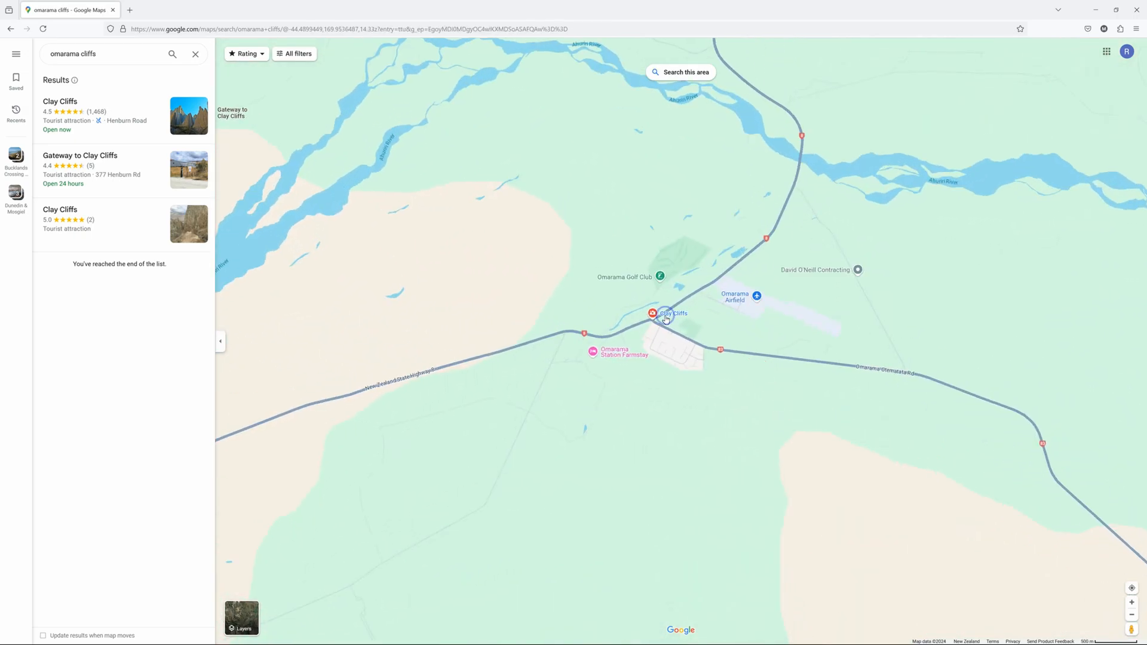
Show the Clay Cliffs photo's GPS coordinates and location map in ON1 Photo RAW.
left_click(653, 313)
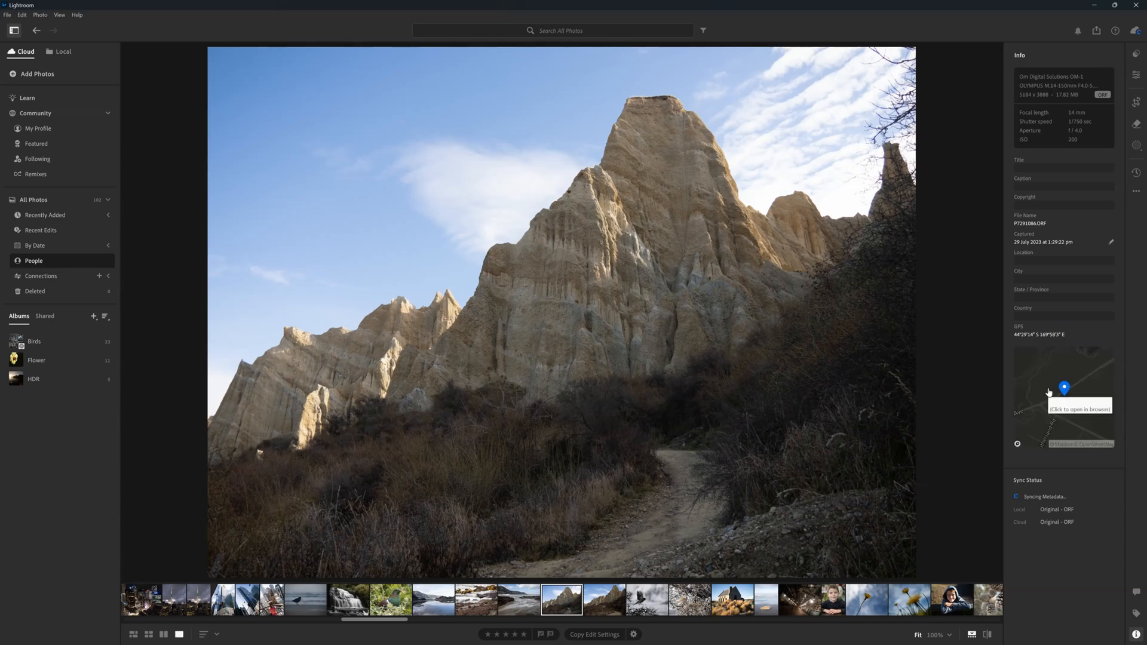
mouse_move(1006, 393)
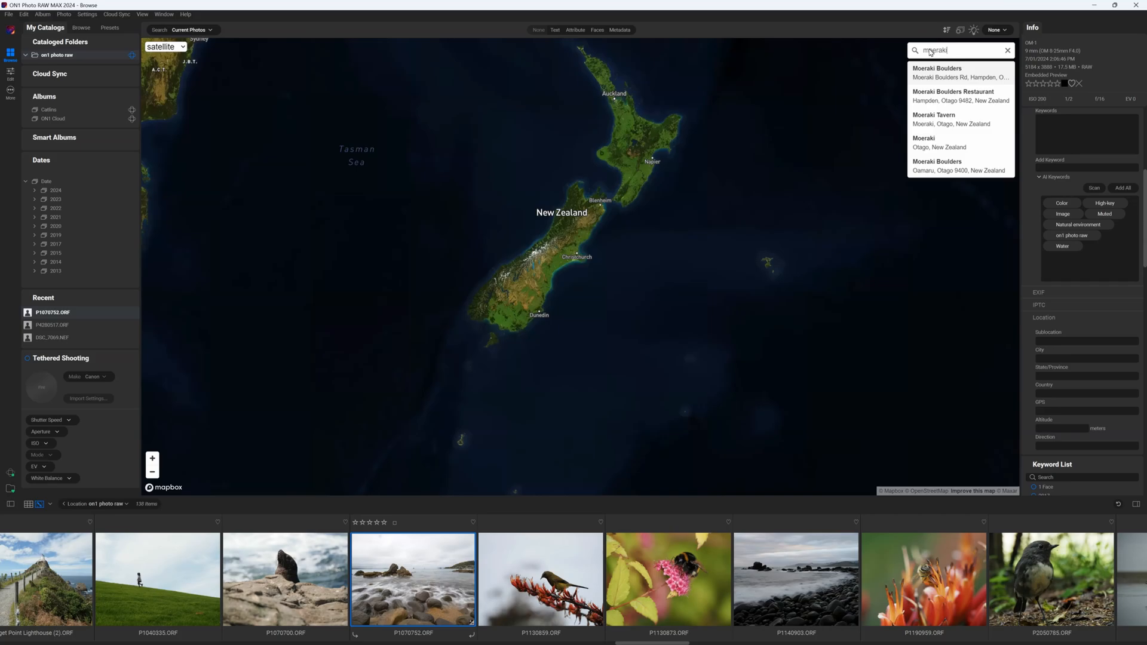
Pick the Moeraki Boulders suggestion to show that location on the map.
left_click(950, 119)
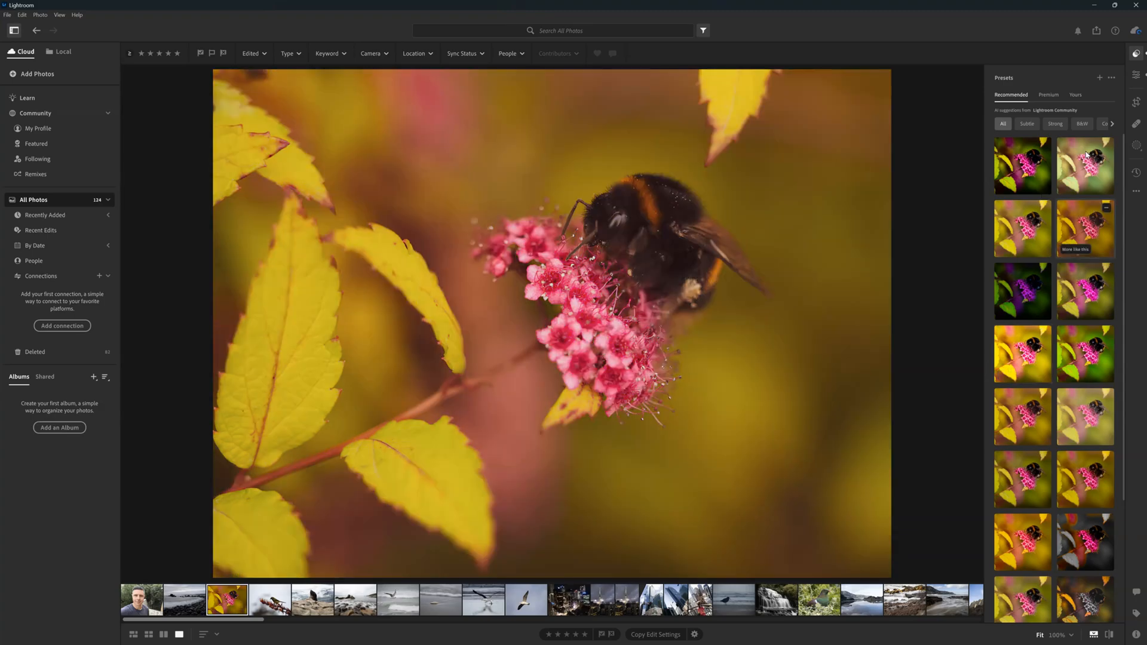
Apply a recommended preset to the bumblebee photo at about 49 Amount.
left_click(1085, 164)
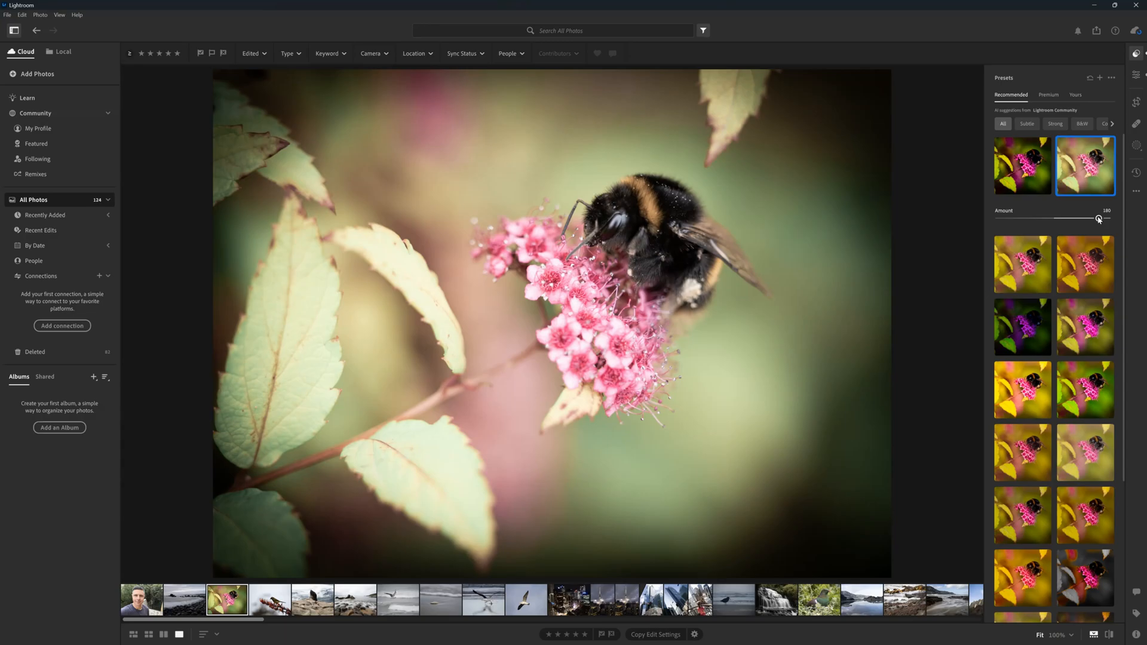
left_click_drag(1097, 218, 1025, 218)
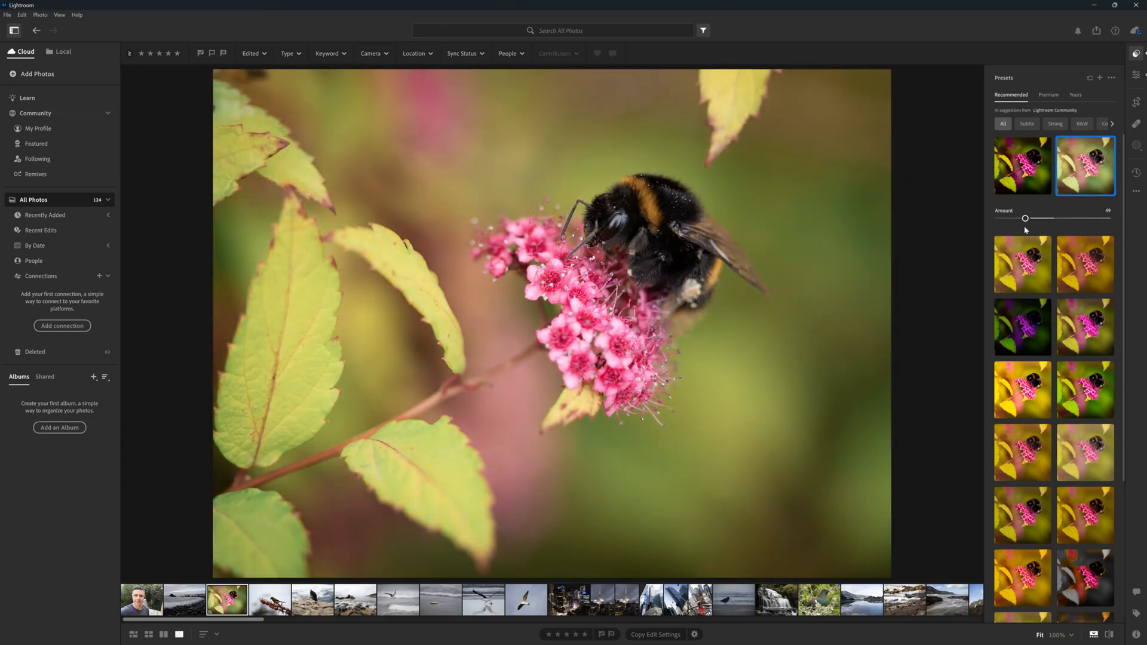
left_click_drag(1026, 218, 1073, 218)
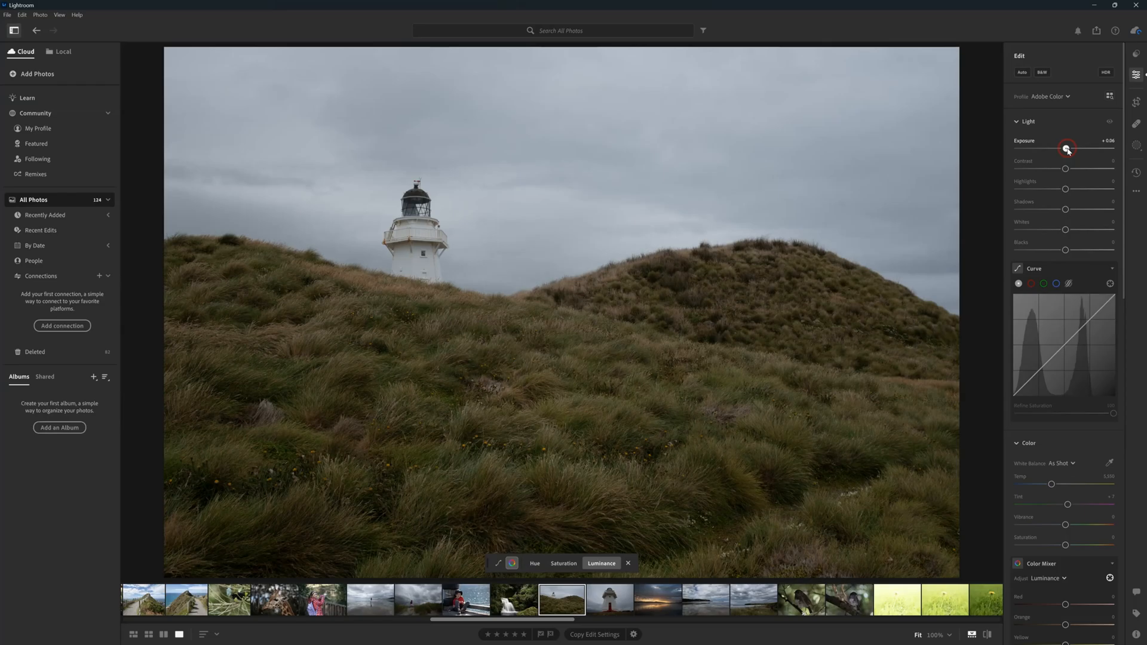
Raise exposure, contrast and shadows, and adjust blacks on the lighthouse photo.
left_click_drag(1066, 148, 1078, 149)
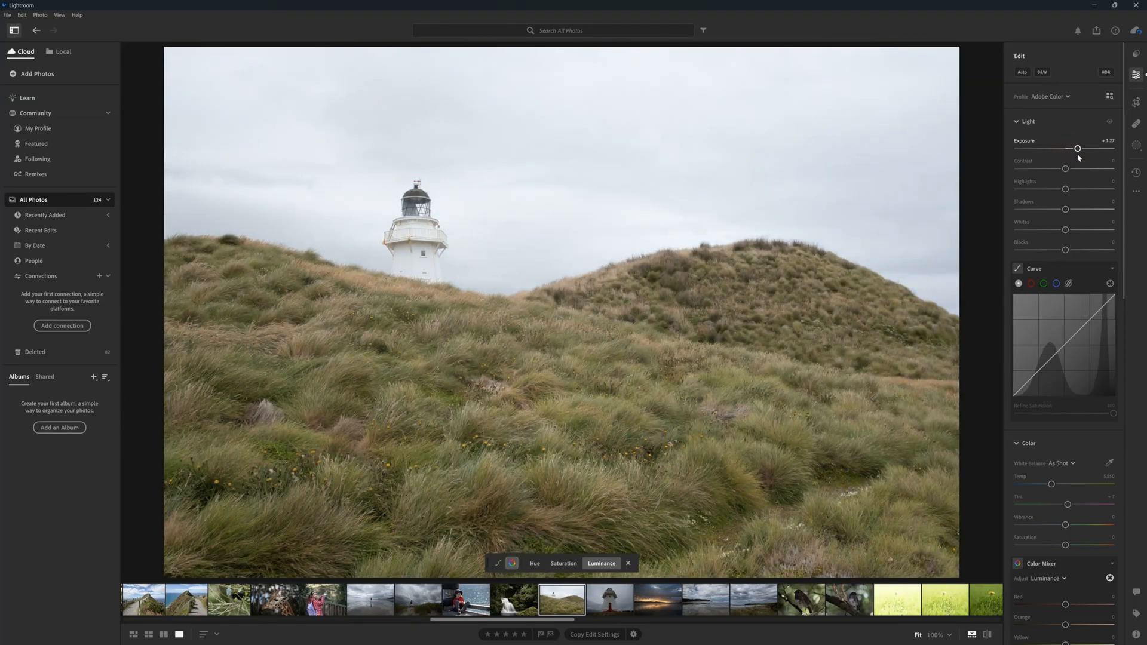
left_click_drag(1066, 169, 1074, 168)
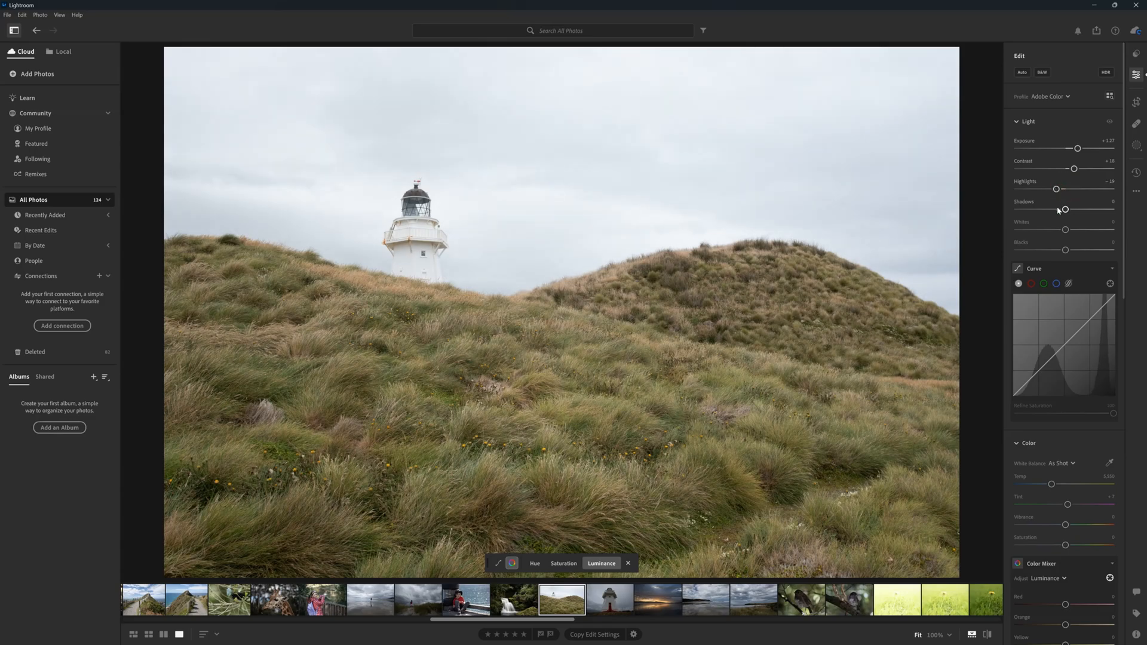
left_click_drag(1063, 209, 1071, 209)
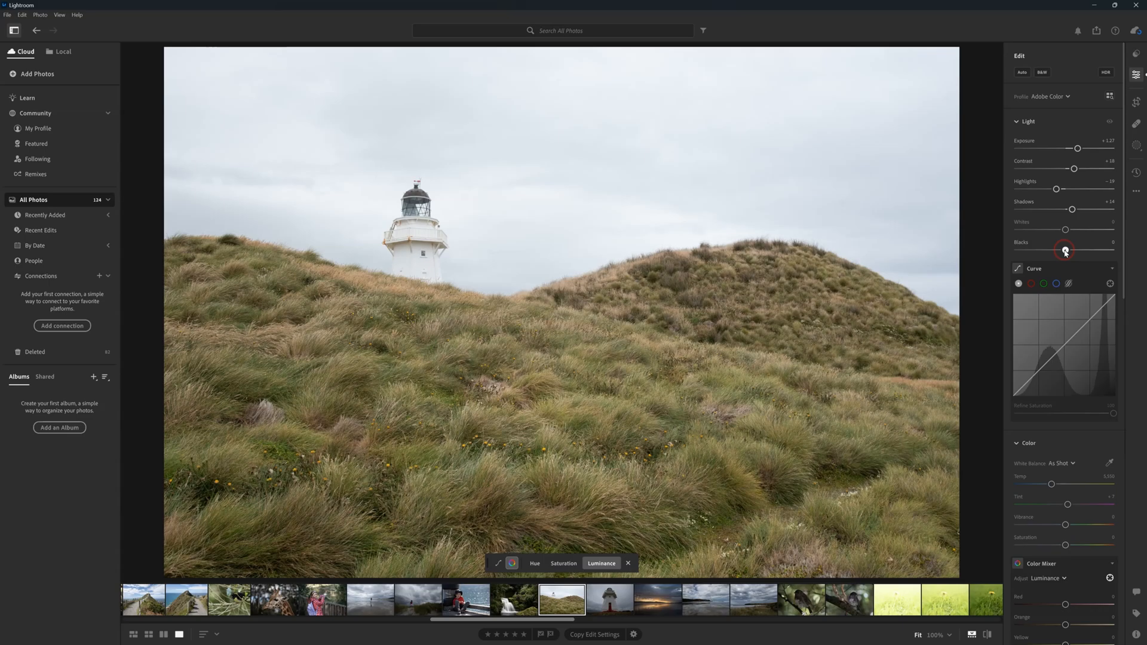
left_click_drag(1073, 249, 1062, 250)
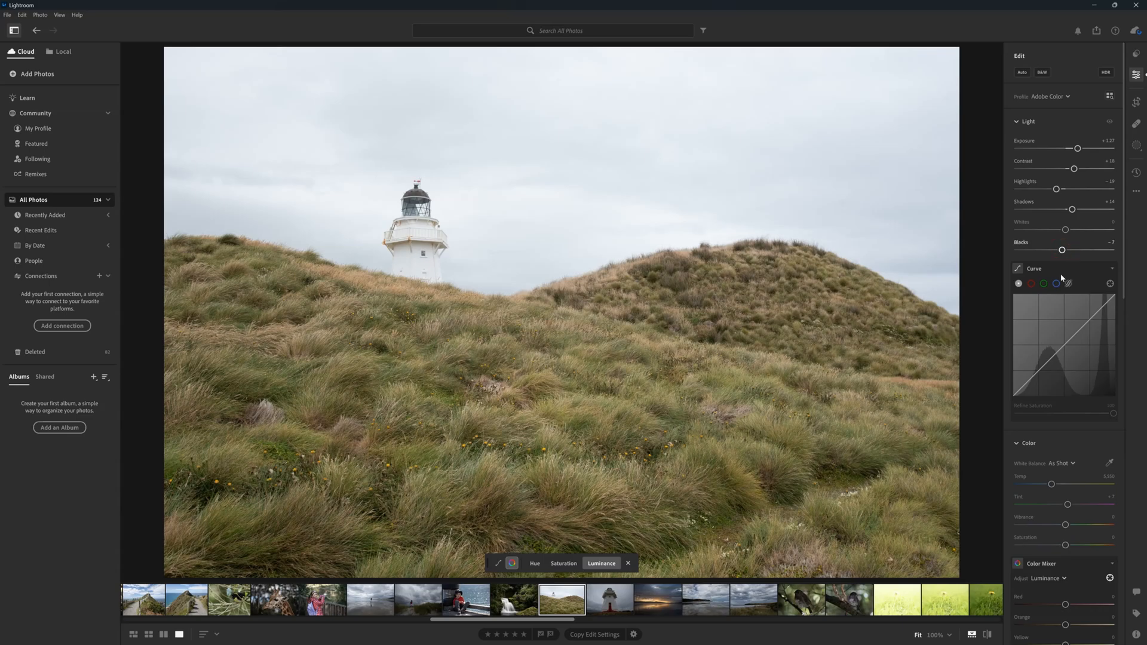
Shape the tone curve with added midtone and shadow points.
left_click_drag(1061, 349, 1062, 346)
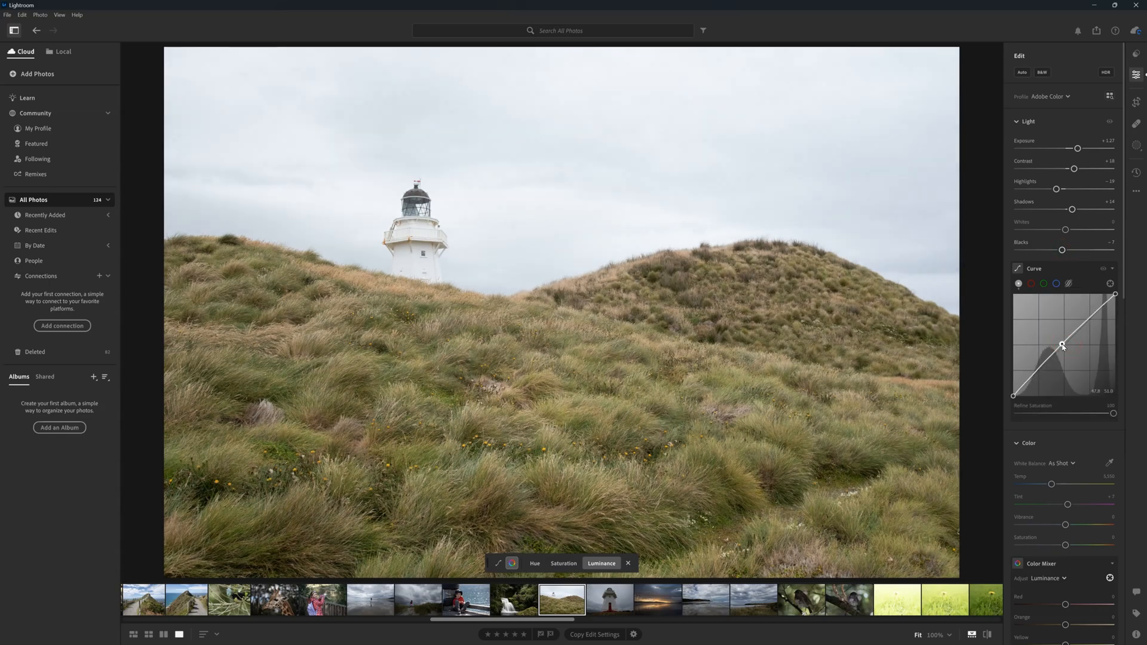
left_click_drag(1062, 346, 1044, 360)
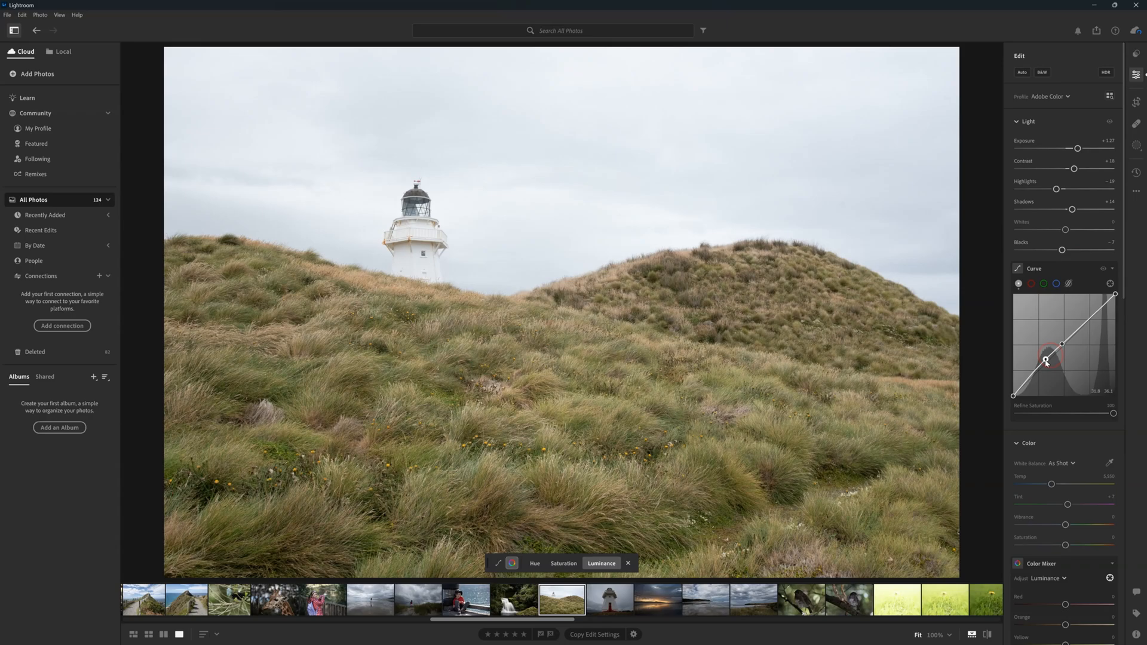
left_click_drag(1045, 361, 1030, 383)
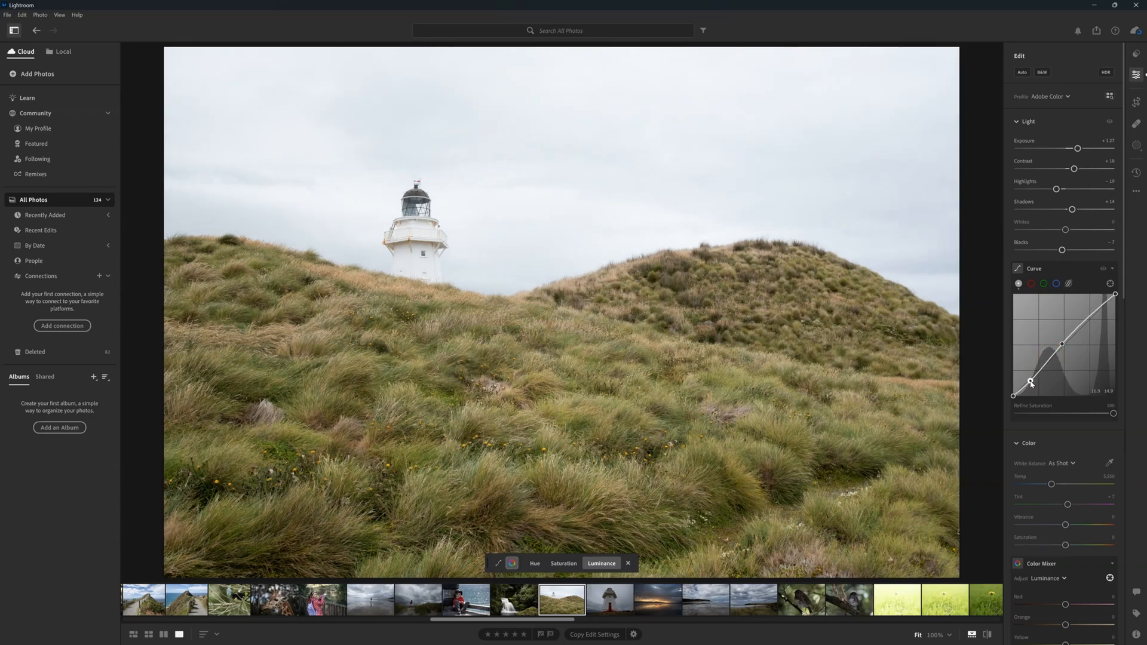
left_click_drag(1030, 382, 1088, 321)
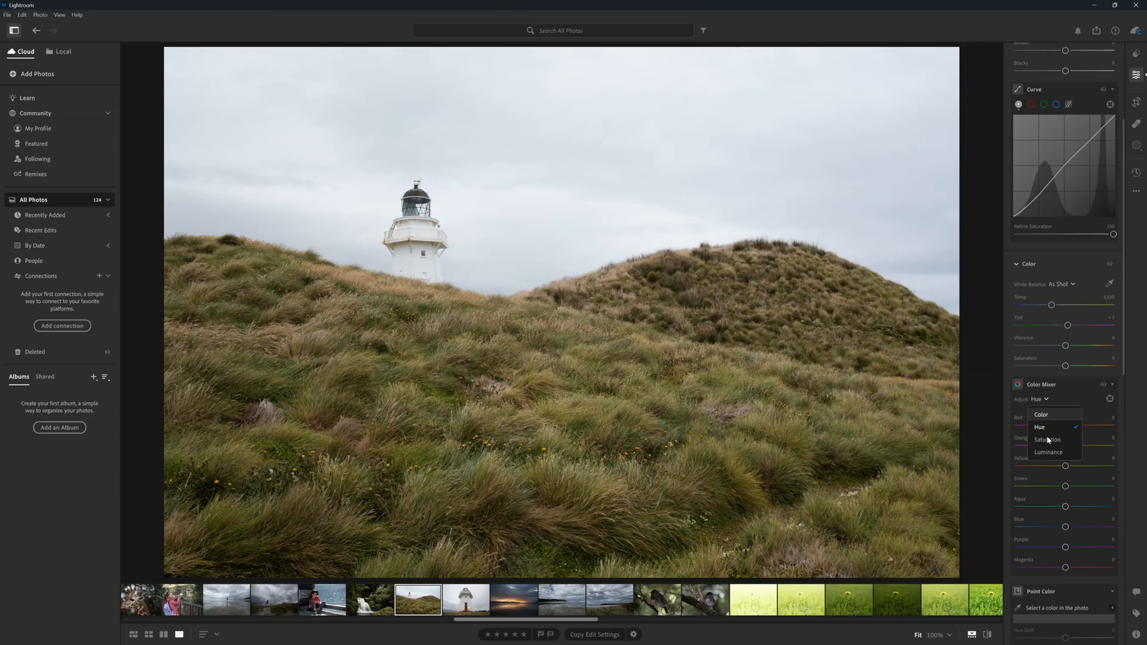
Restore some grass saturation and shift its yellow hue slightly in the Color Mixer.
left_click(1047, 440)
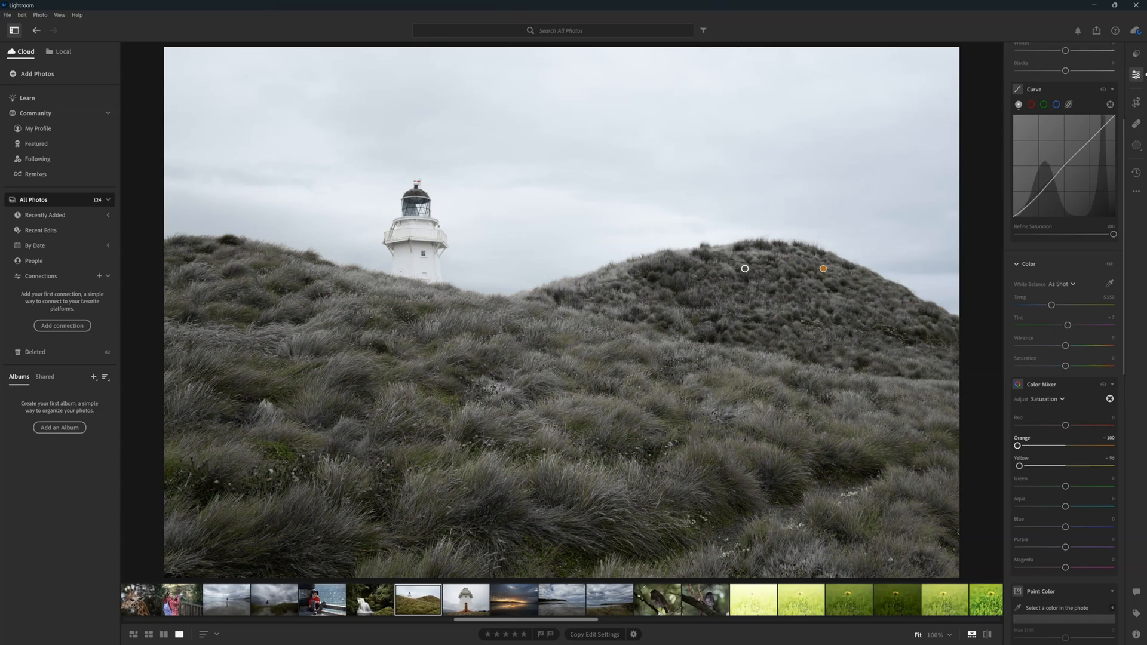
left_click_drag(1017, 446, 1109, 446)
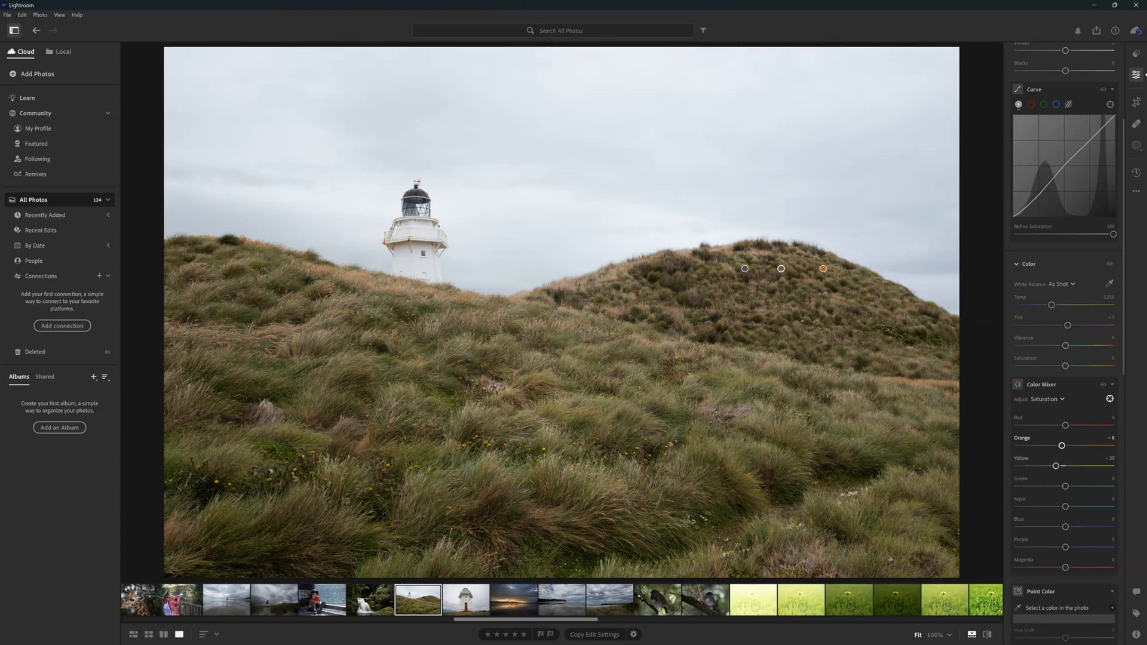
left_click(1045, 398)
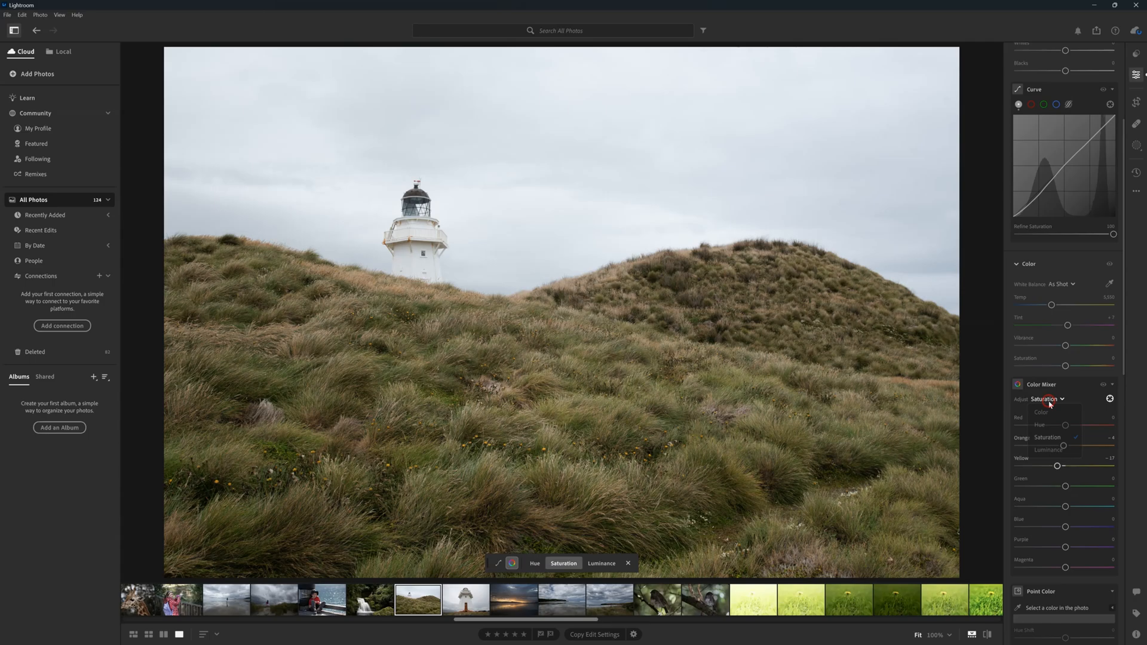
left_click(1039, 425)
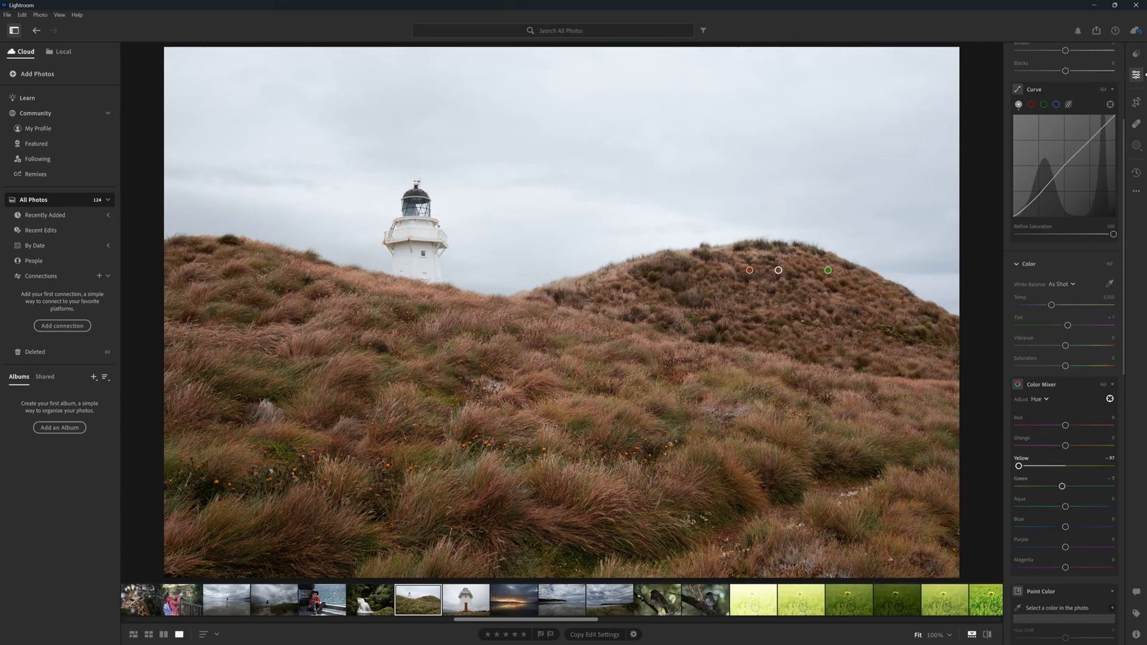
left_click_drag(1019, 466, 1059, 466)
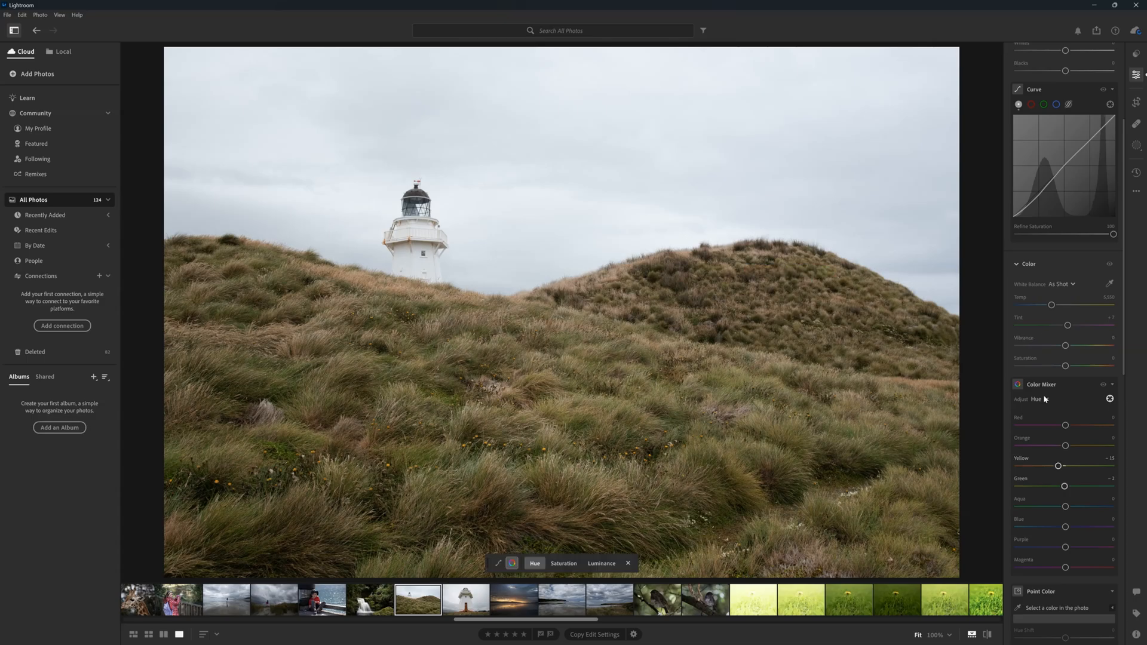
Darken the sky's blue luminance, then set the mixer back to Saturation.
left_click(601, 564)
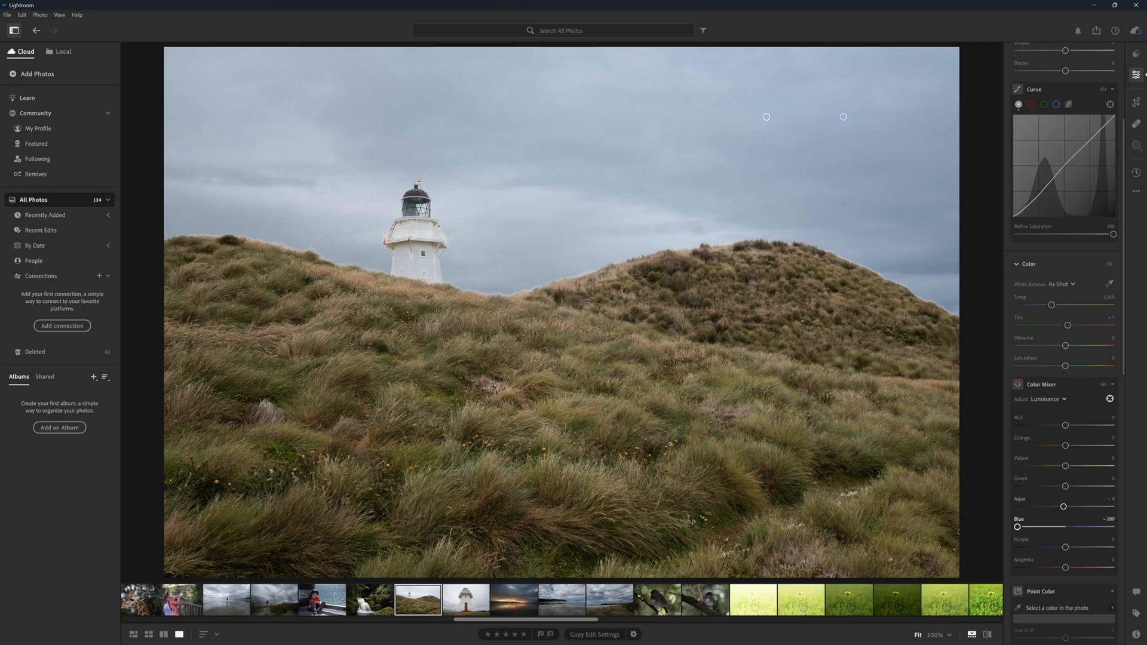
left_click_drag(1016, 527, 1068, 527)
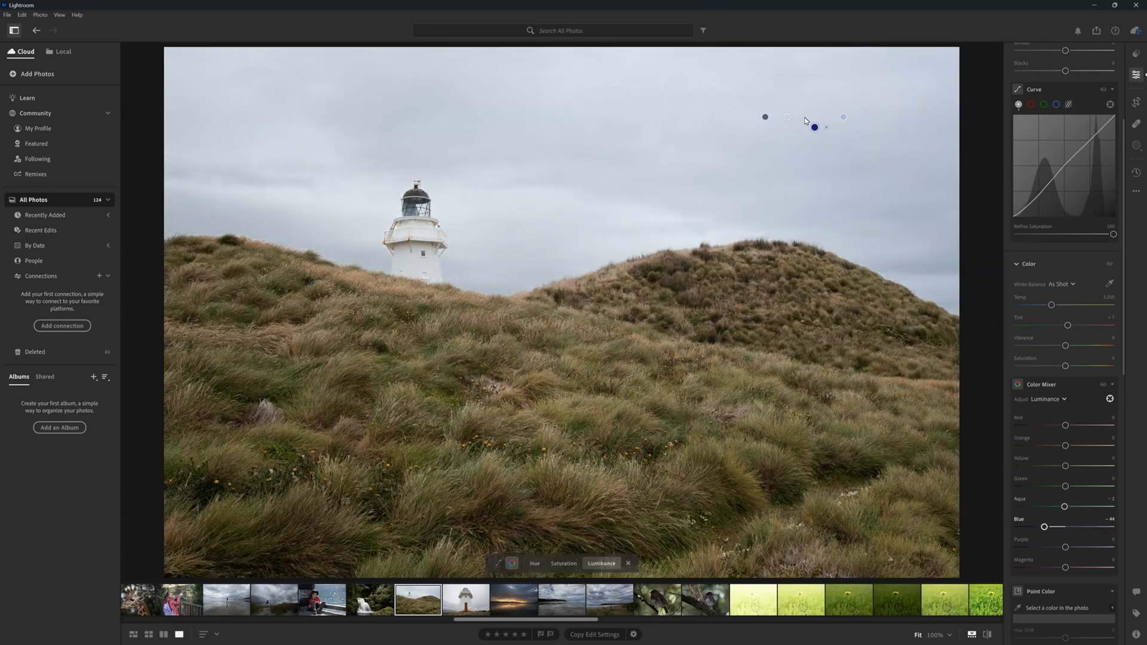
left_click(1047, 399)
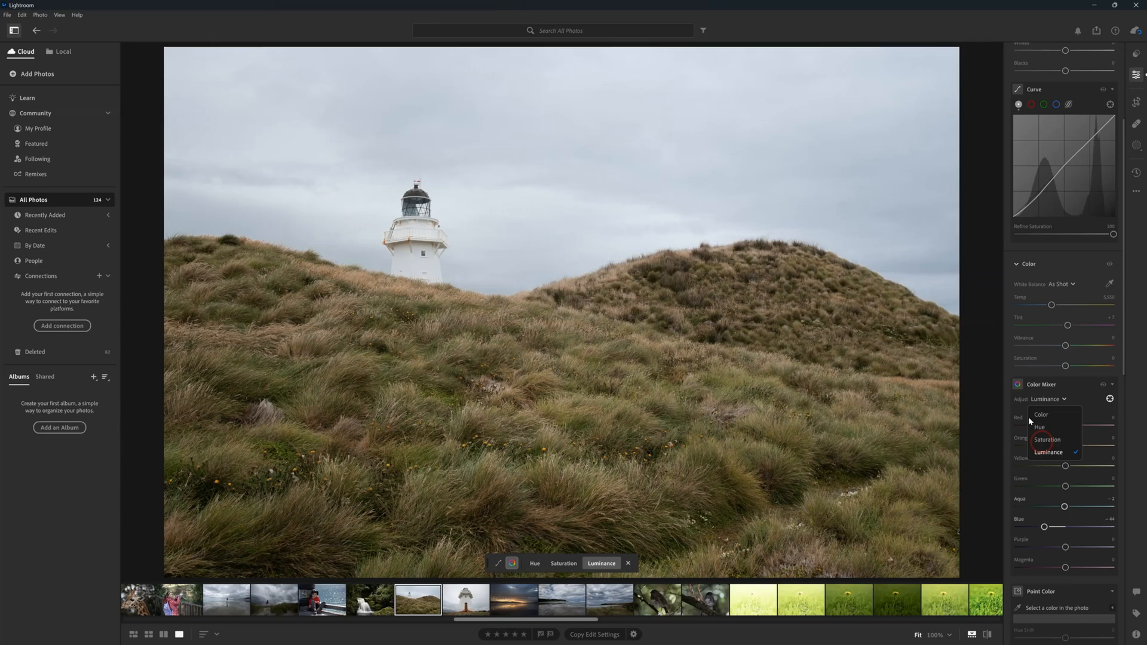
left_click(1047, 440)
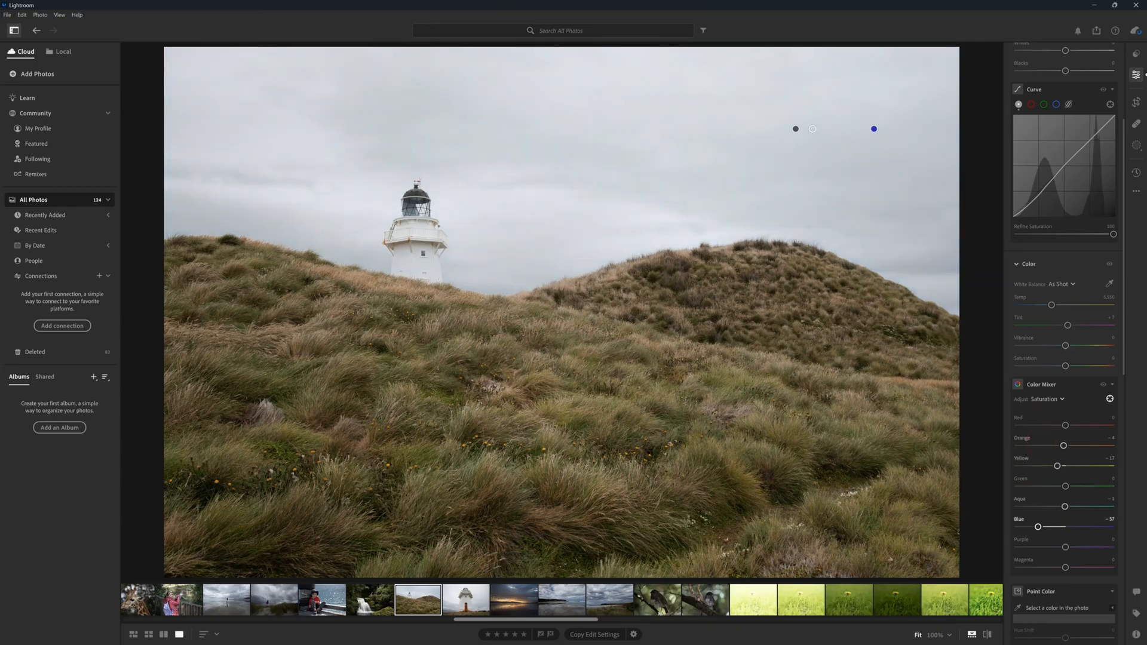
left_click(504, 600)
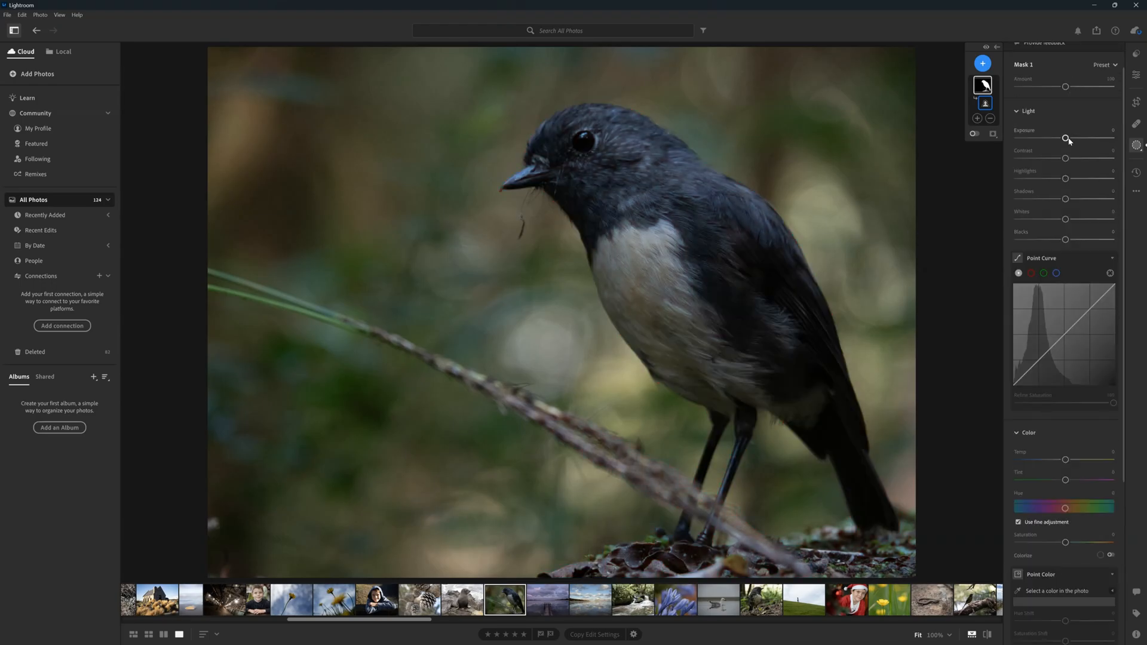
Raise the robin mask's exposure, tweak its tones, and drag a curve point.
left_click_drag(1065, 138, 1085, 138)
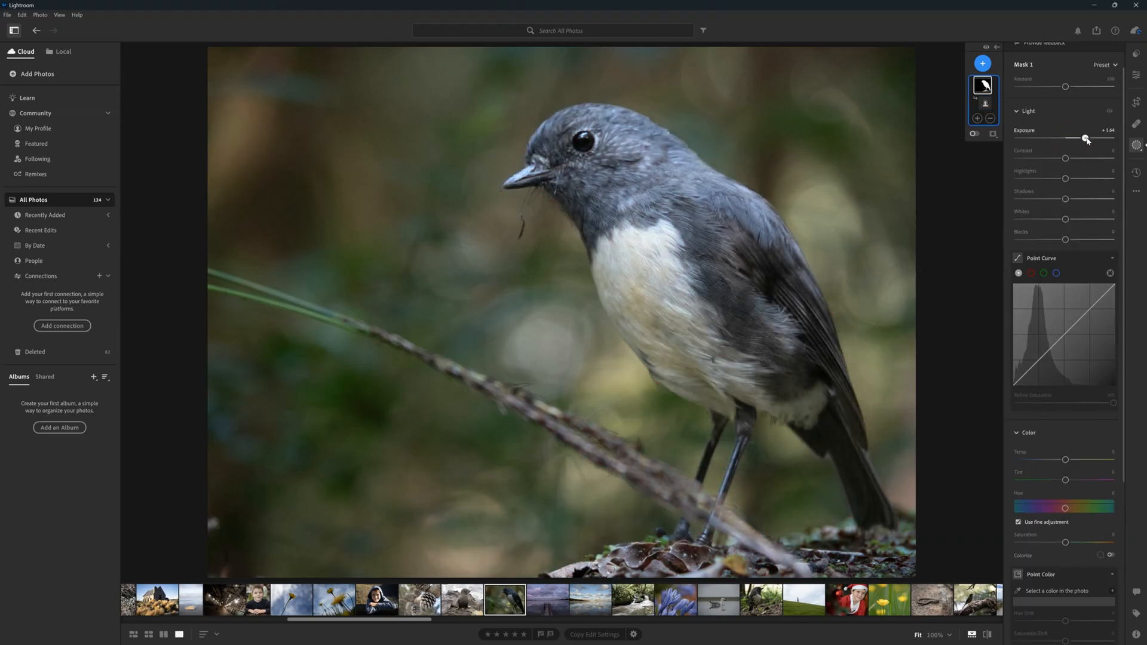
left_click_drag(1065, 157, 1069, 157)
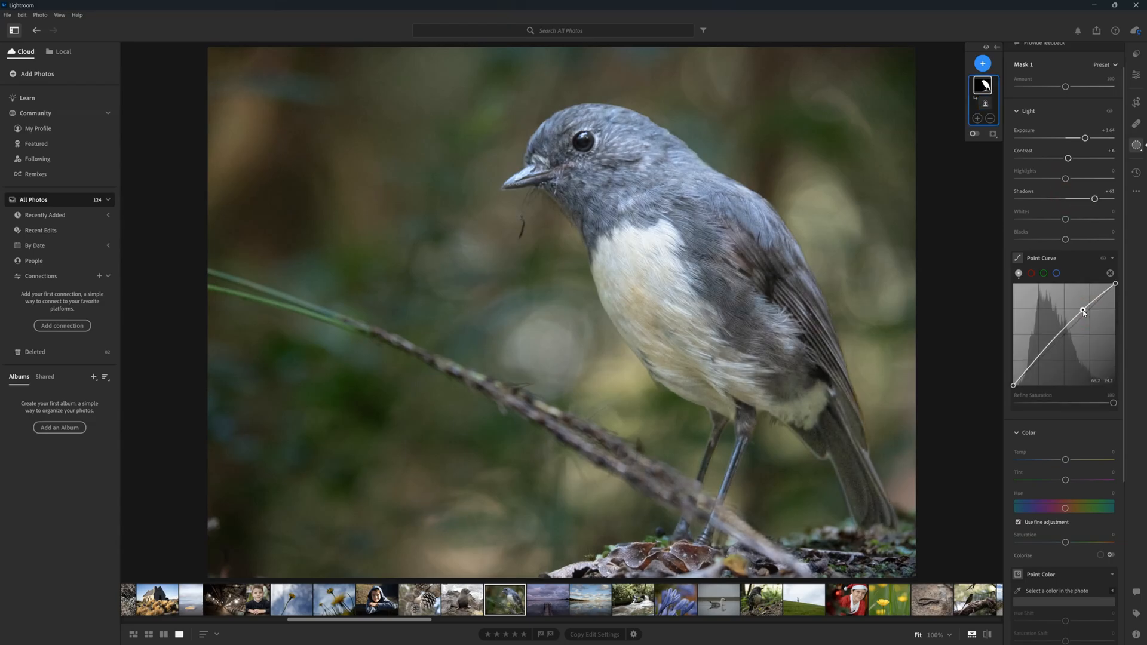
left_click_drag(1082, 311, 1050, 349)
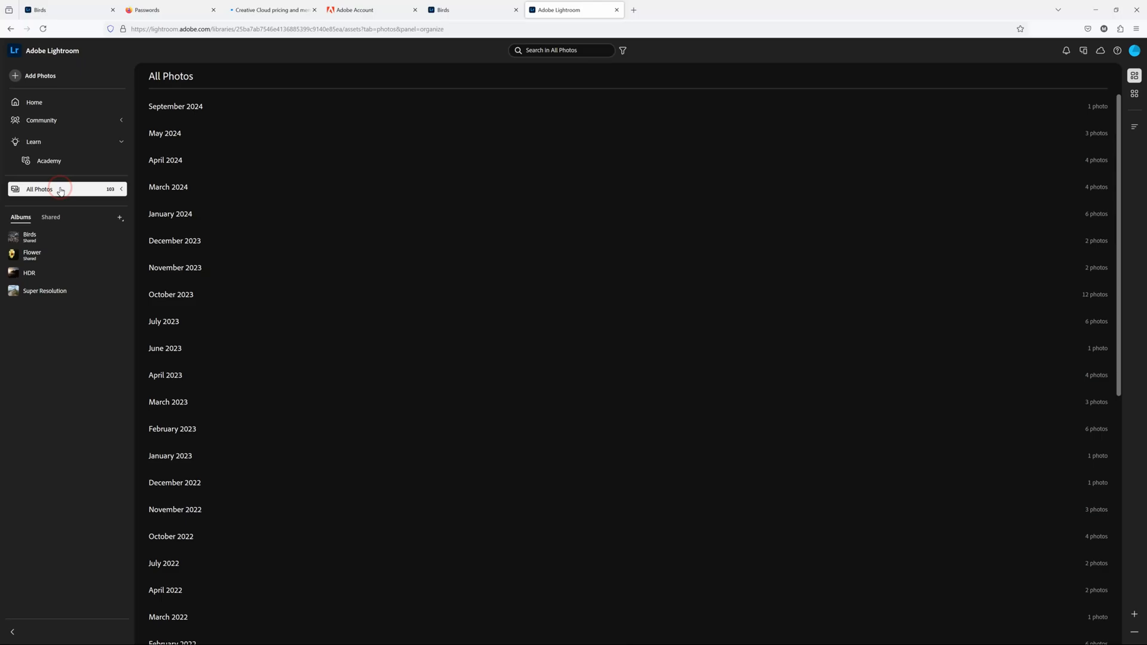
Open the Birds album and show the bird photo's edit adjustments.
left_click(30, 237)
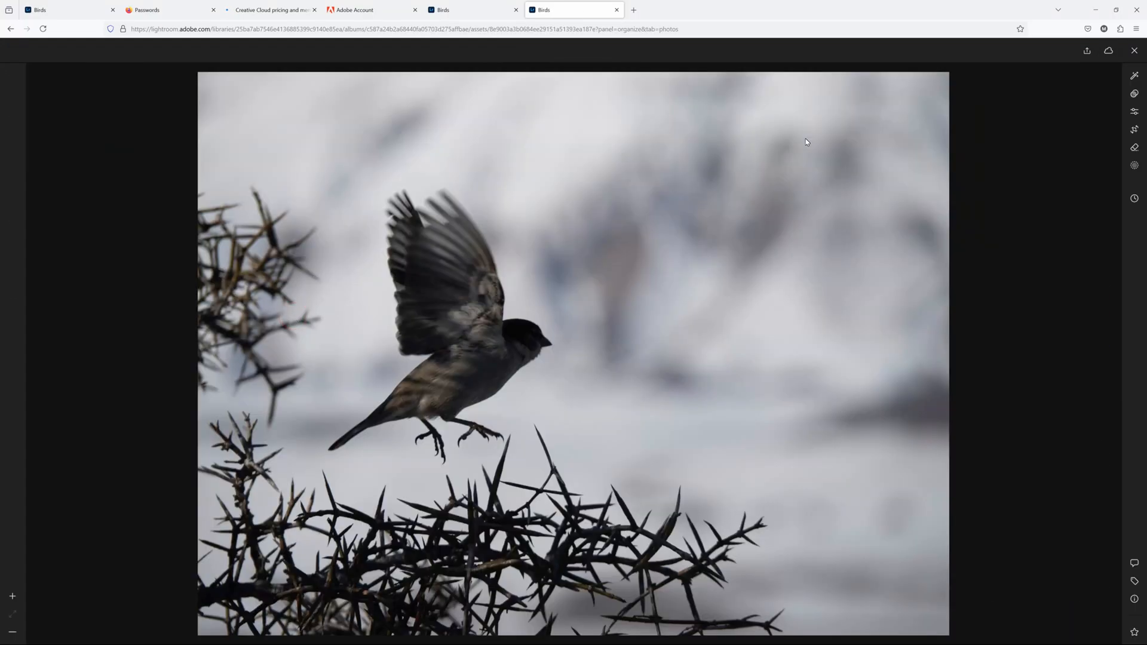
left_click(1135, 111)
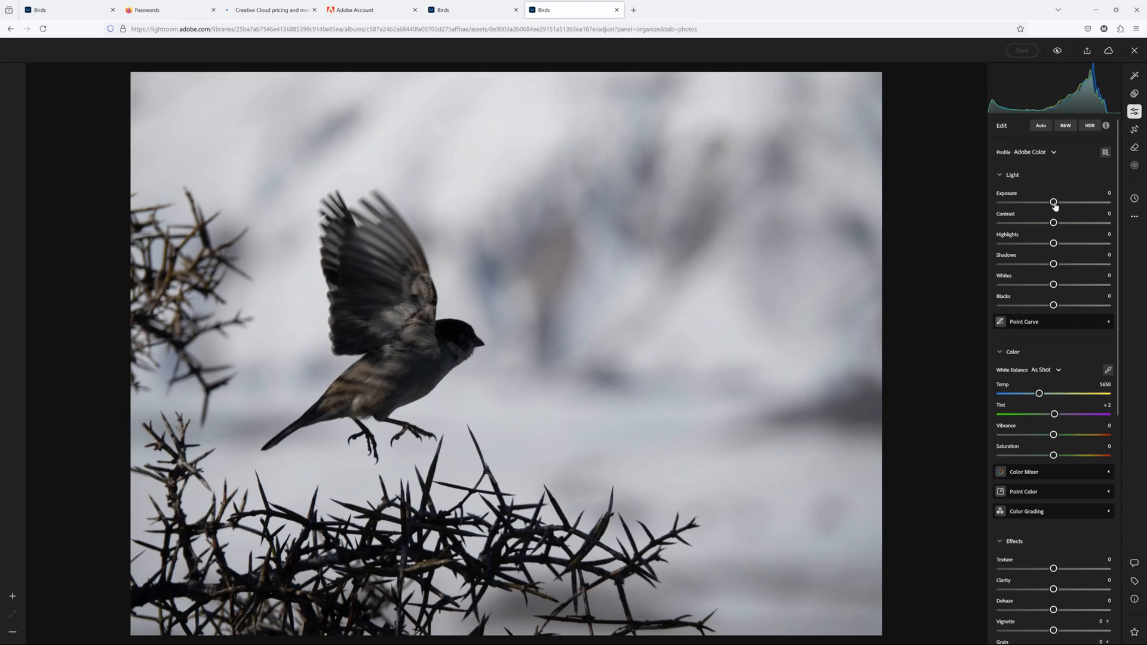
Set exposure +0.49, highlights +27, shadows +34 and temperature 6235 on the bird photo.
left_click_drag(1053, 203, 1059, 203)
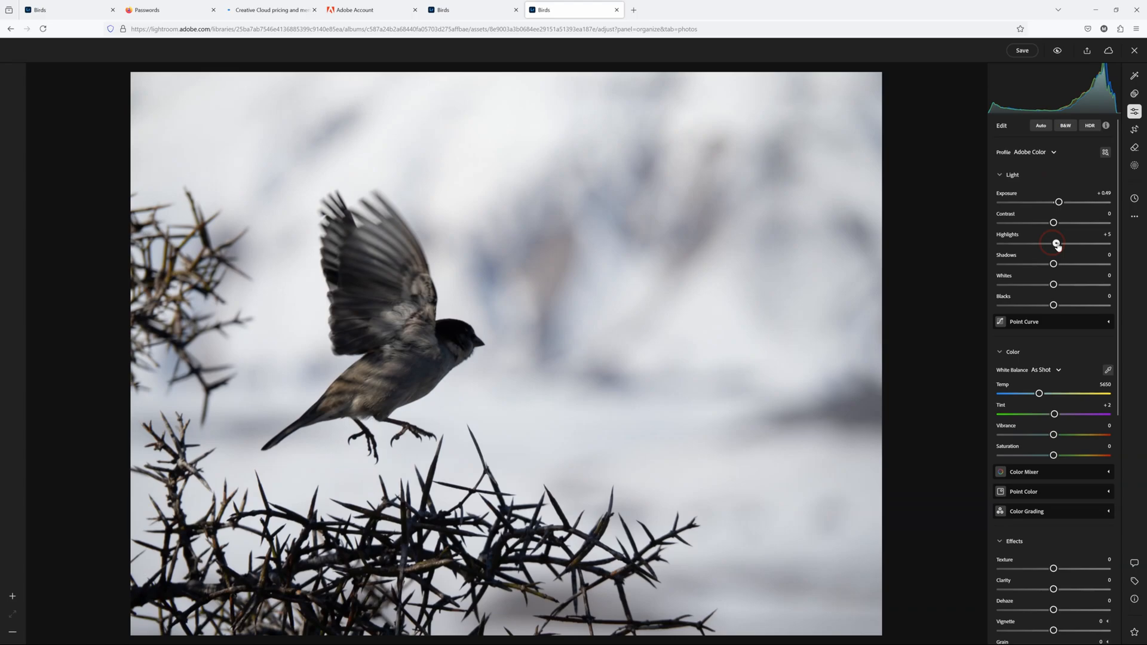
left_click_drag(1057, 244, 1066, 244)
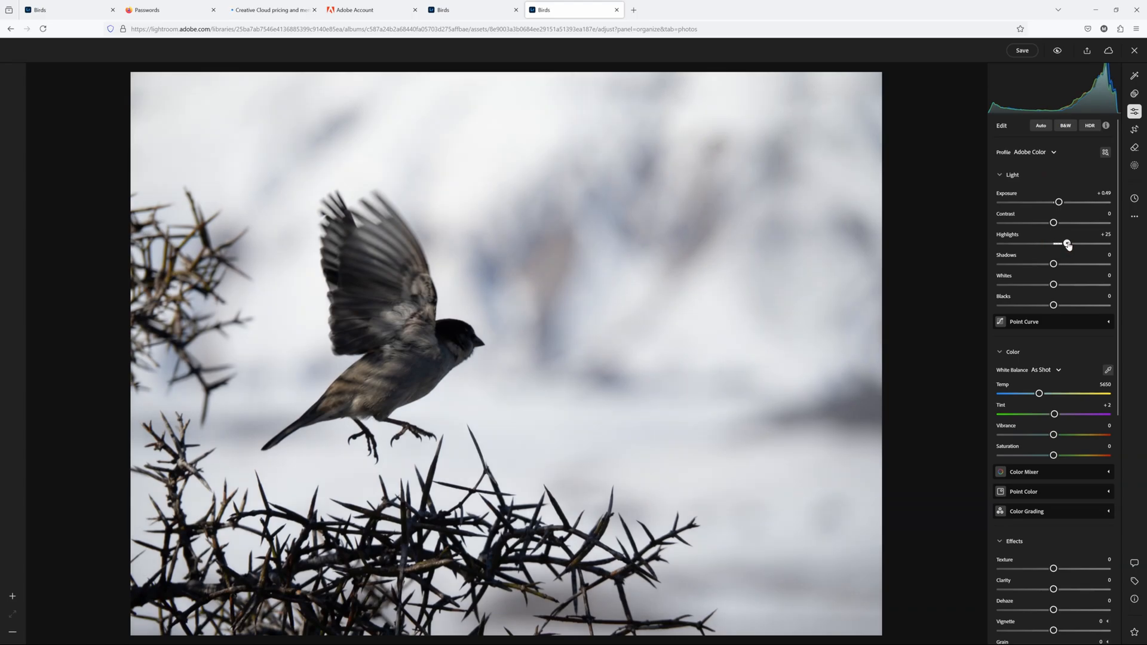
left_click_drag(1054, 264, 1059, 264)
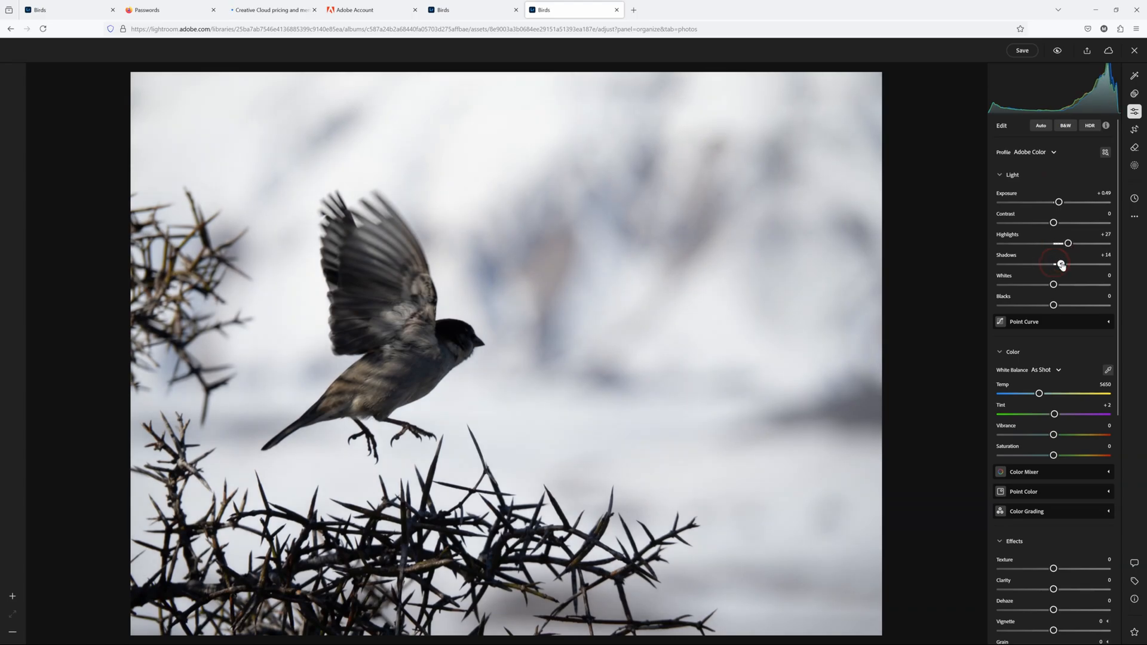
left_click_drag(1059, 264, 1074, 264)
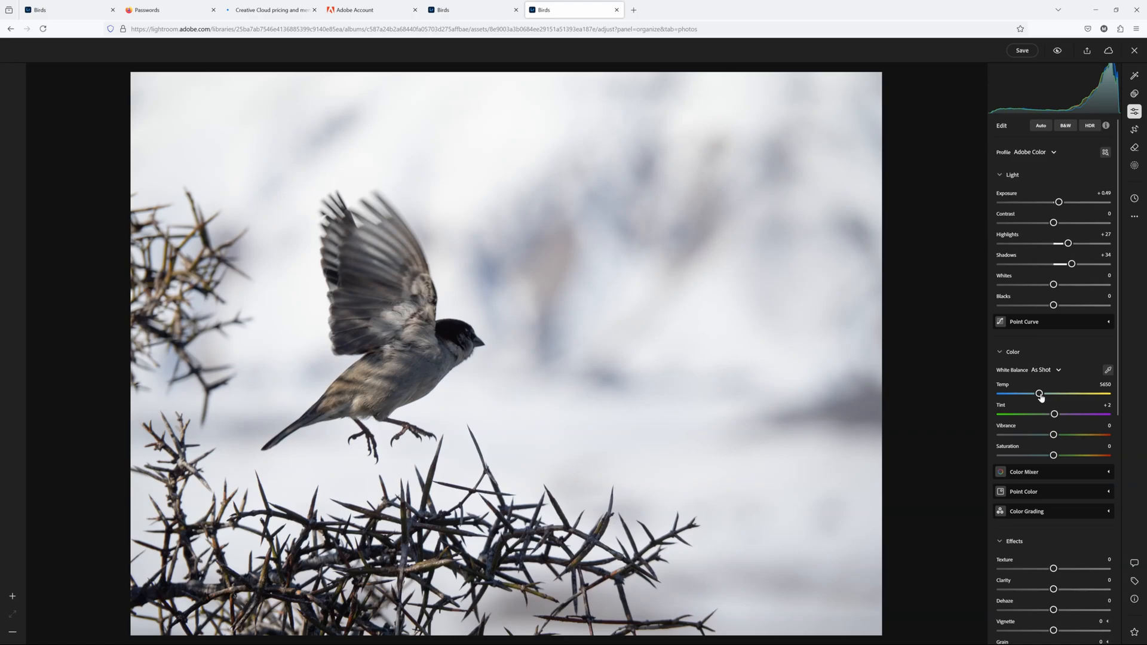
left_click_drag(1039, 394, 1045, 394)
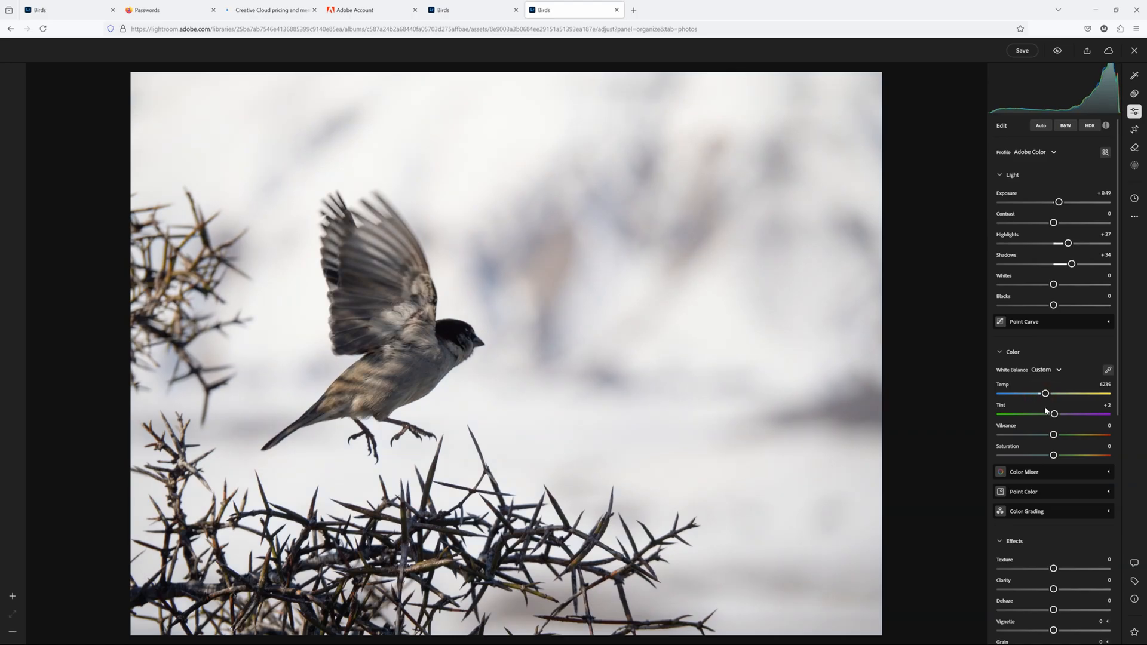
Give the bird photo texture +51, clarity +25 and a -37 vignette.
scroll("down", 3)
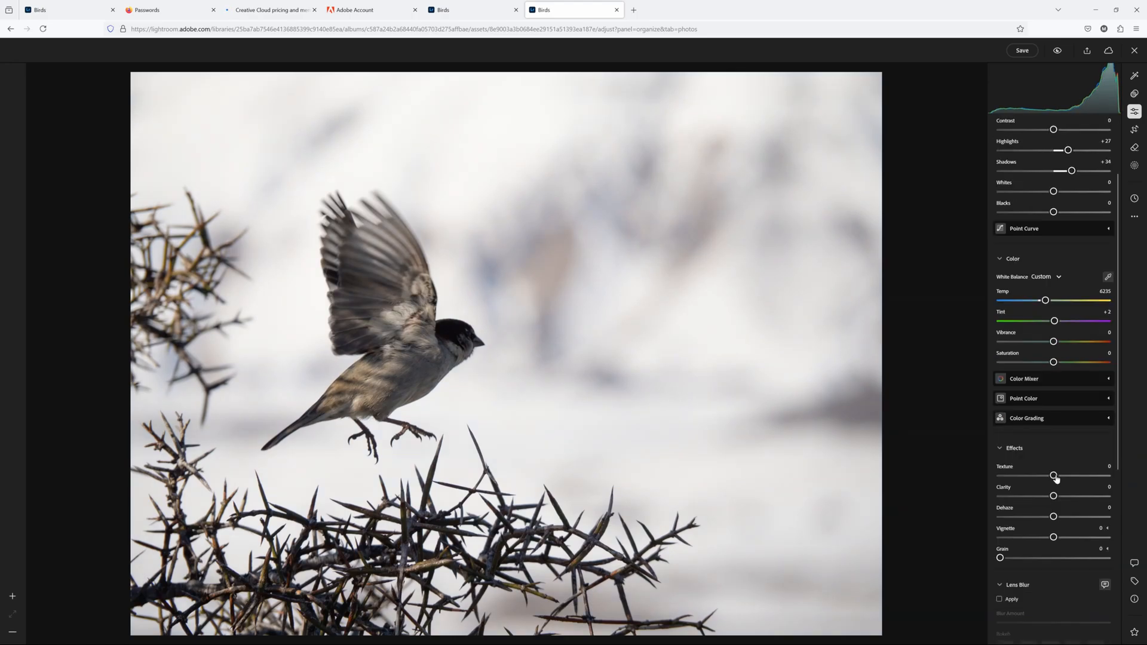
left_click_drag(1053, 475, 1075, 475)
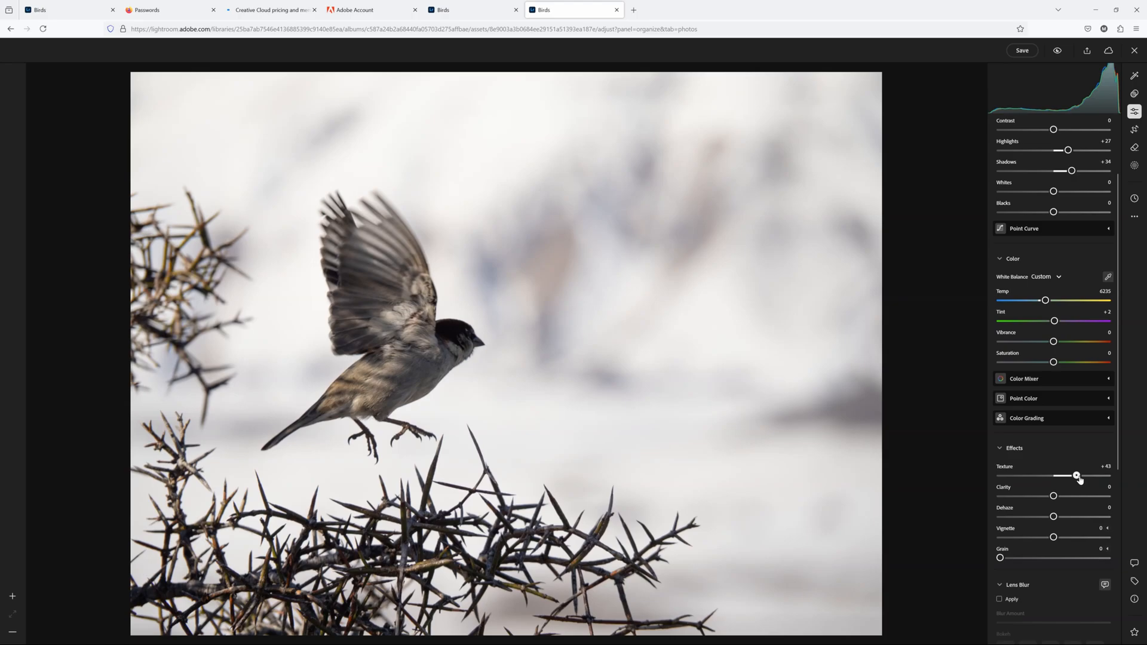
left_click_drag(1076, 476, 1080, 475)
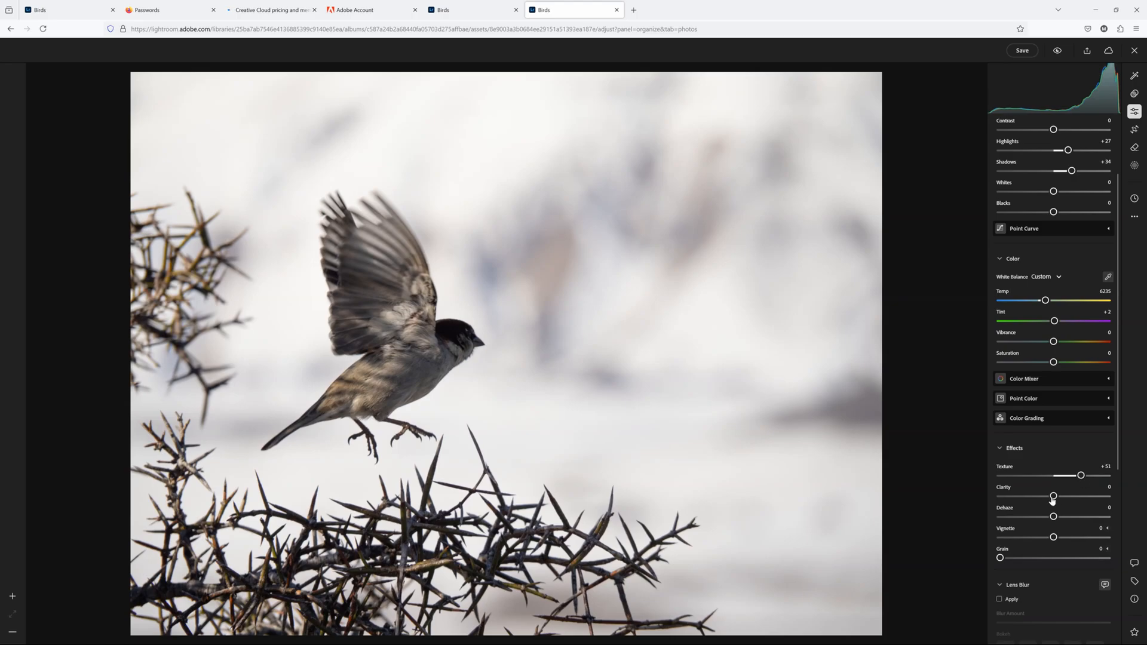
left_click_drag(1053, 495, 1066, 496)
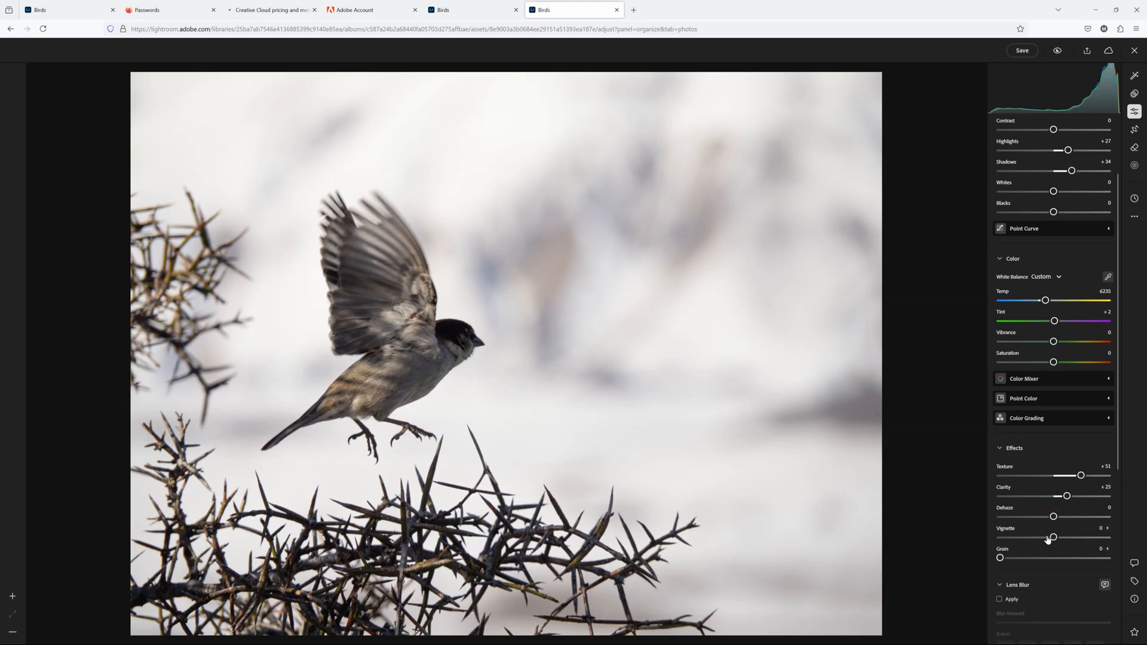
left_click_drag(1053, 537, 1035, 538)
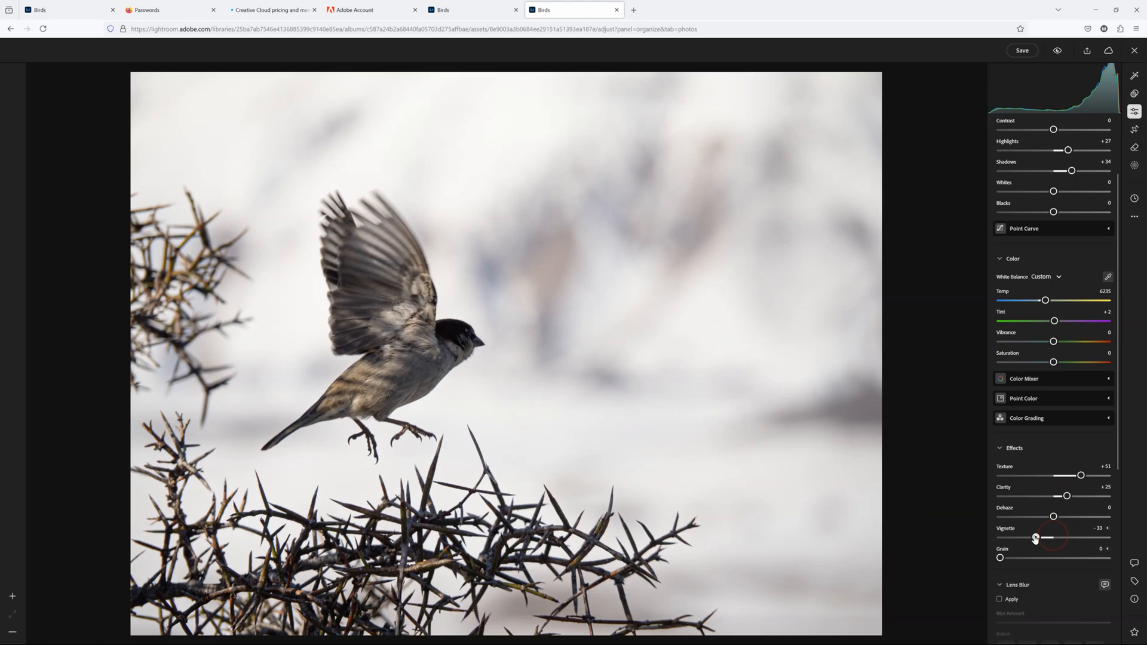
left_click_drag(1038, 539, 1033, 538)
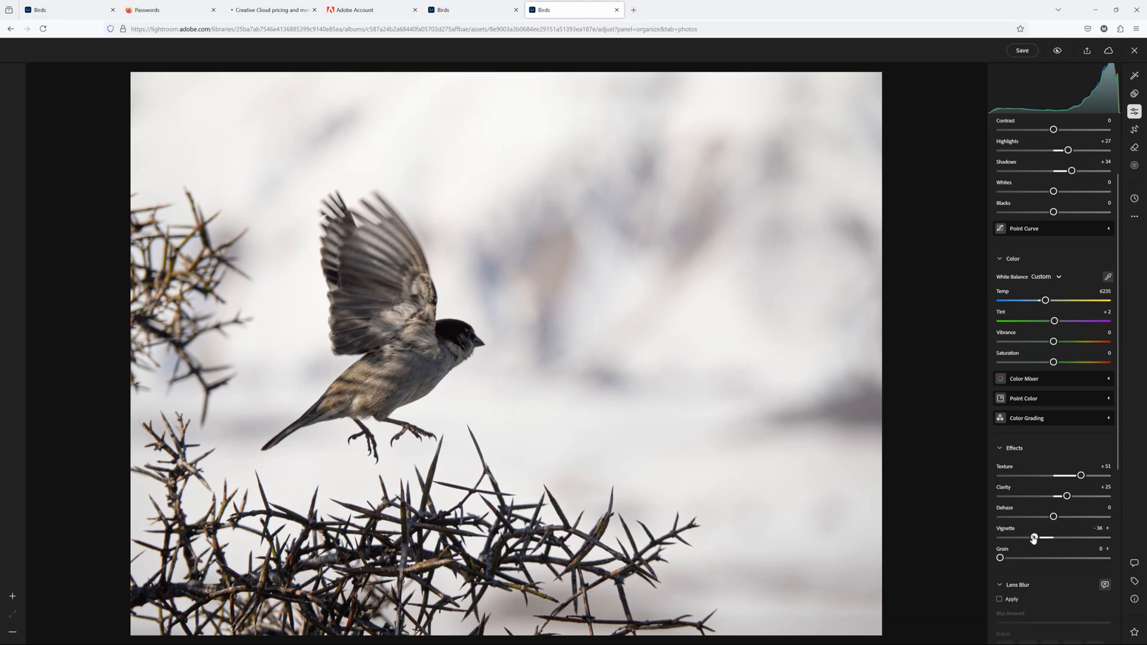
left_click_drag(1034, 538, 1033, 538)
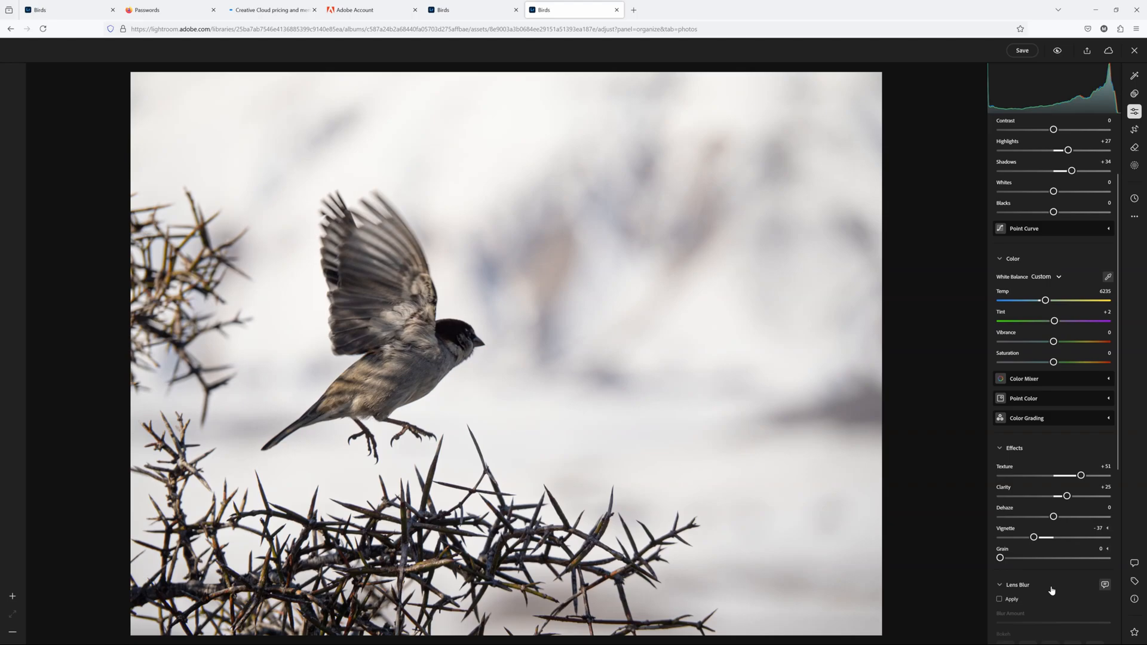
scroll("down", 3)
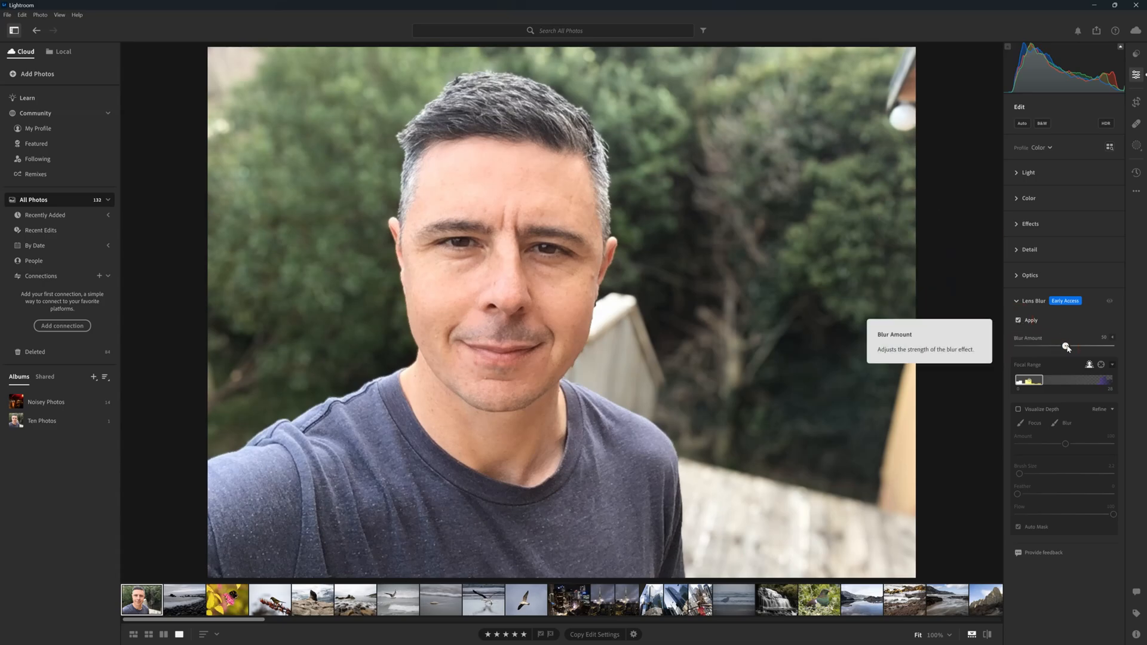
Set the Lens Blur amount to 55 and keep the focal range on the face.
left_click_drag(1066, 346, 1032, 345)
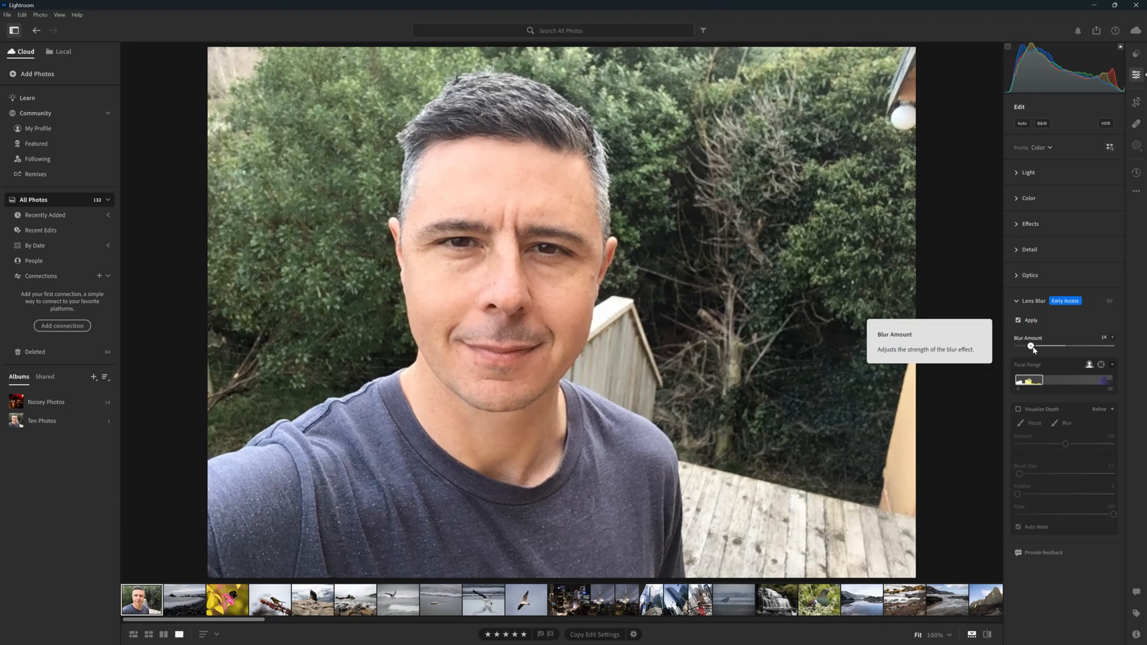
left_click_drag(1033, 346, 1113, 346)
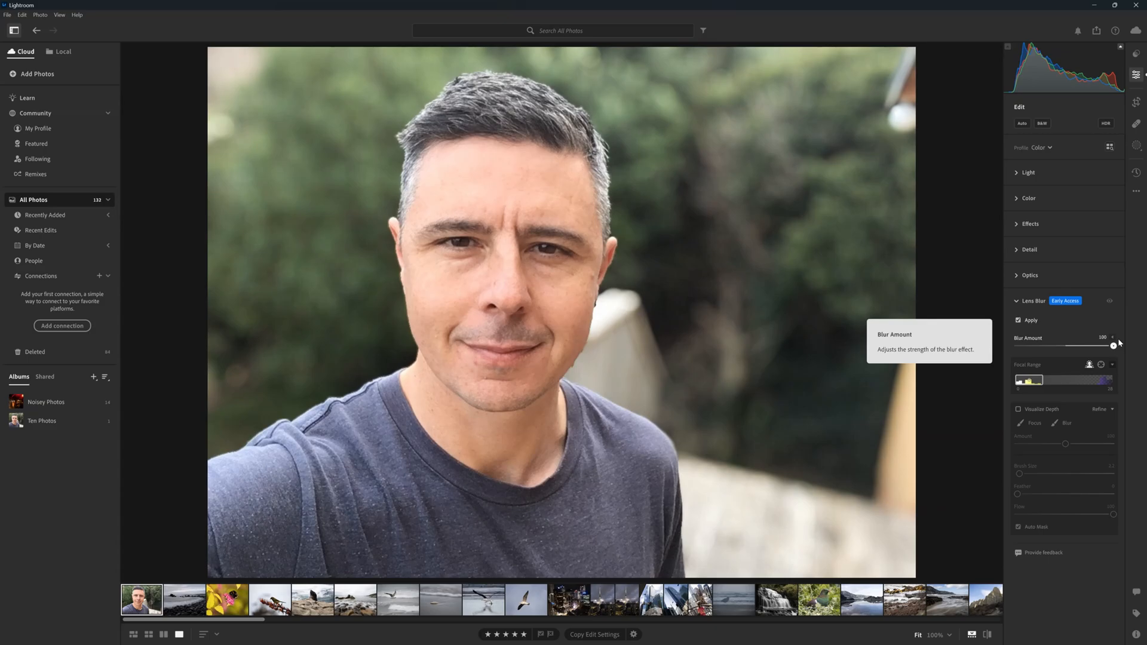
left_click_drag(1112, 345, 1068, 345)
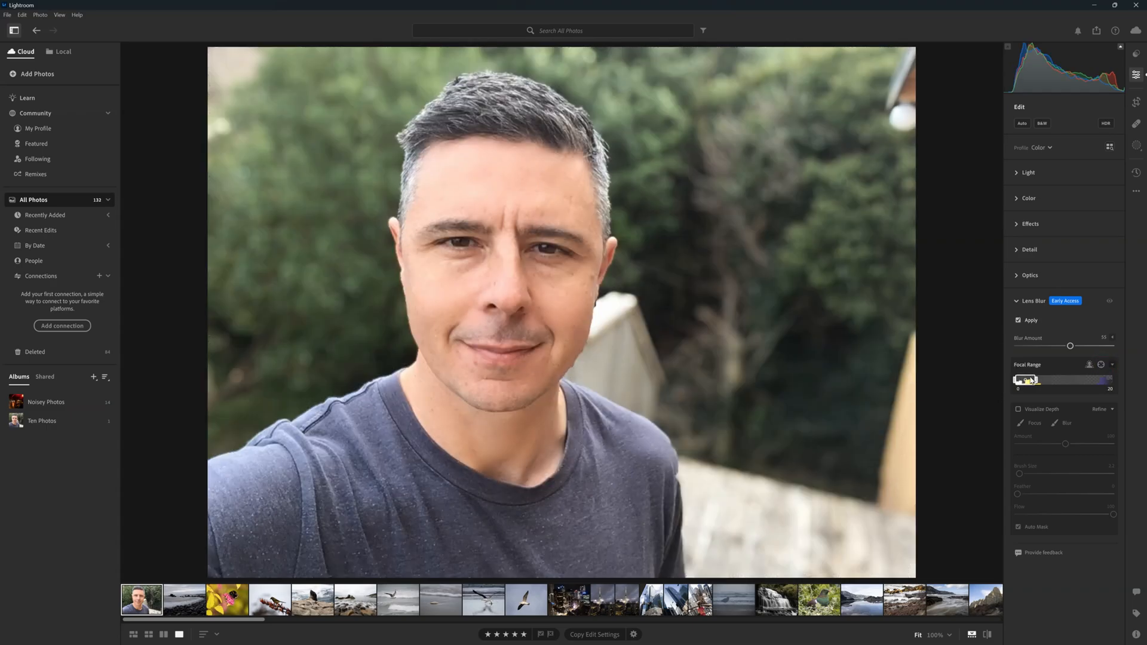
left_click_drag(1024, 379, 1039, 379)
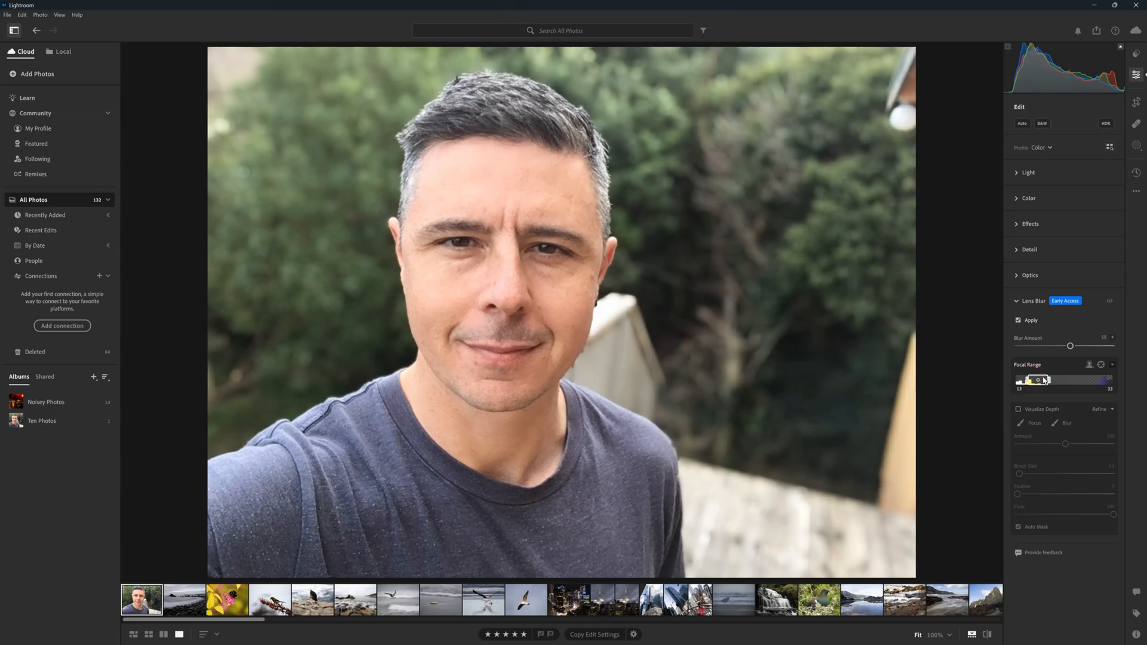
left_click_drag(1036, 379, 1101, 380)
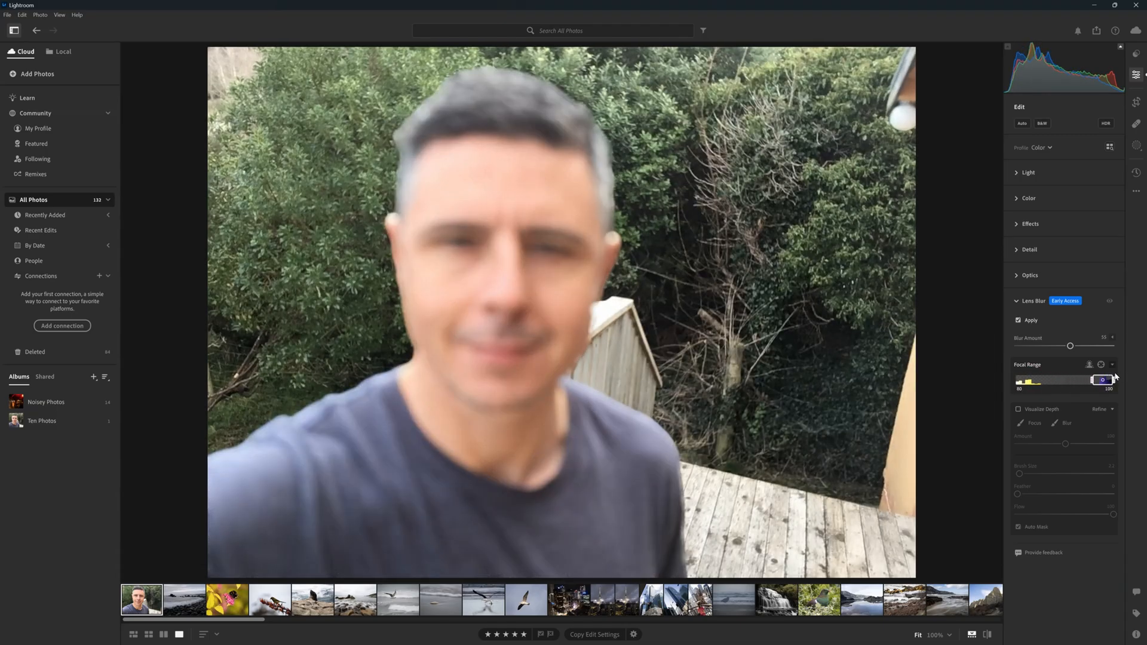
left_click_drag(1102, 380, 1047, 380)
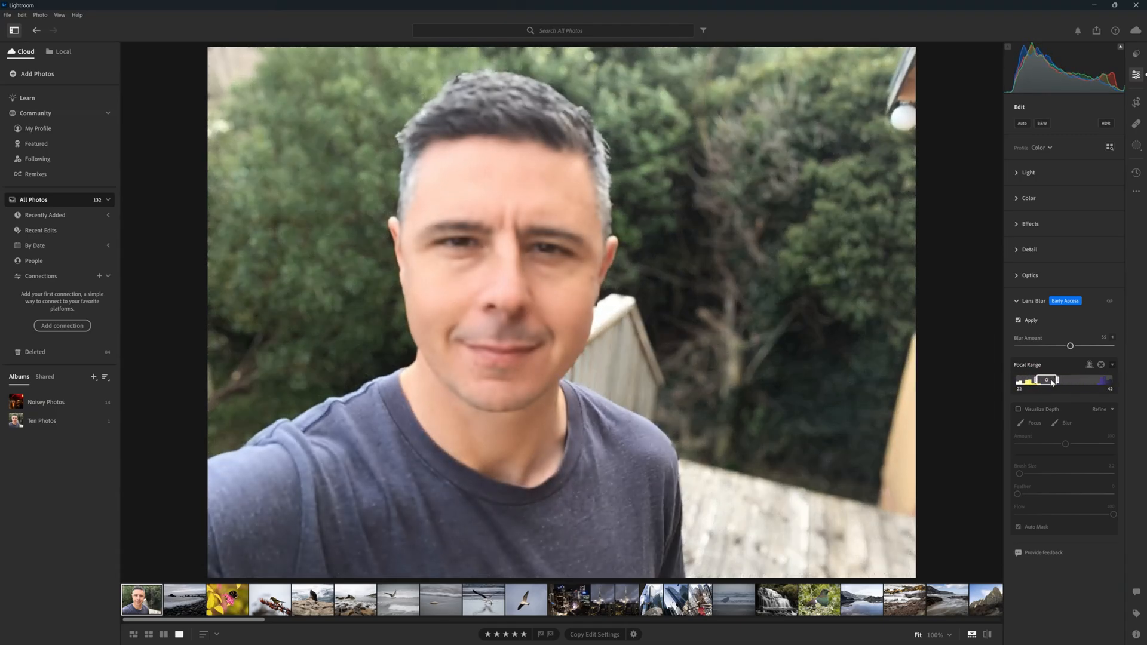
left_click_drag(1049, 380, 1027, 380)
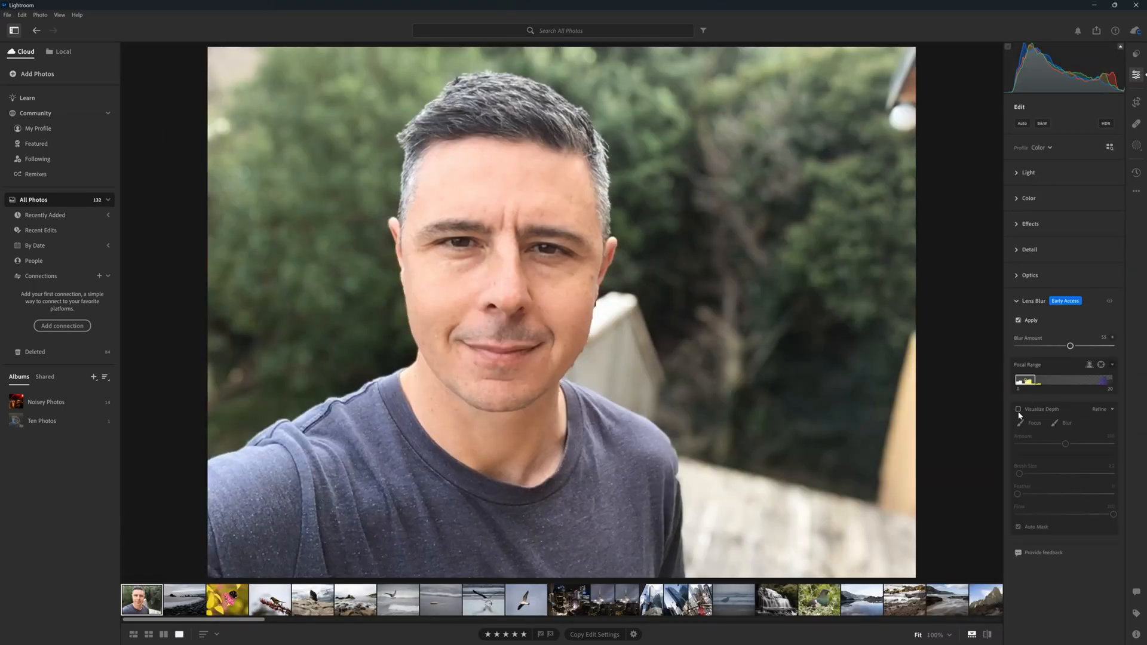
Choose the Refine Focus brush and paint focus onto the edge of the face.
left_click(1066, 423)
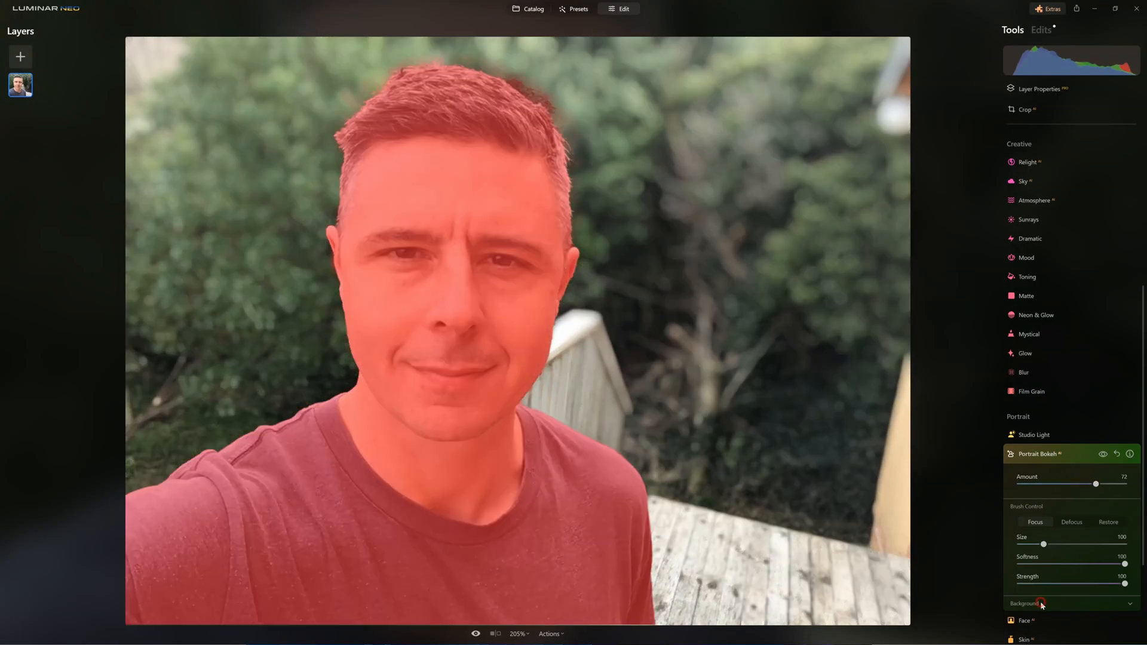
left_click(1027, 603)
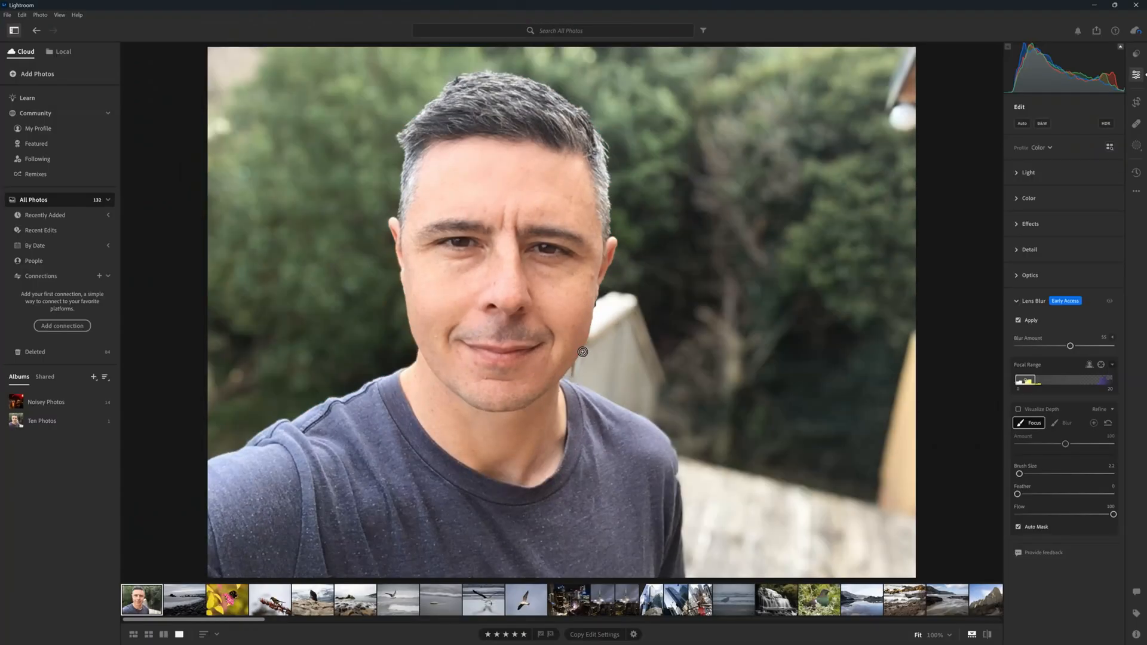
left_click(63, 52)
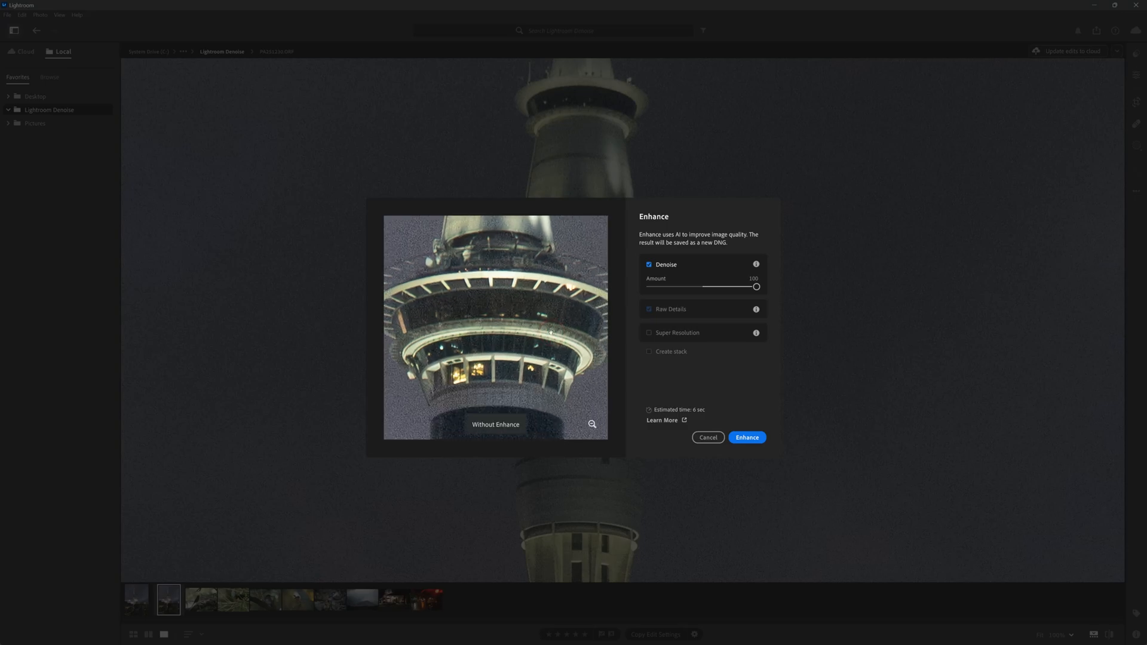
Adjust the night tower photo's Denoise amount and run the enhancement.
left_click_drag(757, 286, 650, 286)
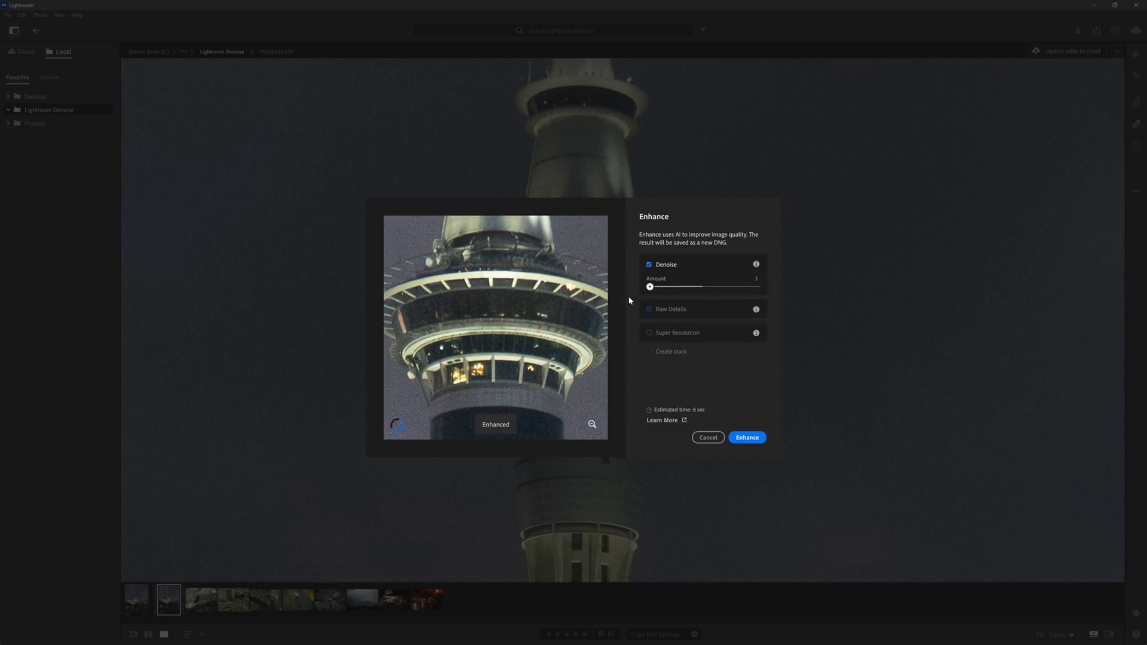
left_click_drag(649, 287, 725, 287)
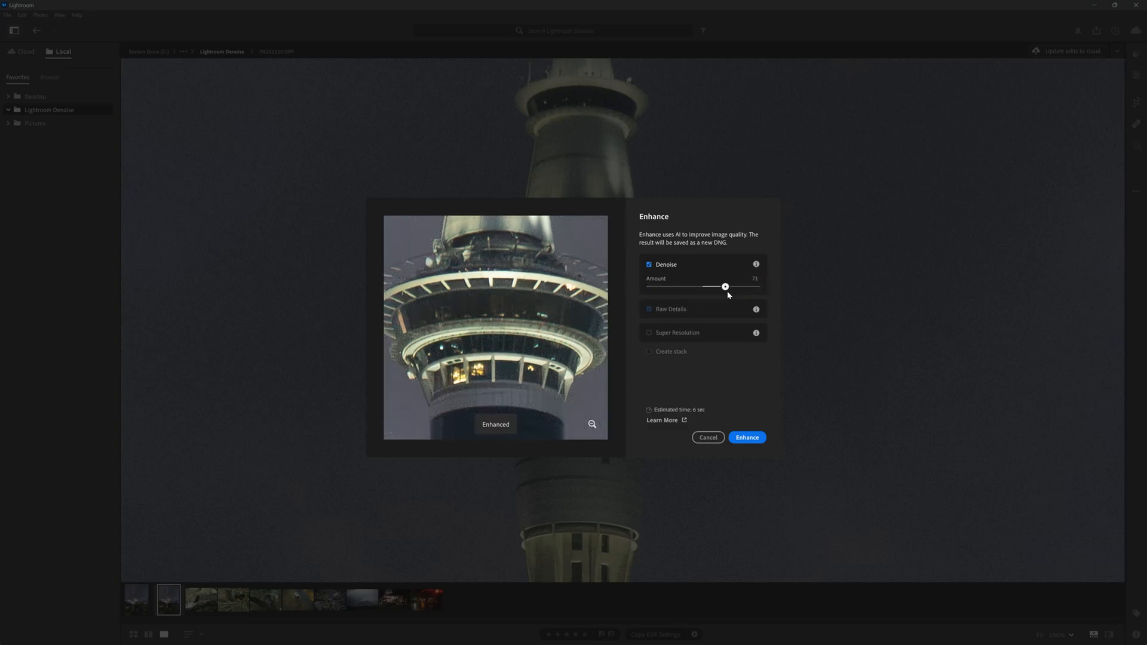
left_click_drag(725, 286, 734, 286)
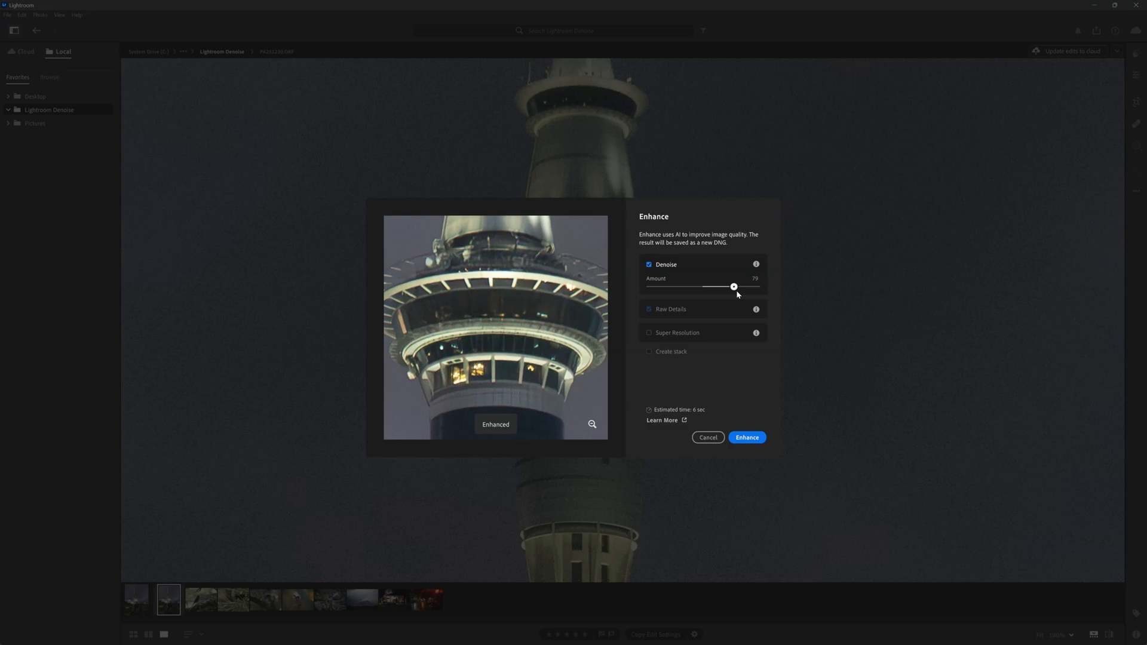
left_click_drag(733, 286, 736, 286)
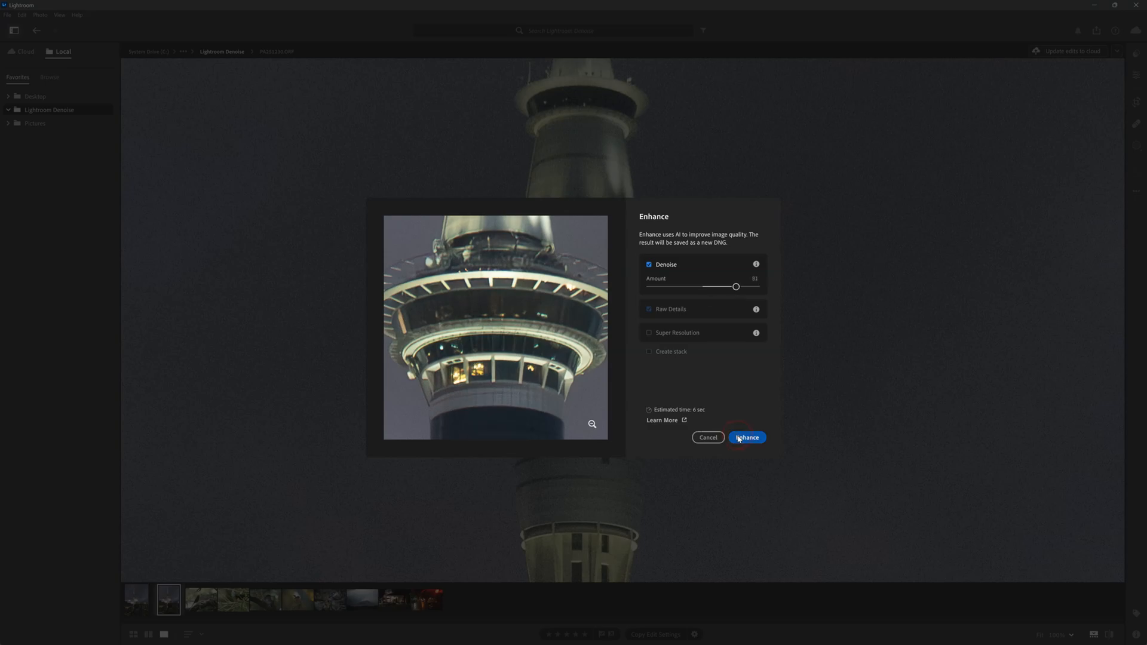
left_click(746, 437)
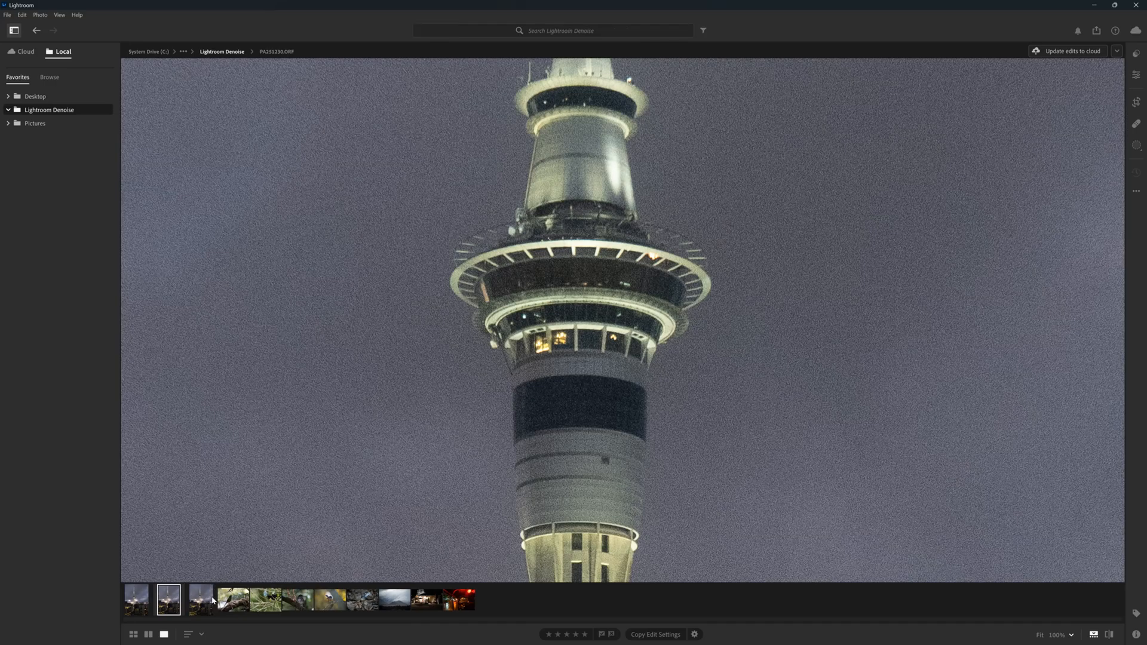
Toggle between the original ORF and the Enhanced-NR DNG tower to compare noise.
left_click(200, 600)
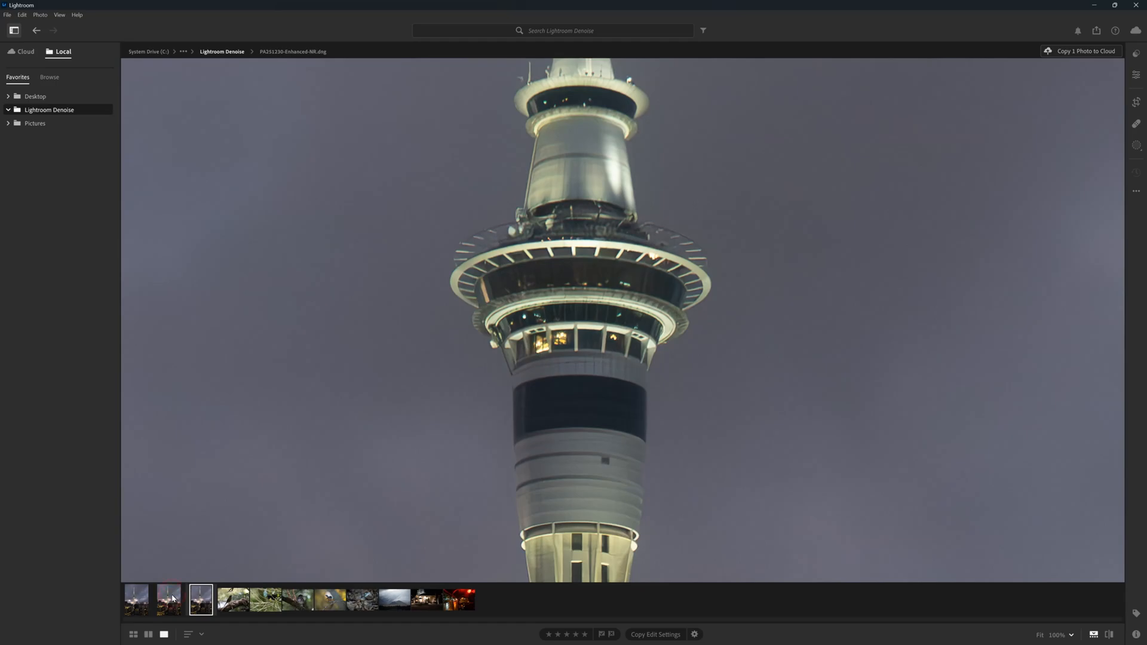
left_click(167, 599)
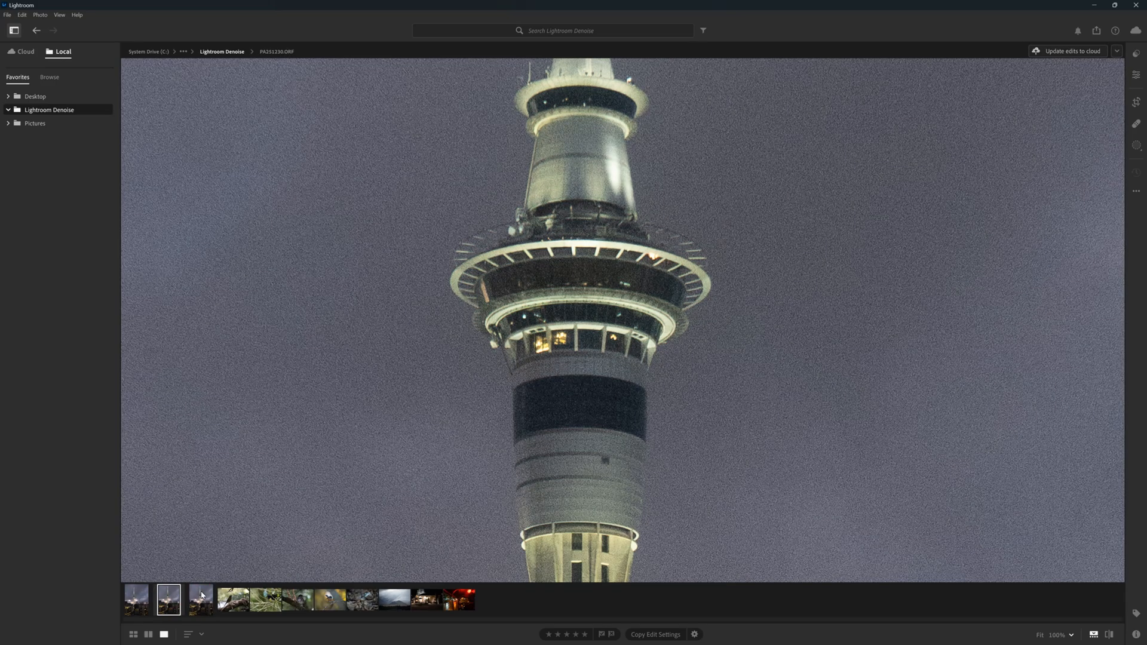
left_click(201, 599)
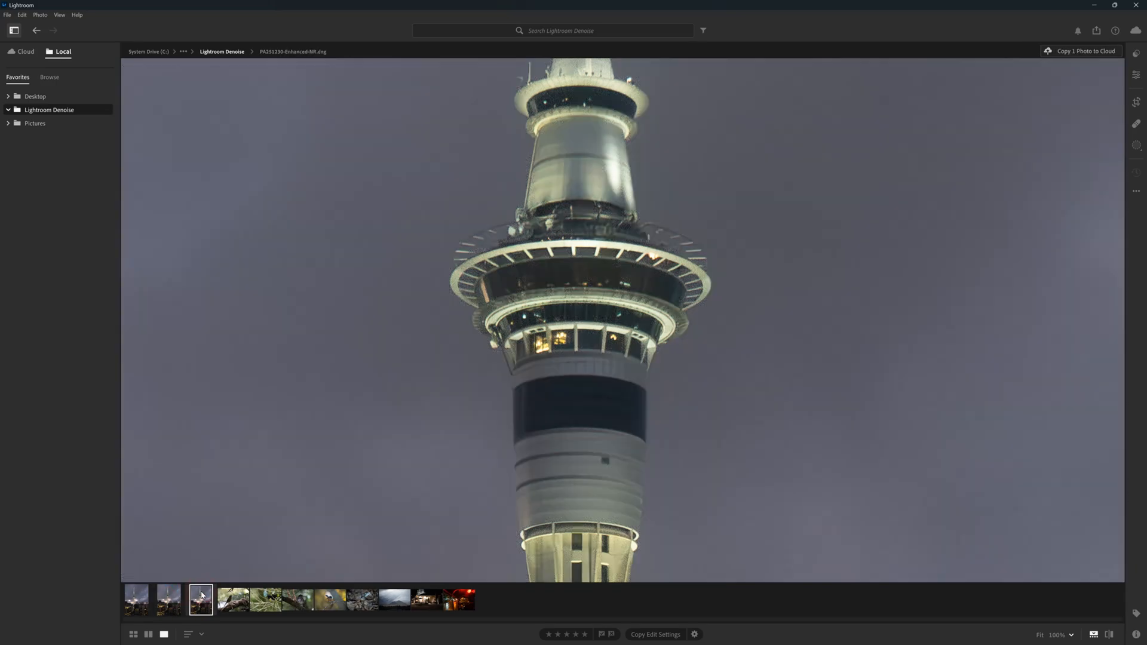
left_click(169, 599)
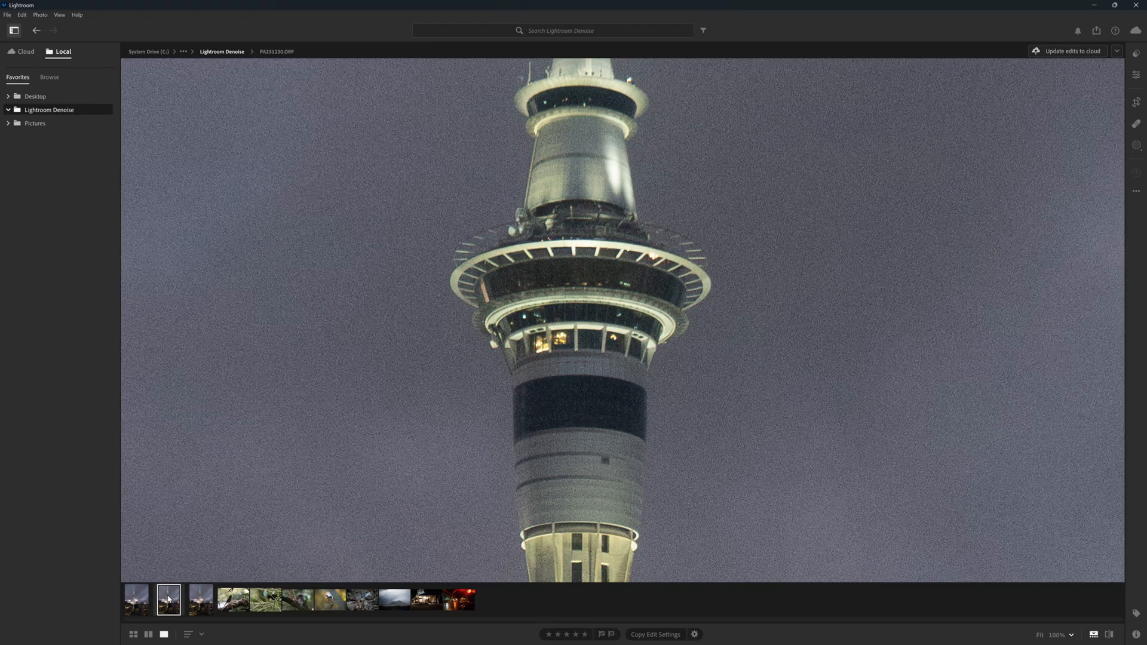
left_click(199, 600)
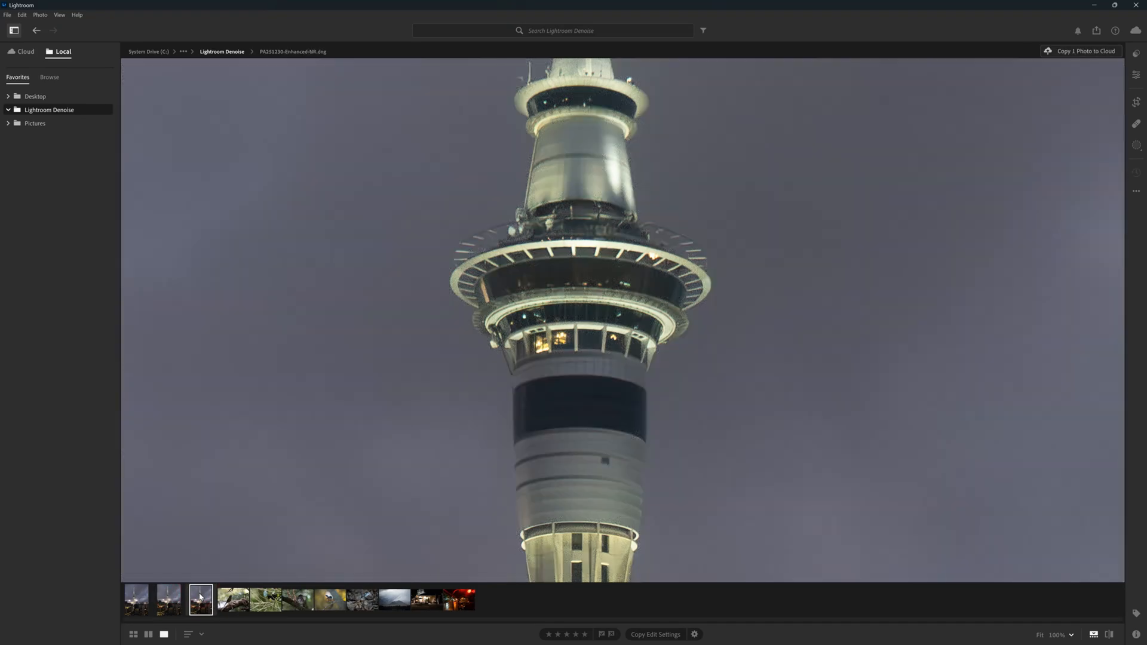
left_click(25, 51)
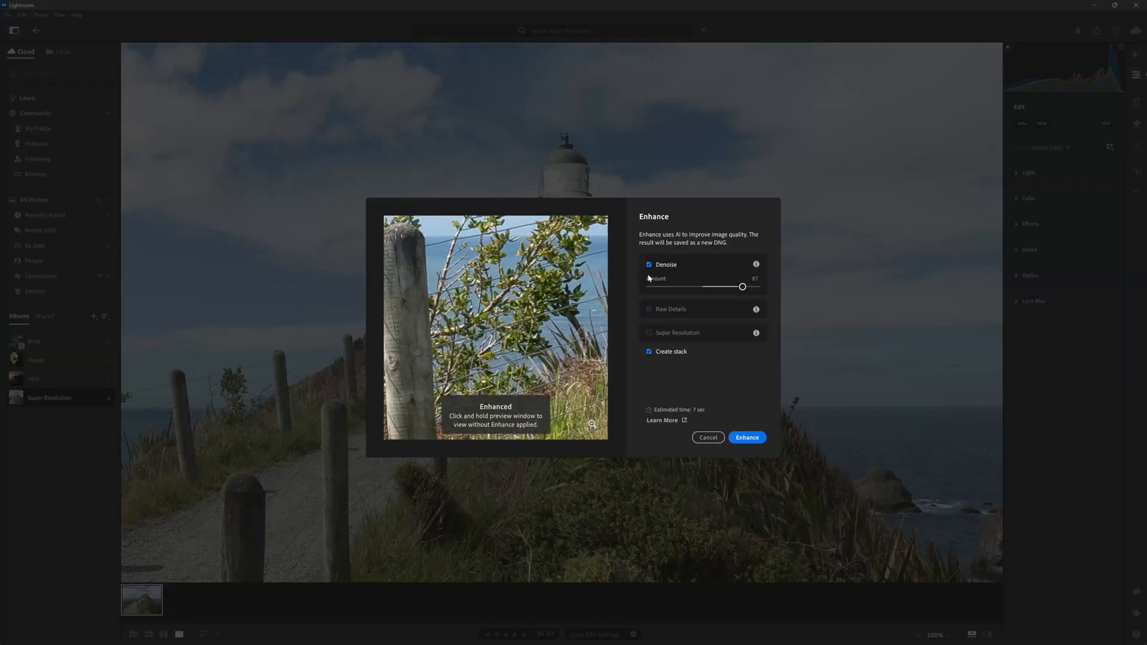
Swap Denoise for Super Resolution and enhance the lighthouse path photo.
left_click(648, 264)
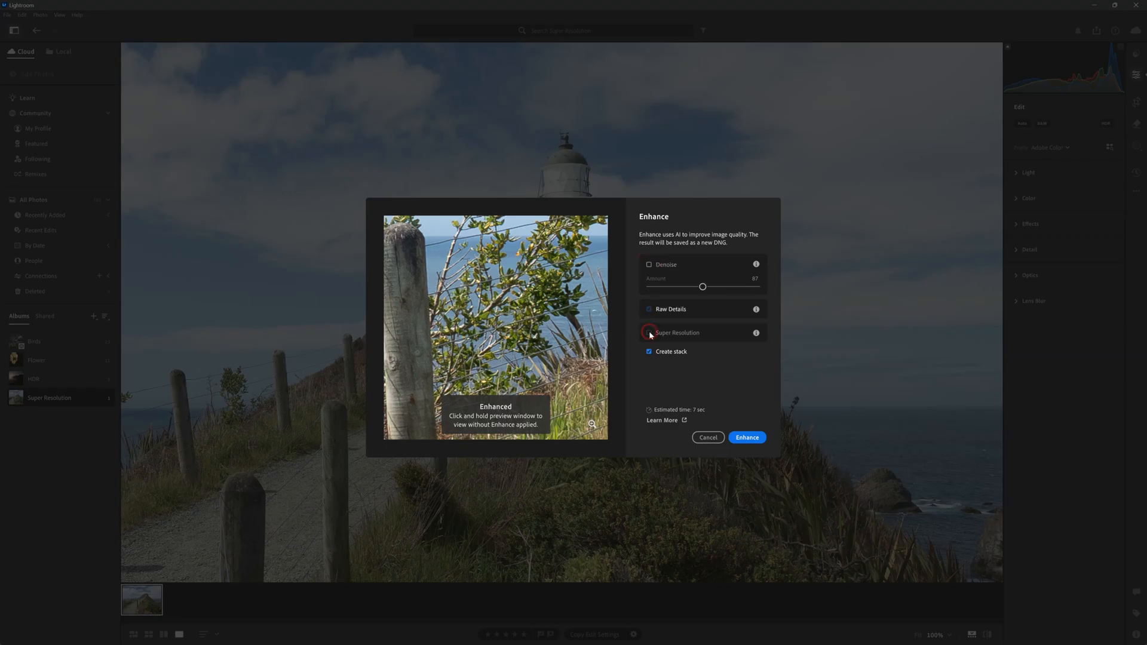
left_click(648, 332)
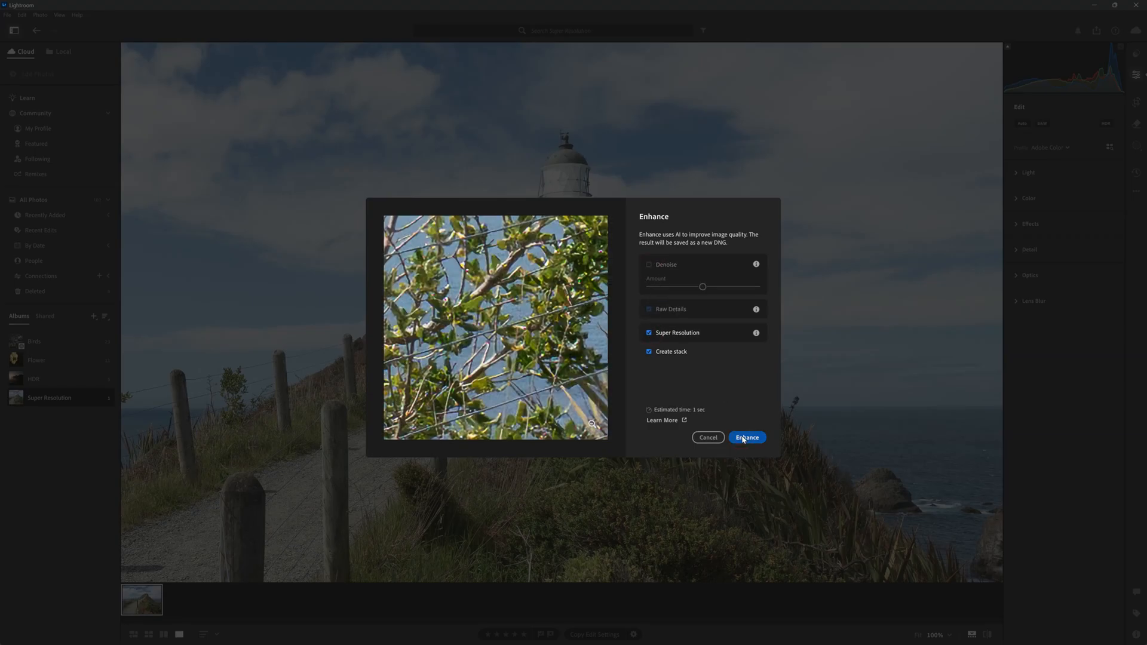
left_click(746, 437)
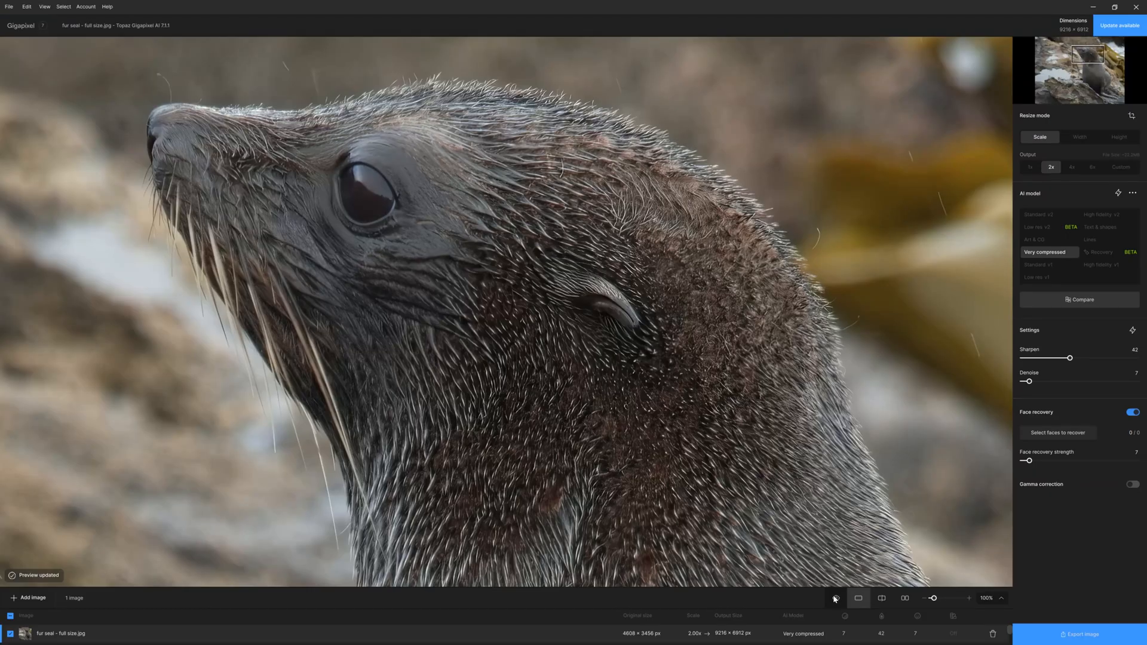
left_click(834, 597)
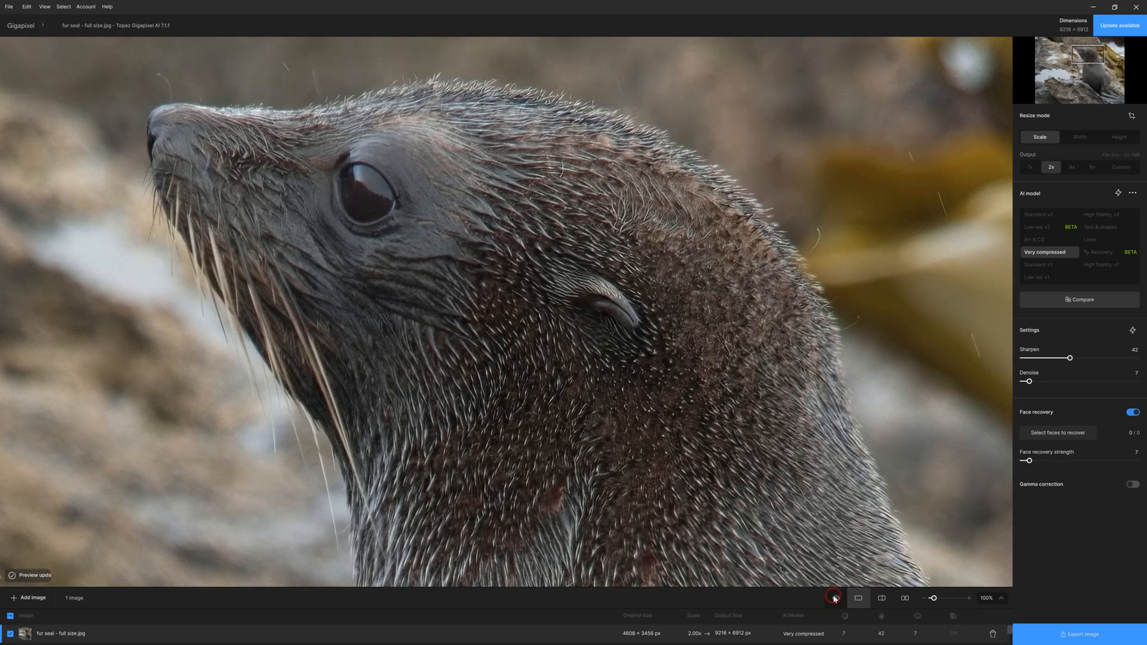
left_click(882, 598)
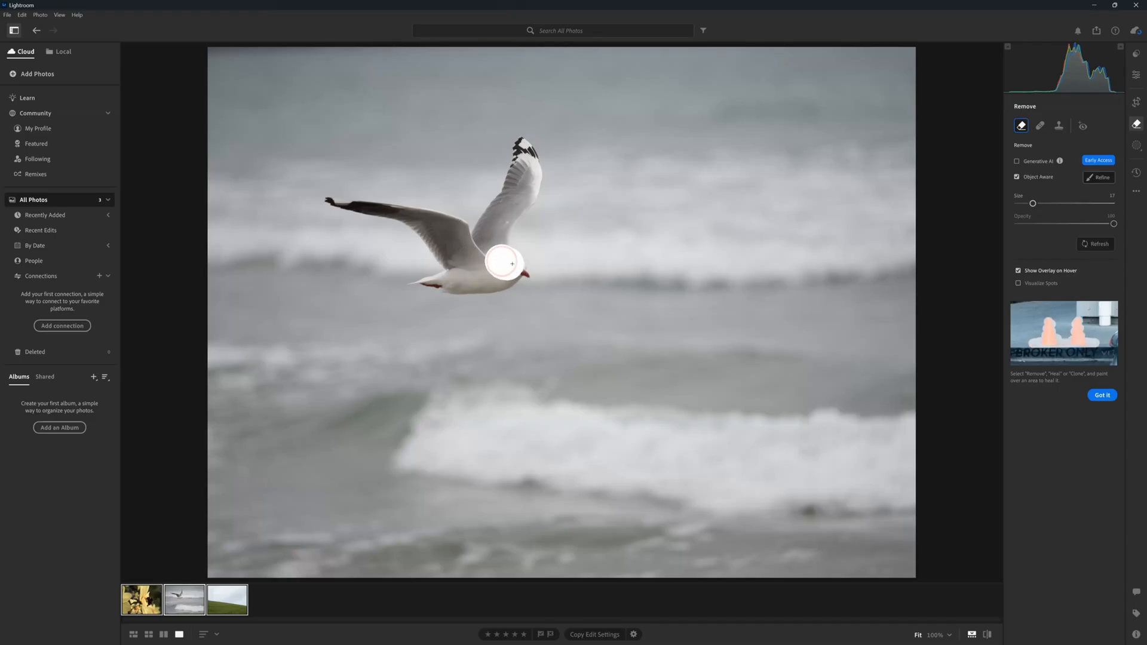
Brush the Remove mask over the gull's body and both wings, then refine it.
left_click_drag(505, 262, 420, 281)
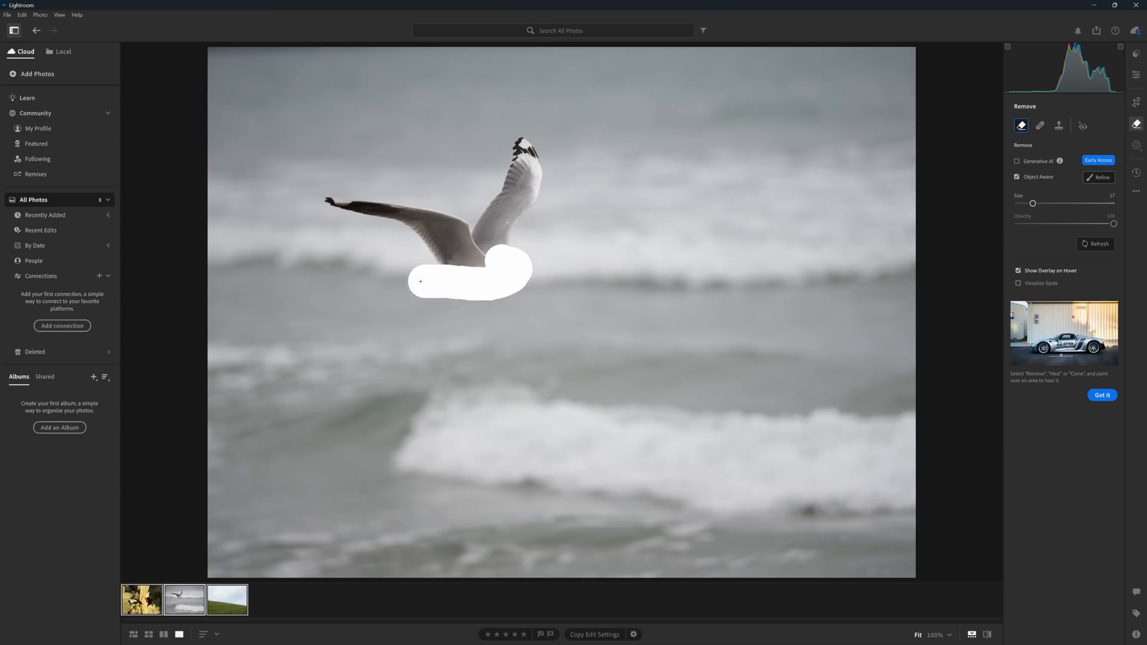
left_click_drag(421, 281, 337, 201)
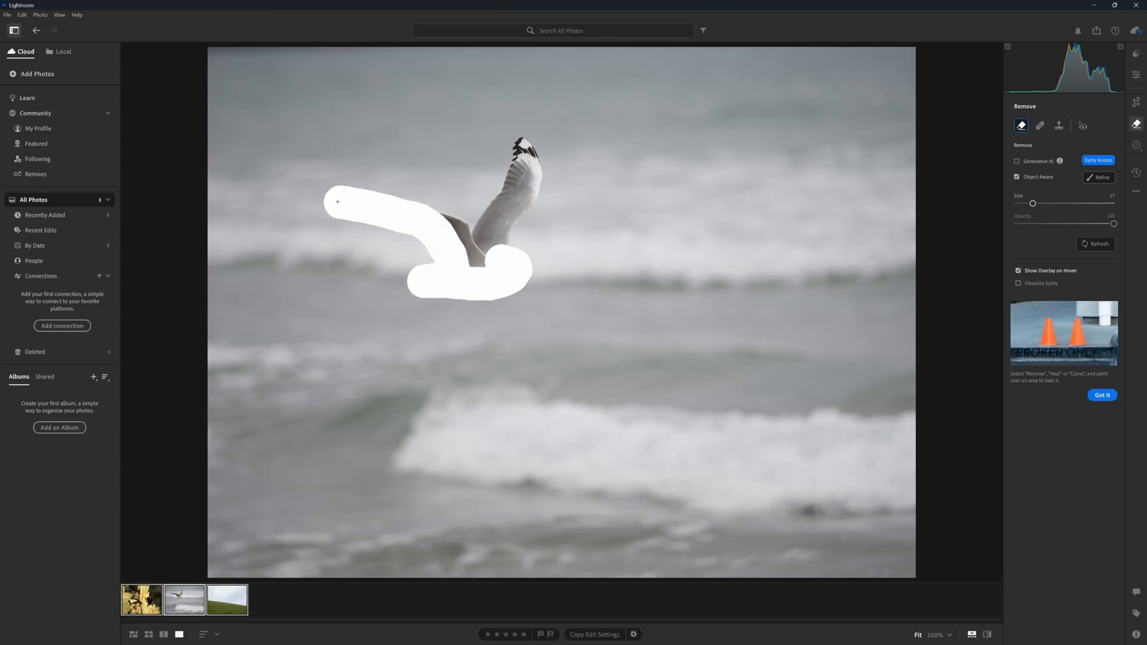
left_click_drag(337, 201, 502, 203)
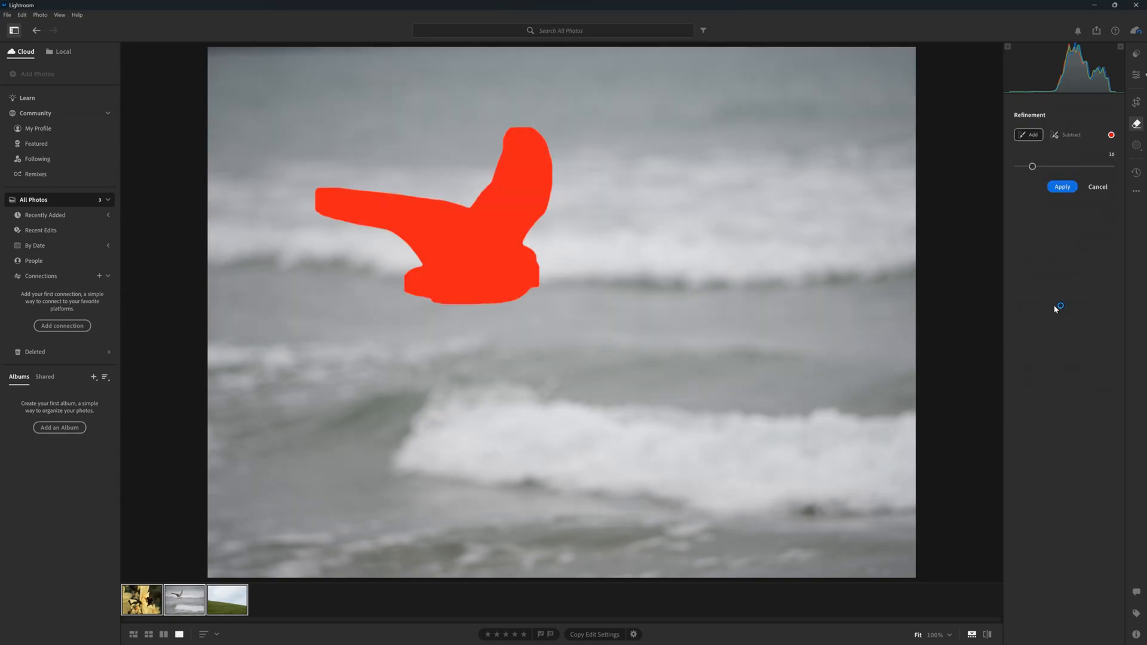
left_click(1062, 186)
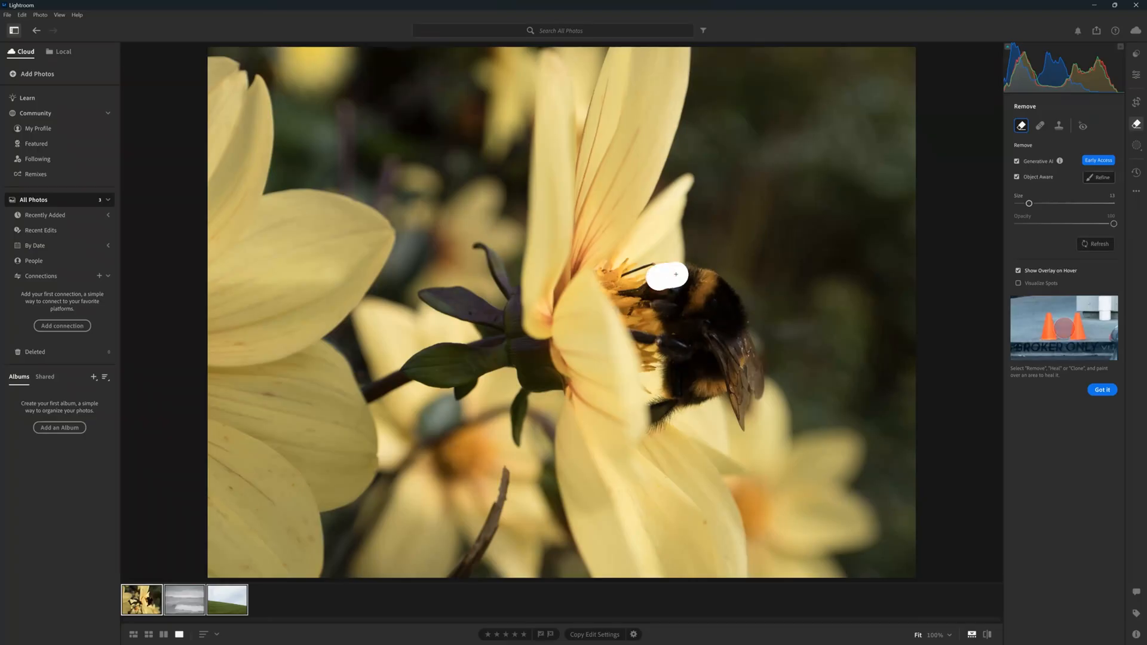
Paint over the bumblebee, shrink the refinement brush, and apply the generative removal.
left_click_drag(665, 274, 706, 388)
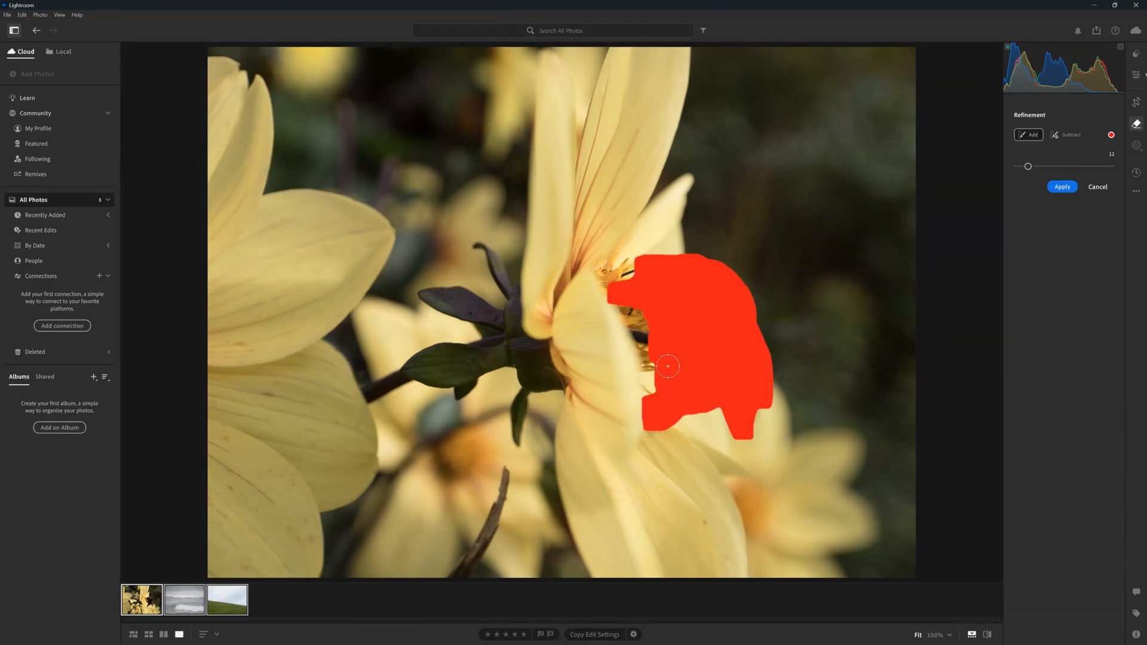
left_click_drag(1027, 166, 1022, 166)
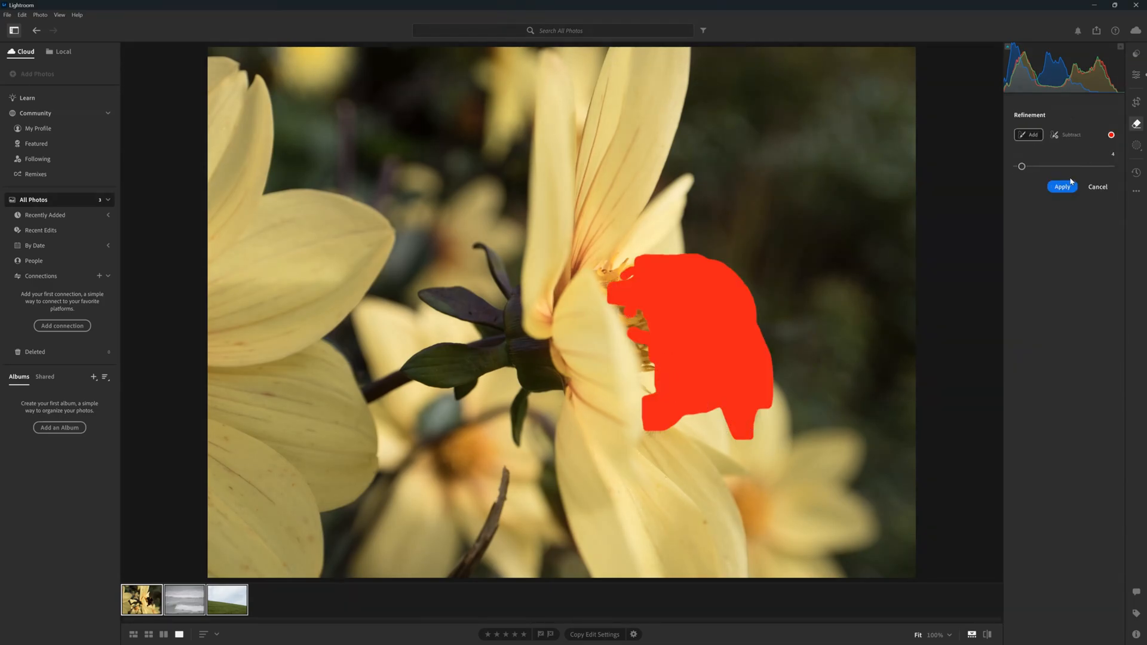
left_click(1062, 186)
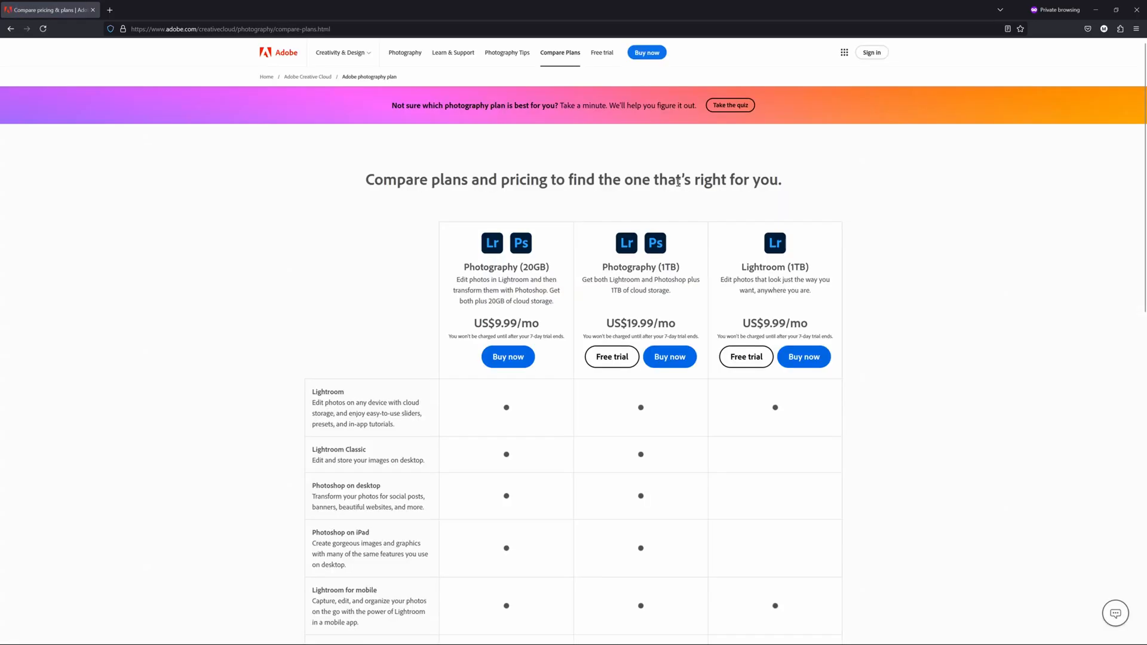
Scroll the Compare Plans page and start the Photography (1TB) free trial.
scroll("down", 3)
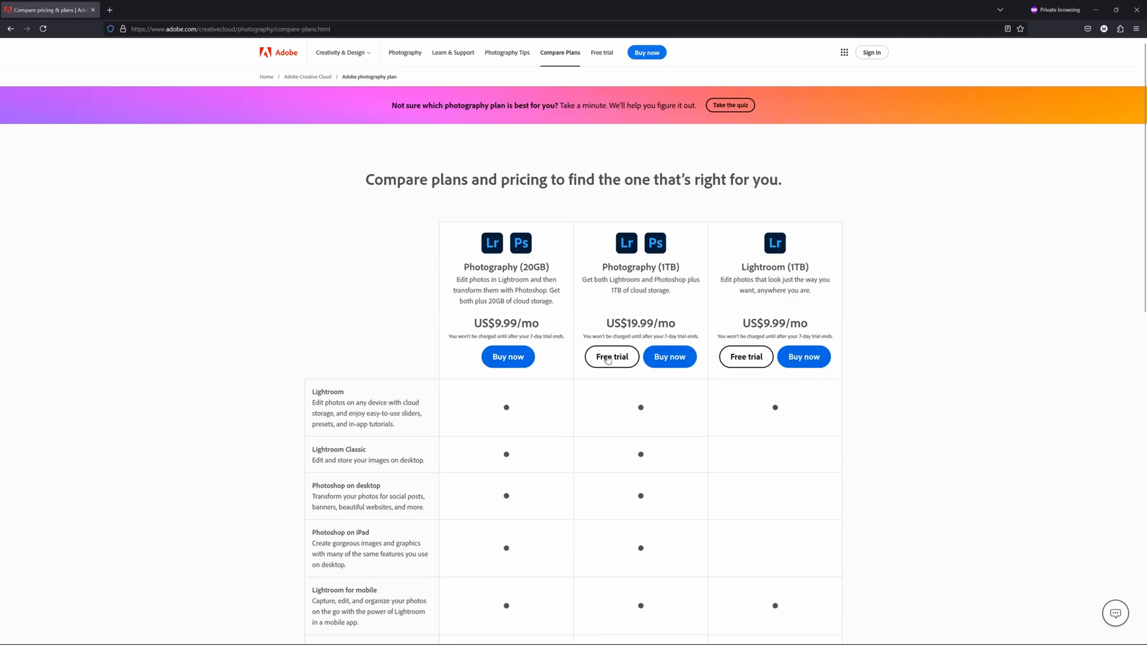
left_click(611, 357)
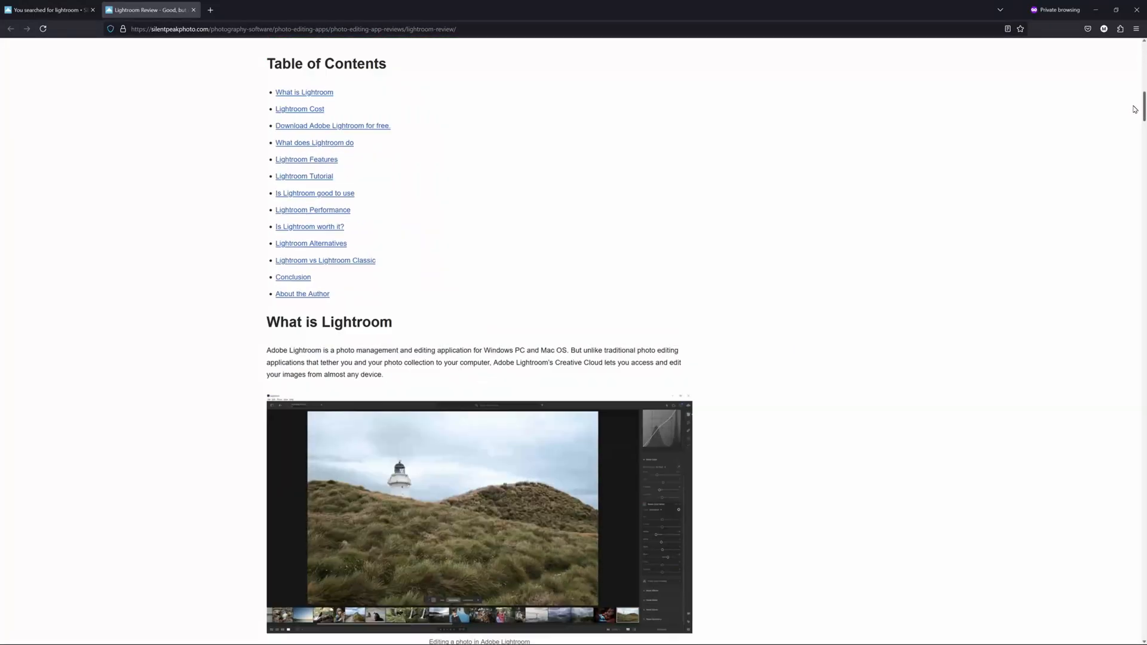
Scroll the SilentPeak review past its table of contents to the Presets section.
scroll("down", 3)
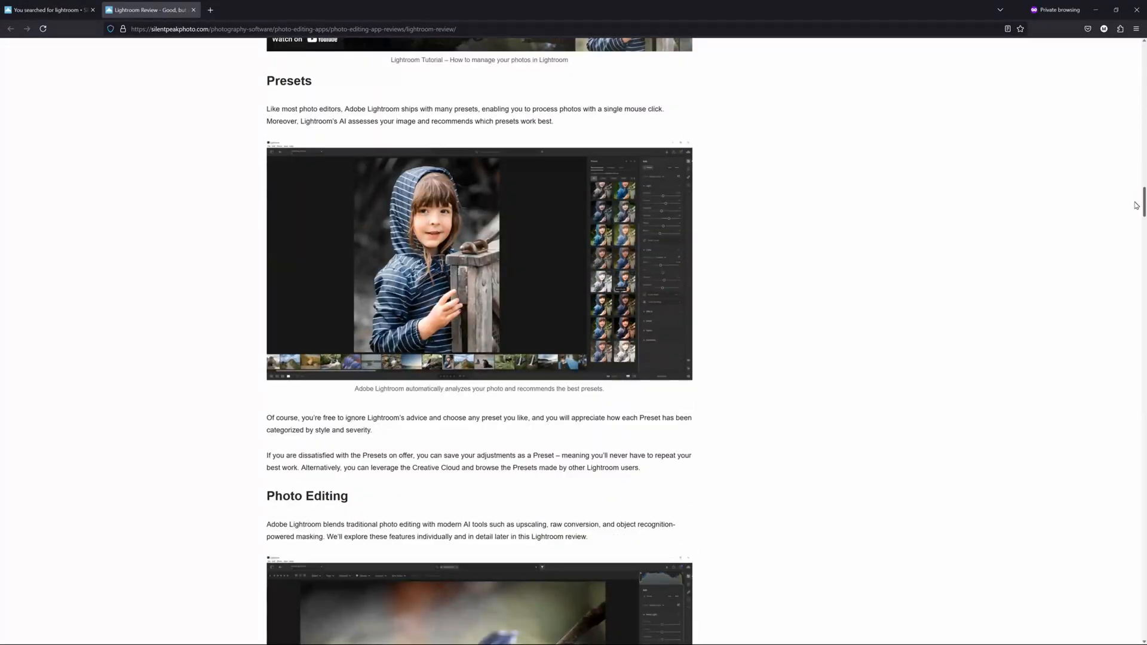